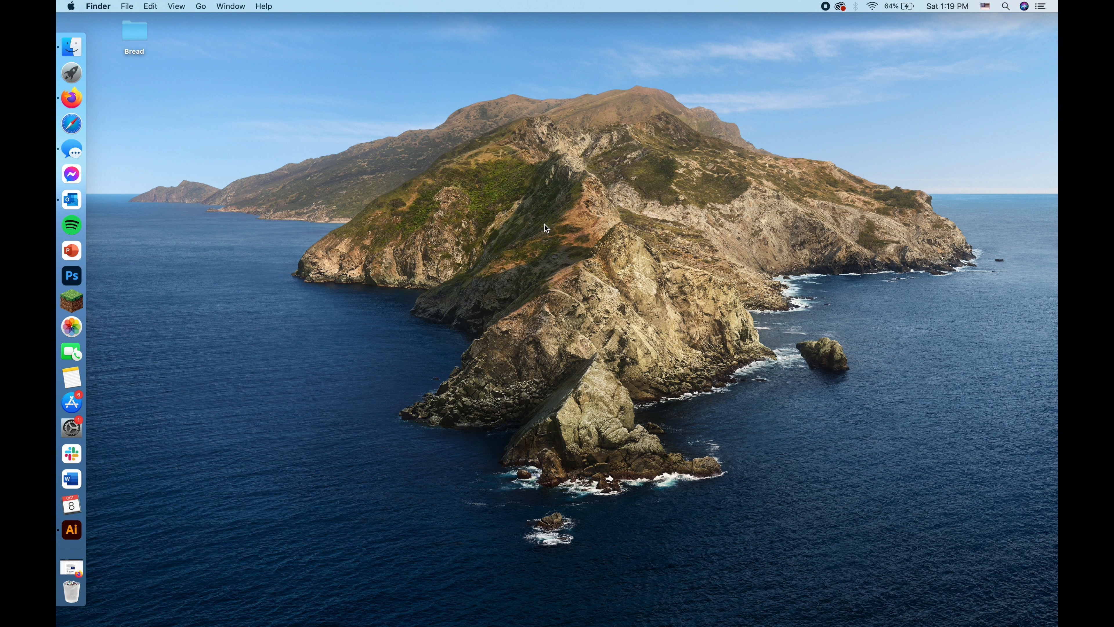
mouse_move(471, 191)
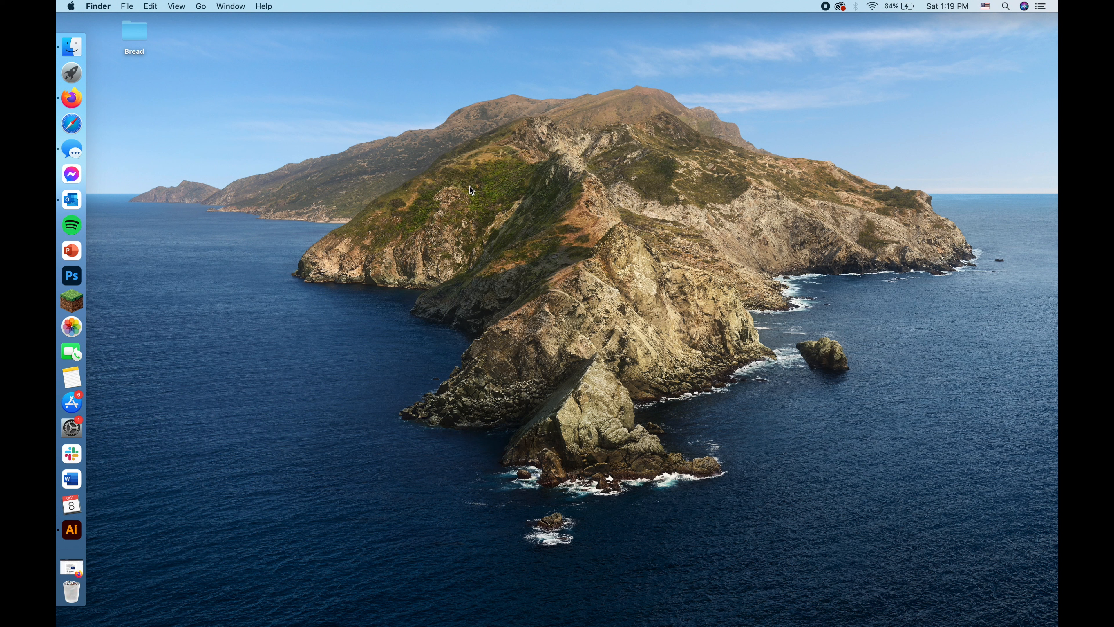
mouse_move(71, 529)
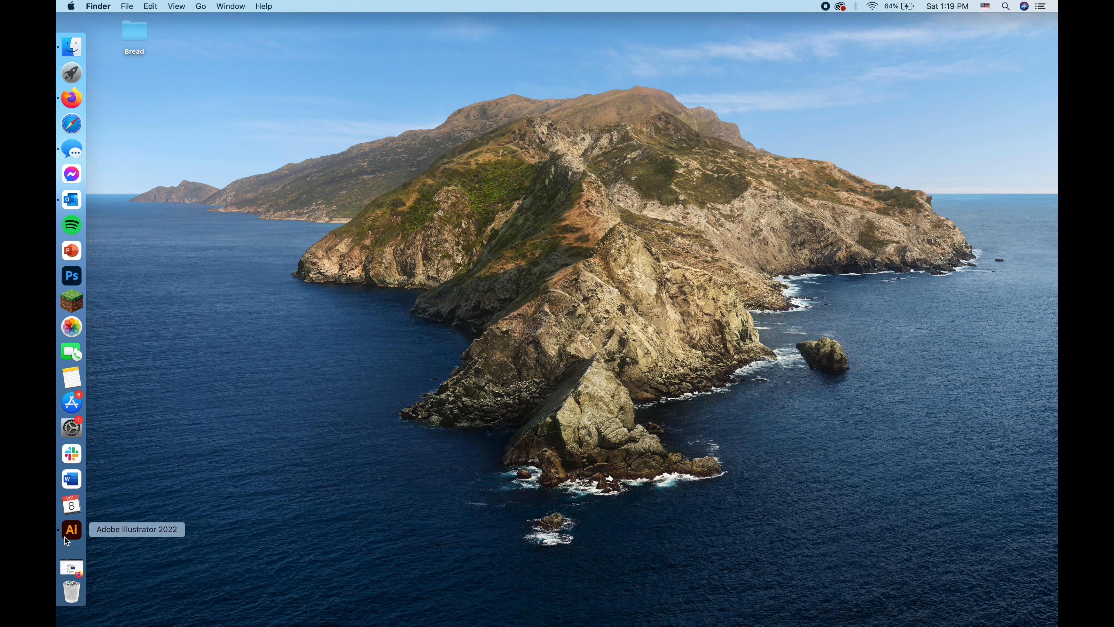
Start a new Print document in Illustrator and name it 'BHa'
click(70, 528)
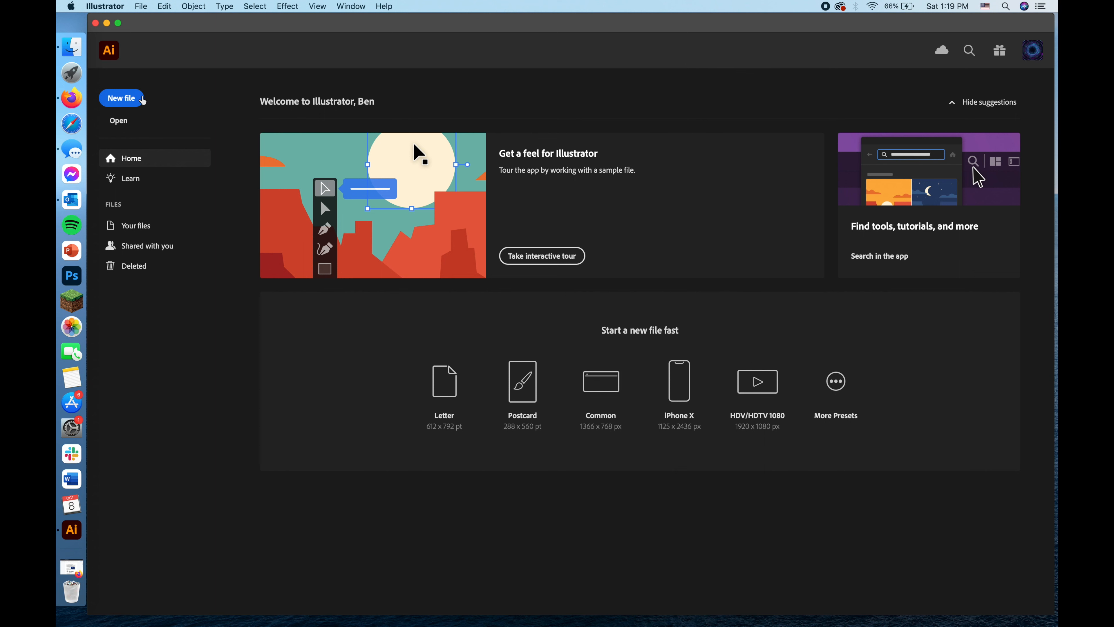
click(120, 97)
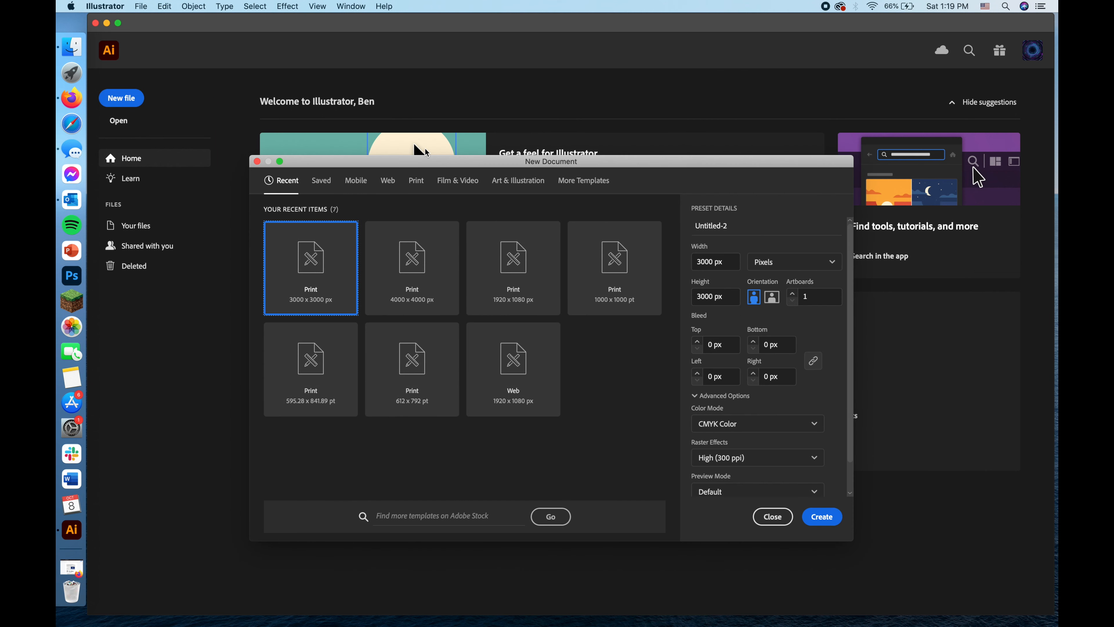
click(416, 180)
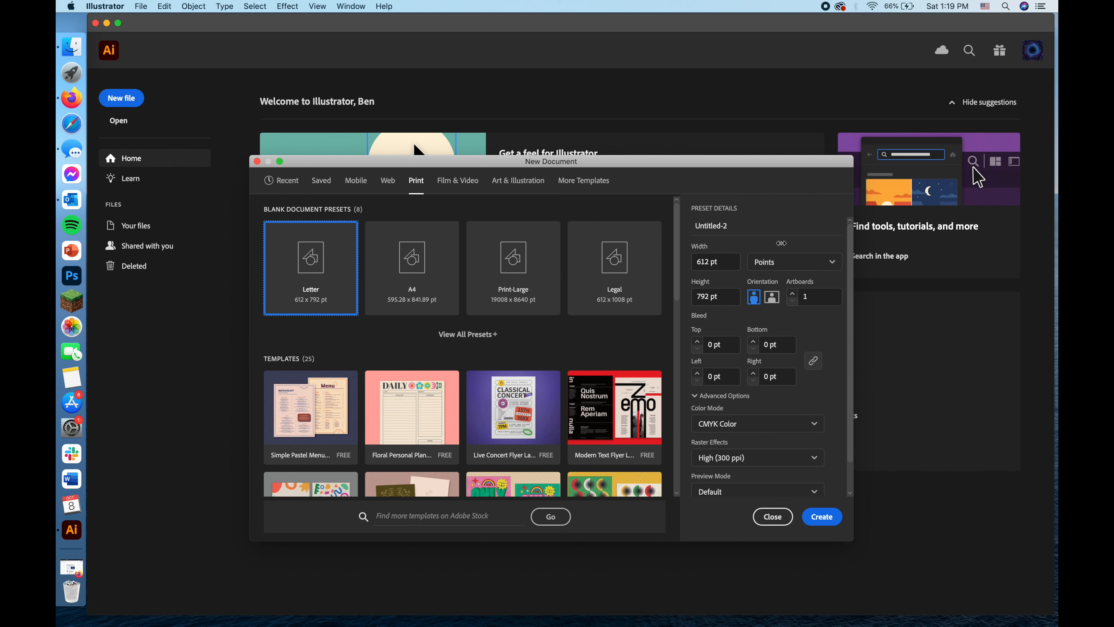
click(710, 226)
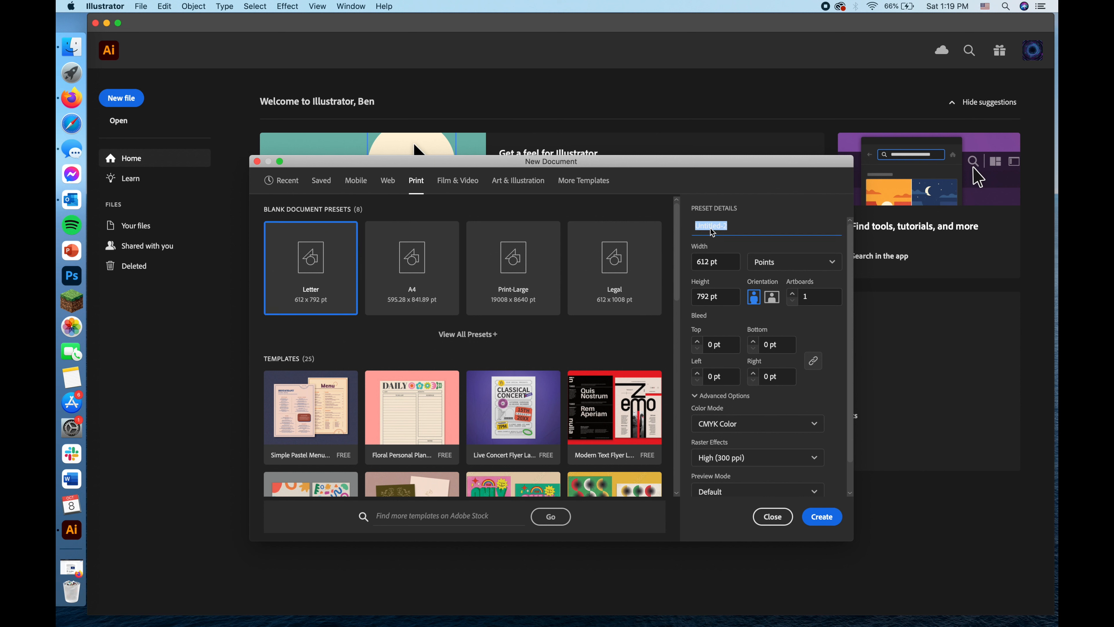
text(BHarris)
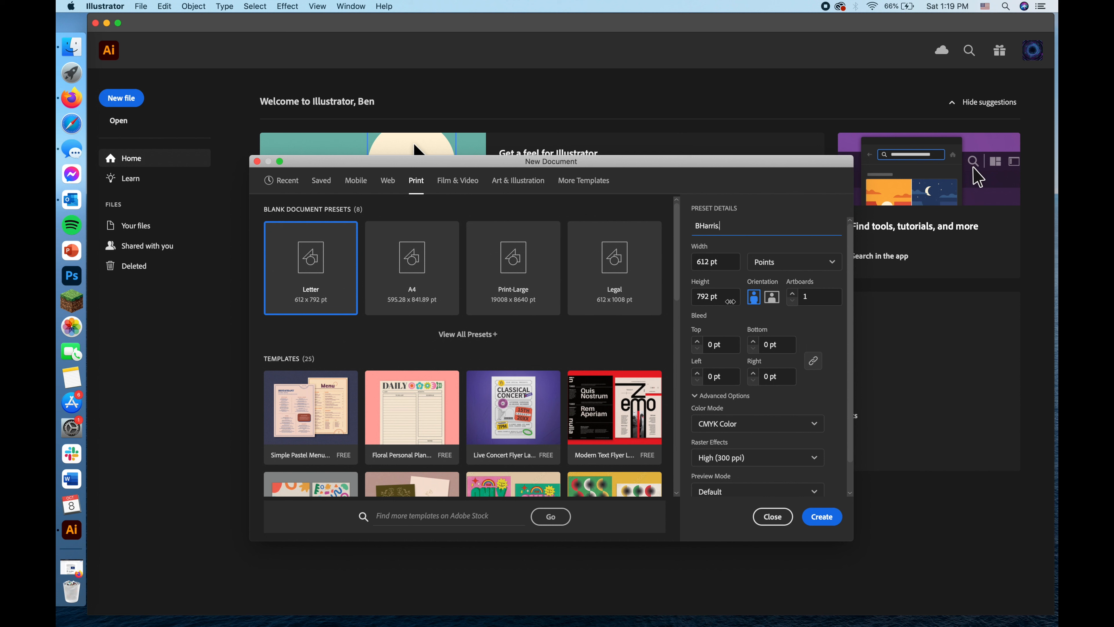
Set the document to 3000 × 3000 pixels with High (300 ppi) raster effects and create it
click(714, 262)
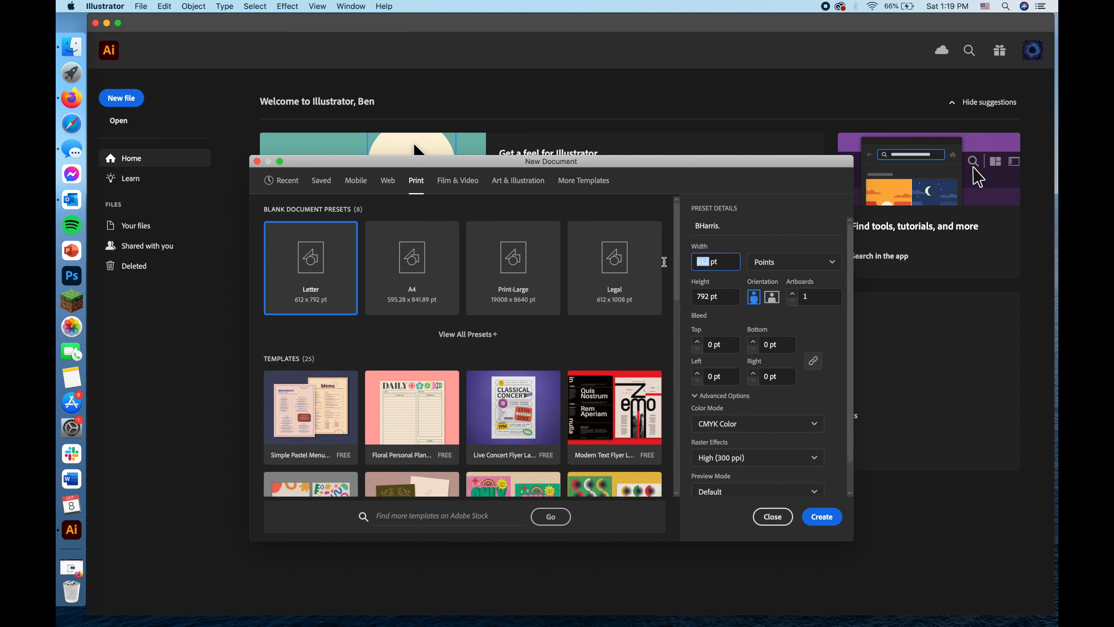
text(3000)
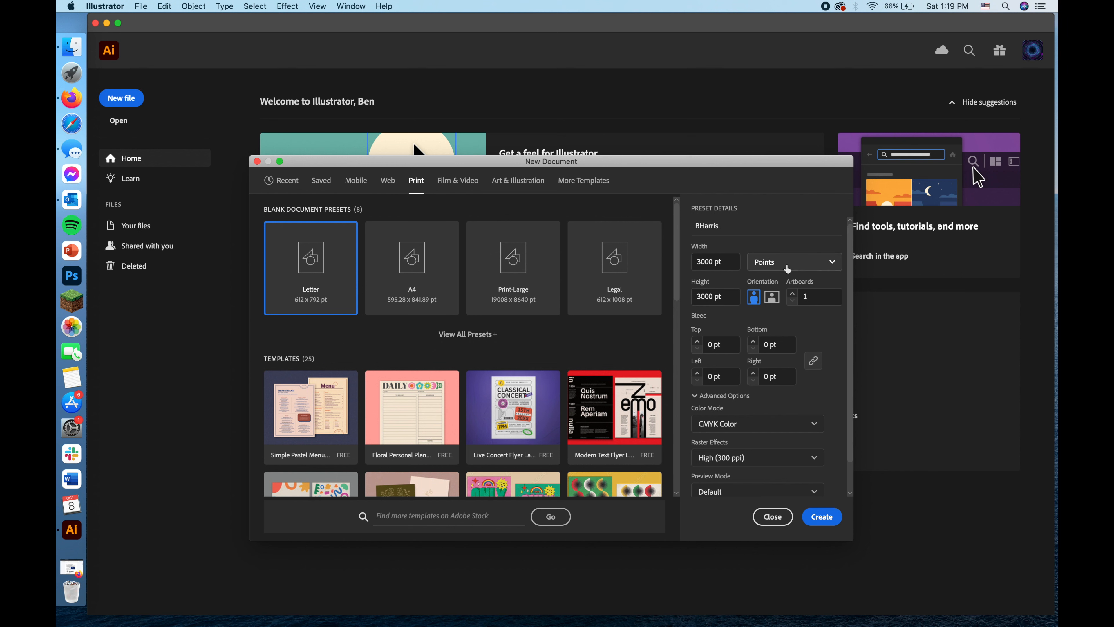
click(788, 261)
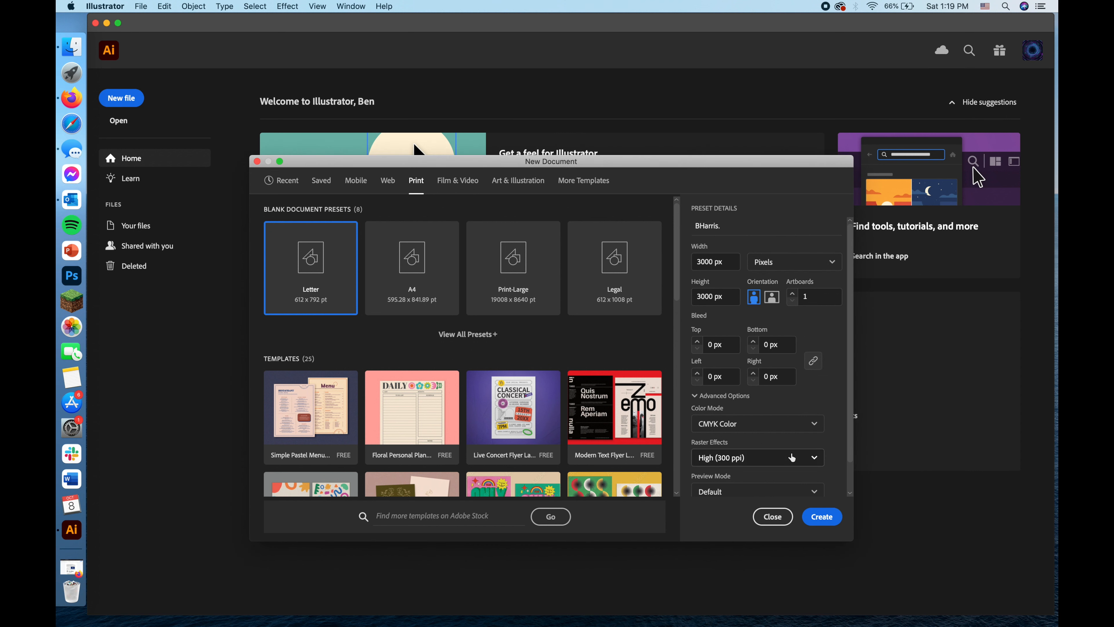
click(757, 456)
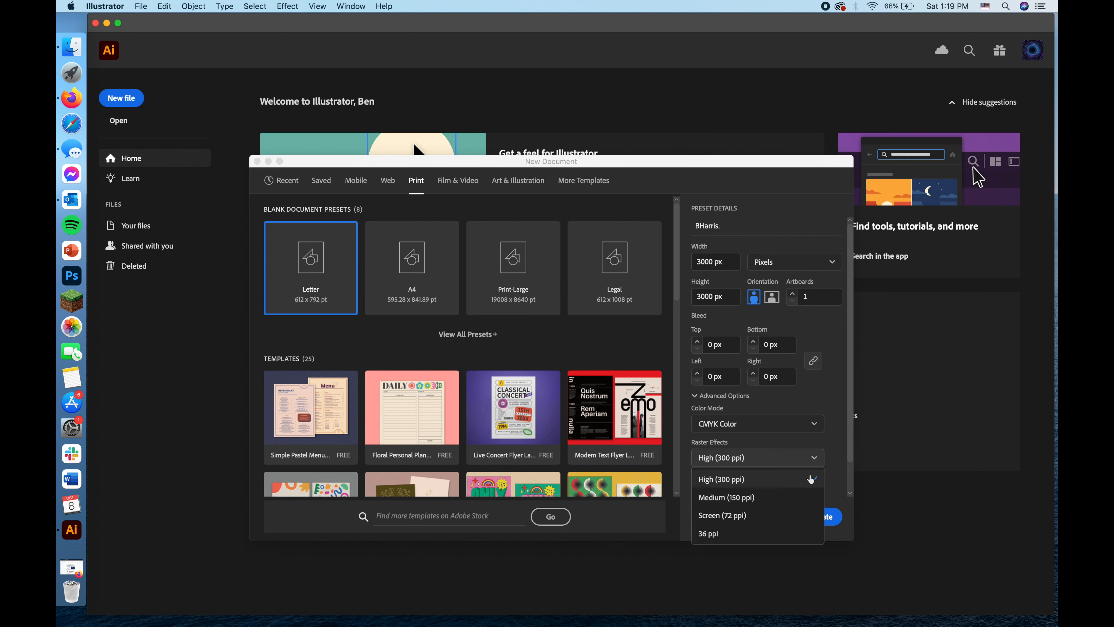
click(721, 478)
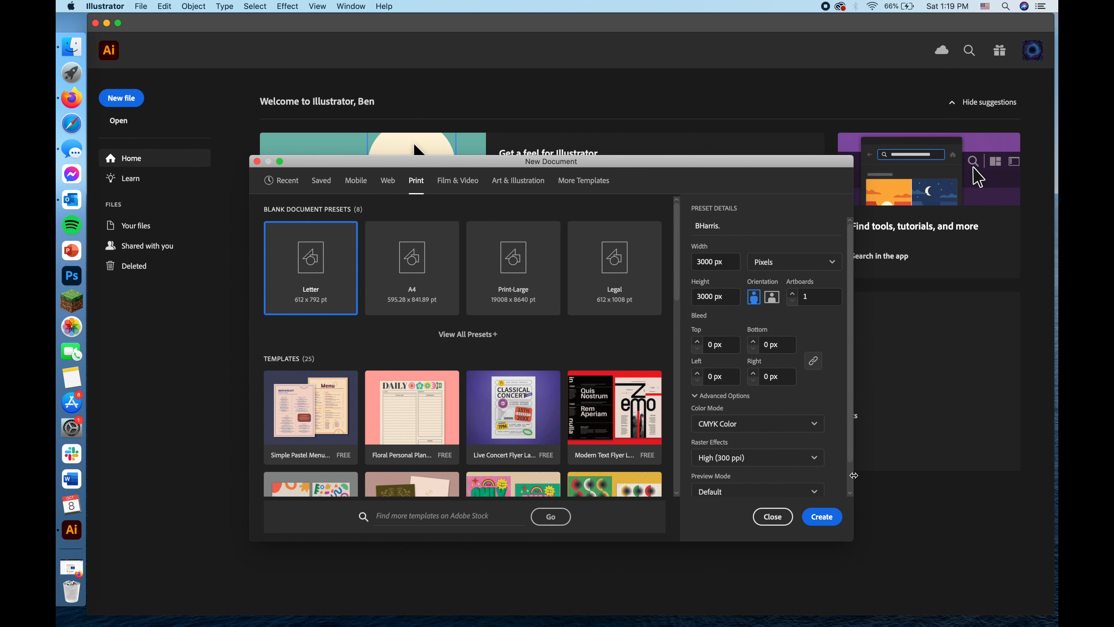
click(821, 516)
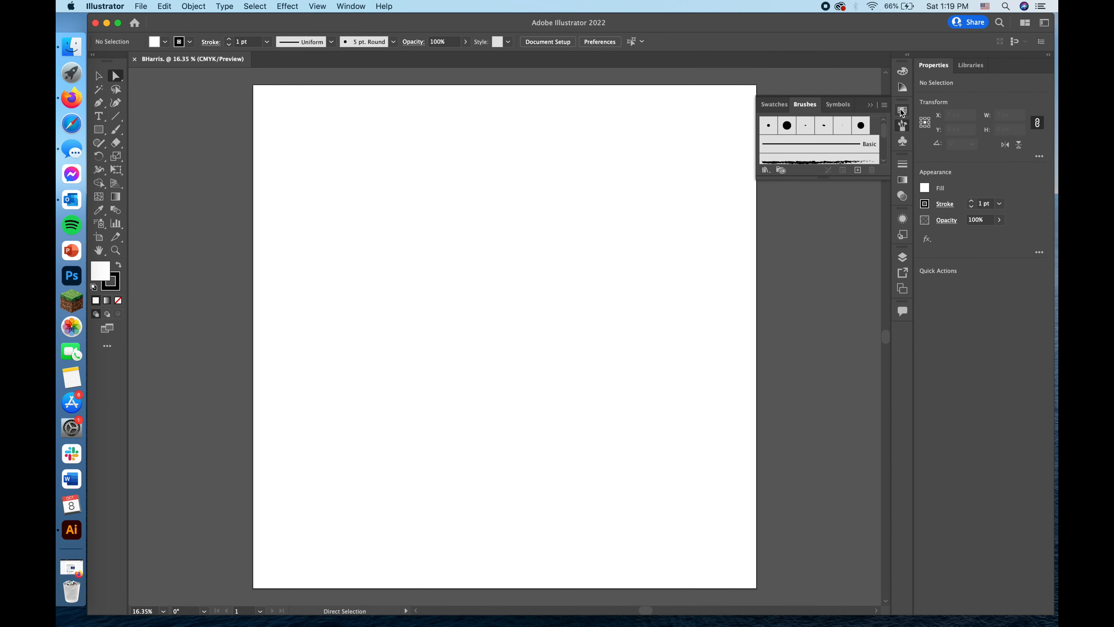
mouse_move(447, 383)
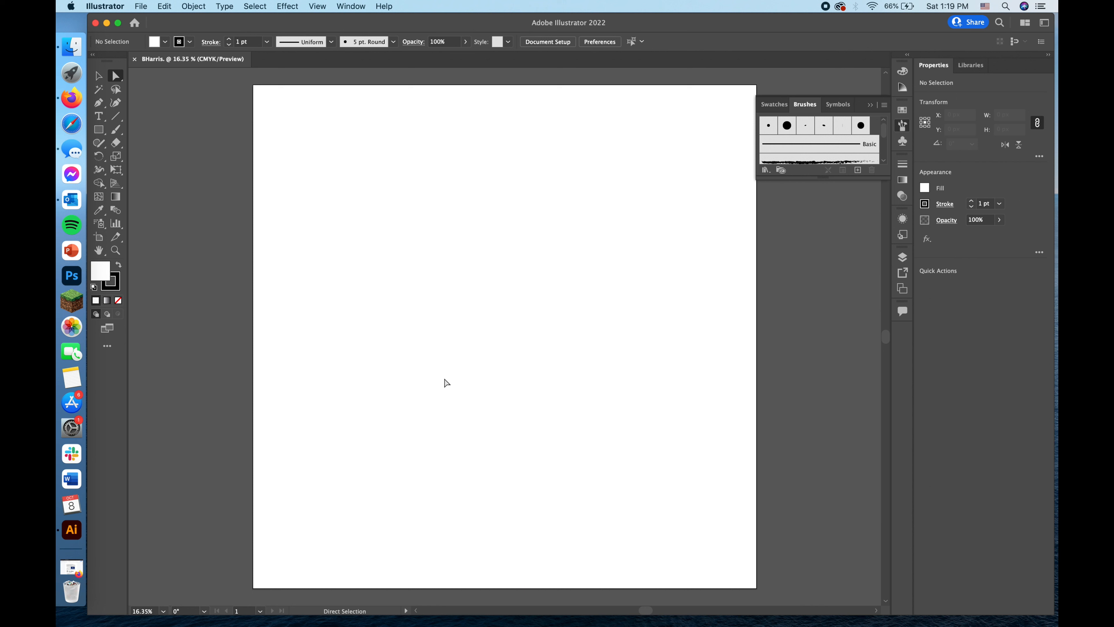
mouse_move(887, 103)
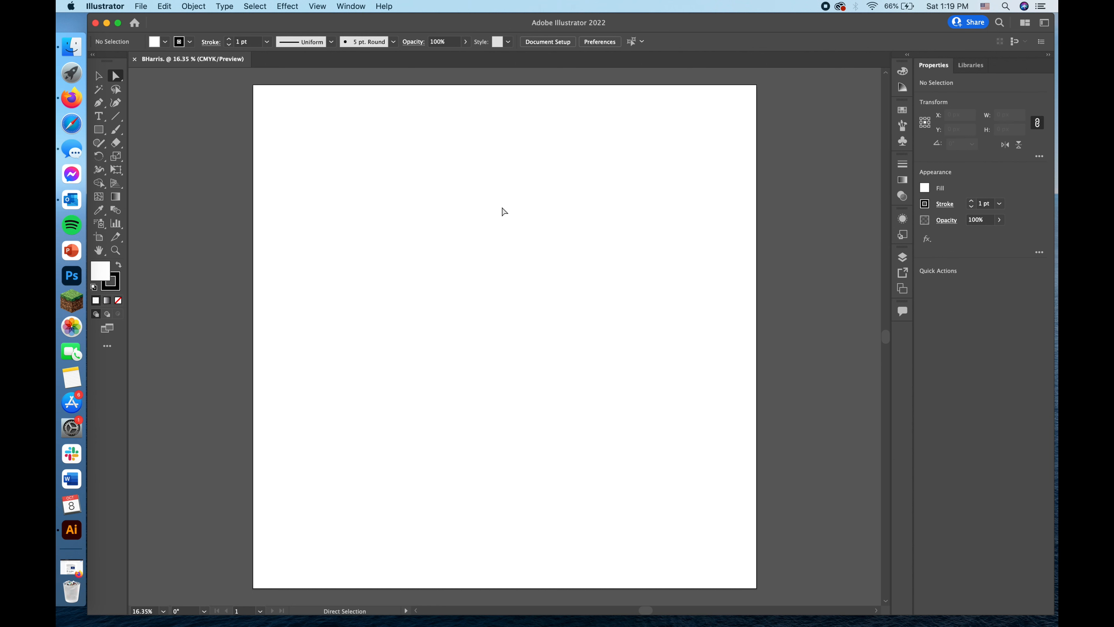
mouse_move(230, 6)
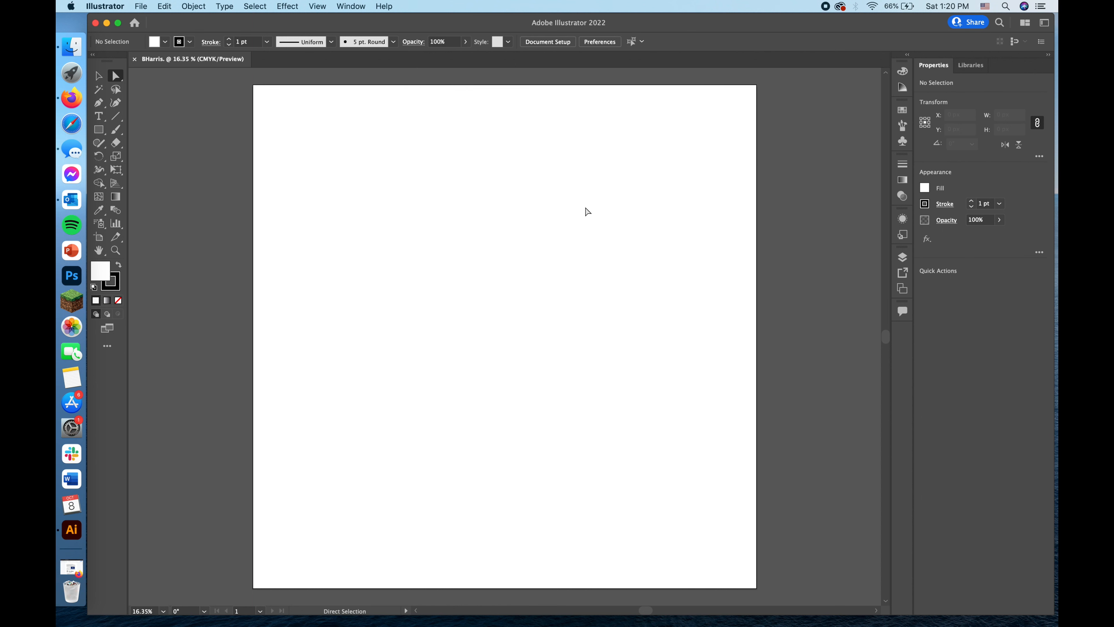
mouse_move(351, 6)
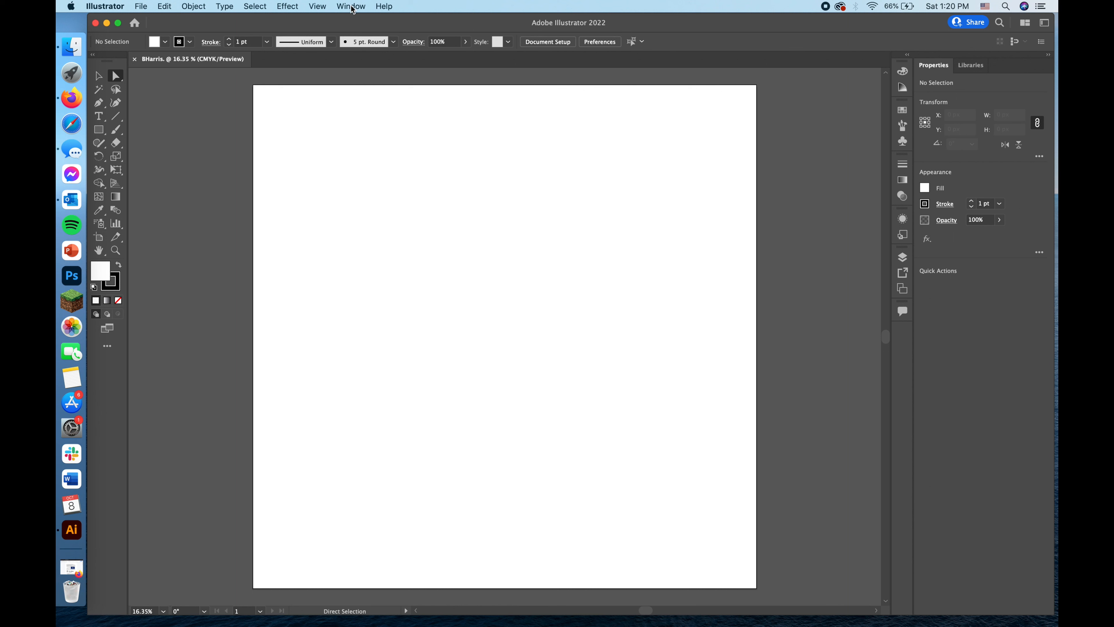
click(351, 6)
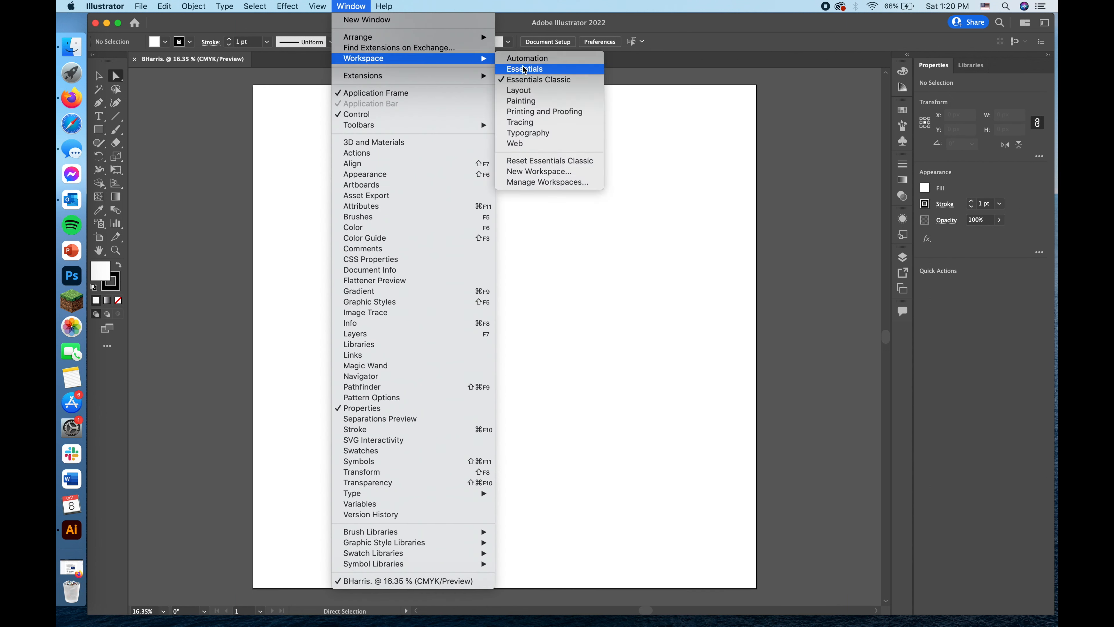
mouse_move(539, 79)
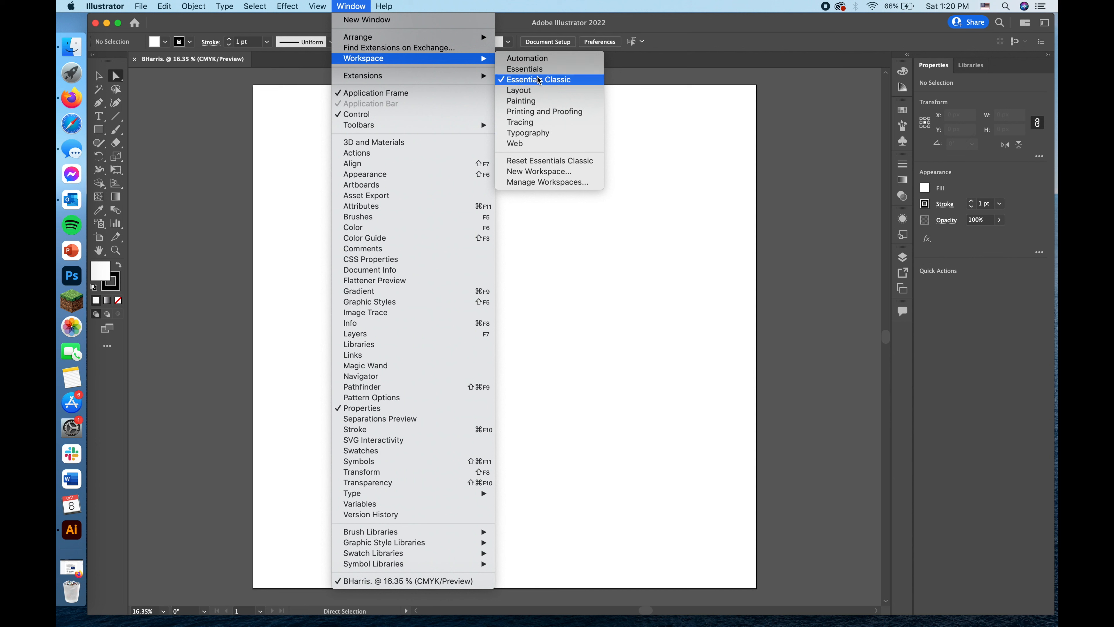
mouse_move(541, 83)
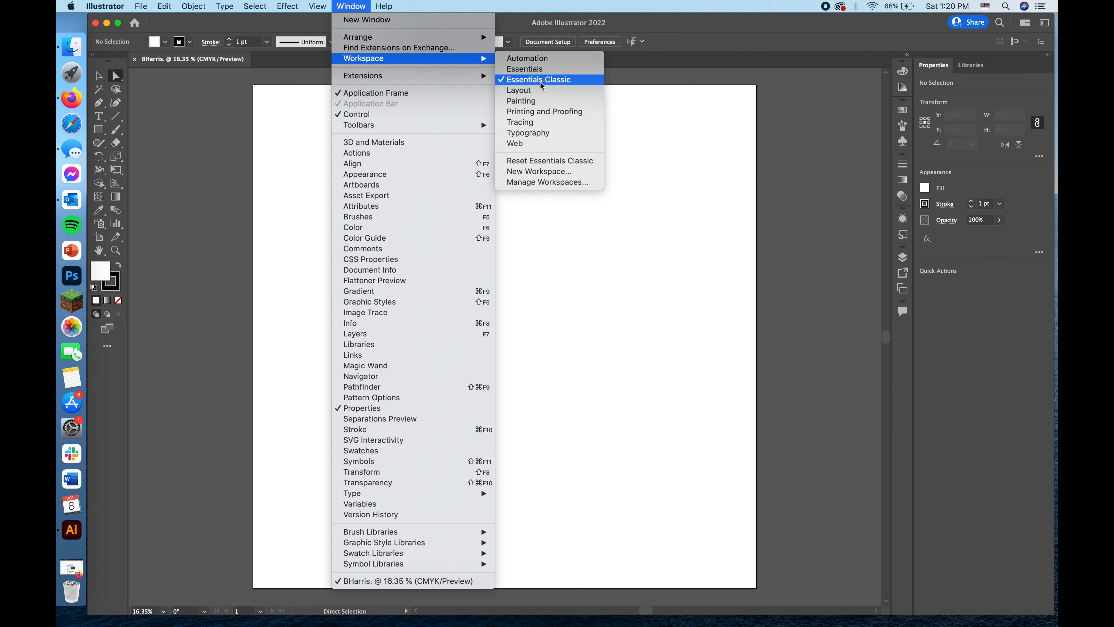
click(539, 79)
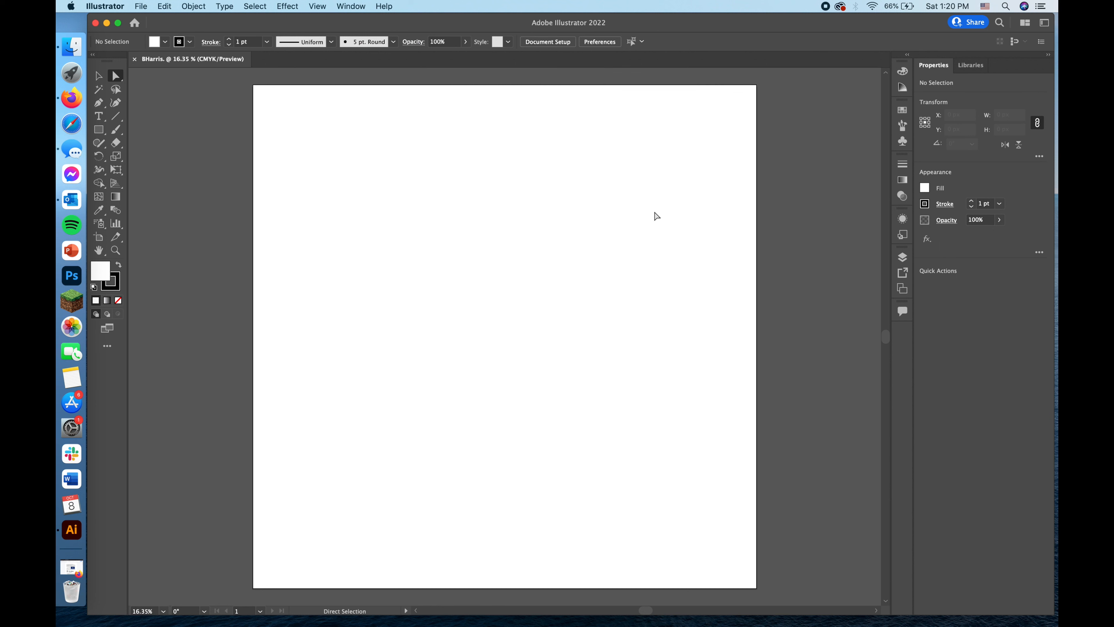
mouse_move(452, 297)
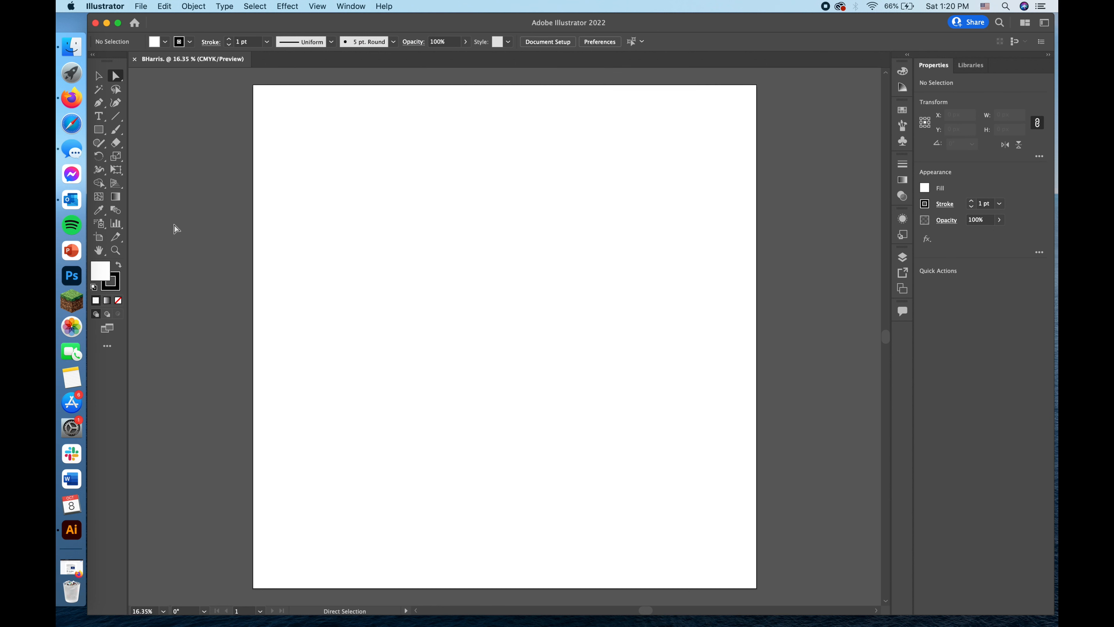
Activate the Paintbrush tool, try a freehand stroke, and show the Brushes panel
click(116, 129)
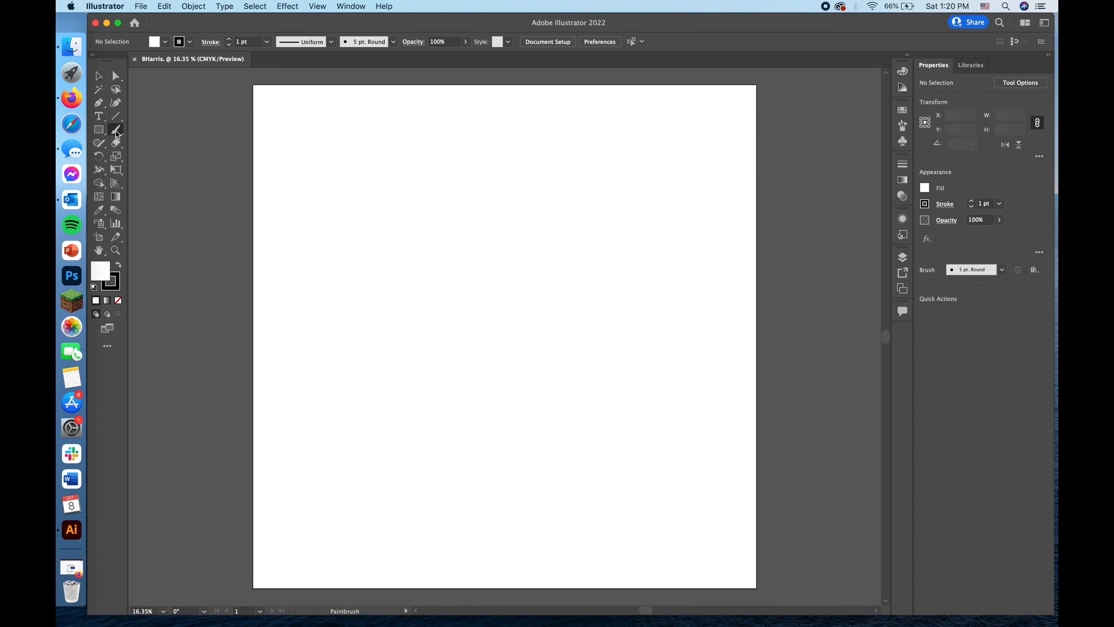
mouse_move(118, 135)
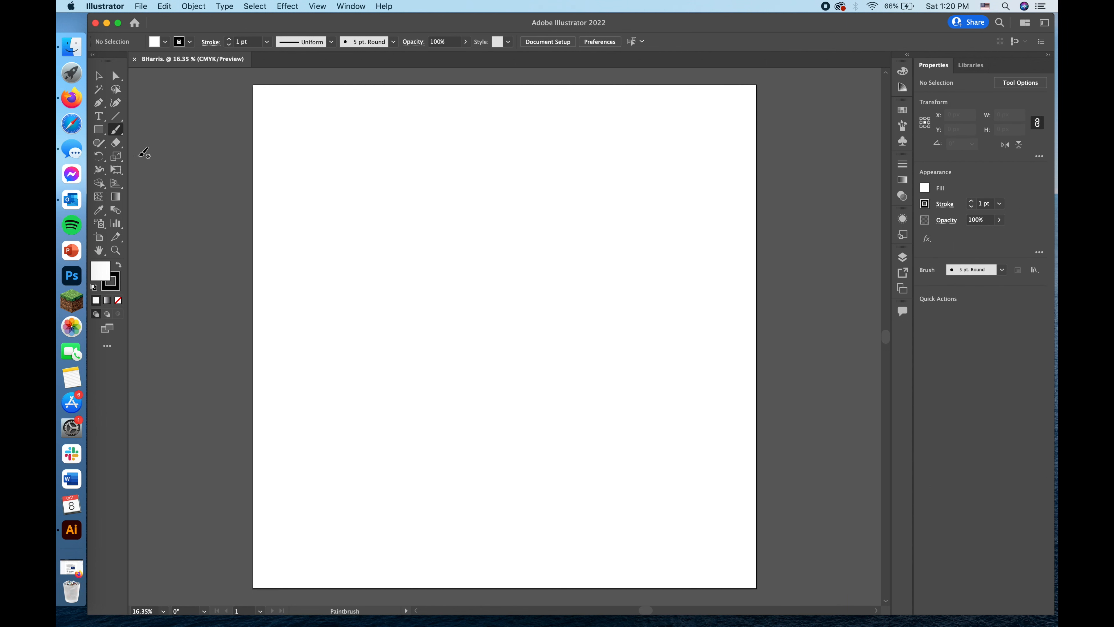
drag(442, 213, 517, 405)
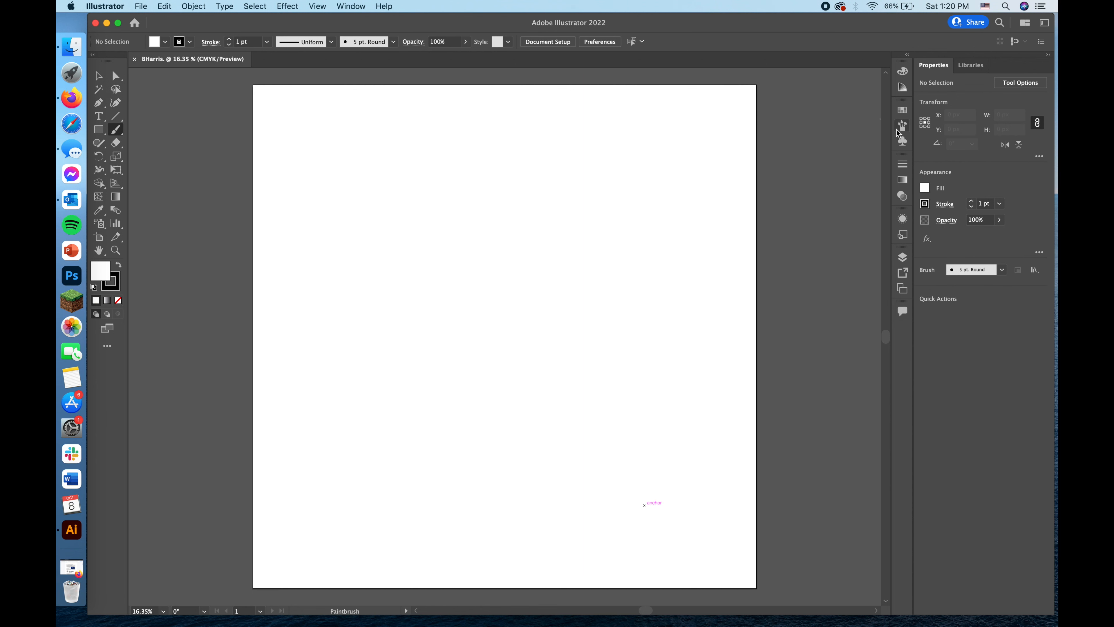
click(902, 125)
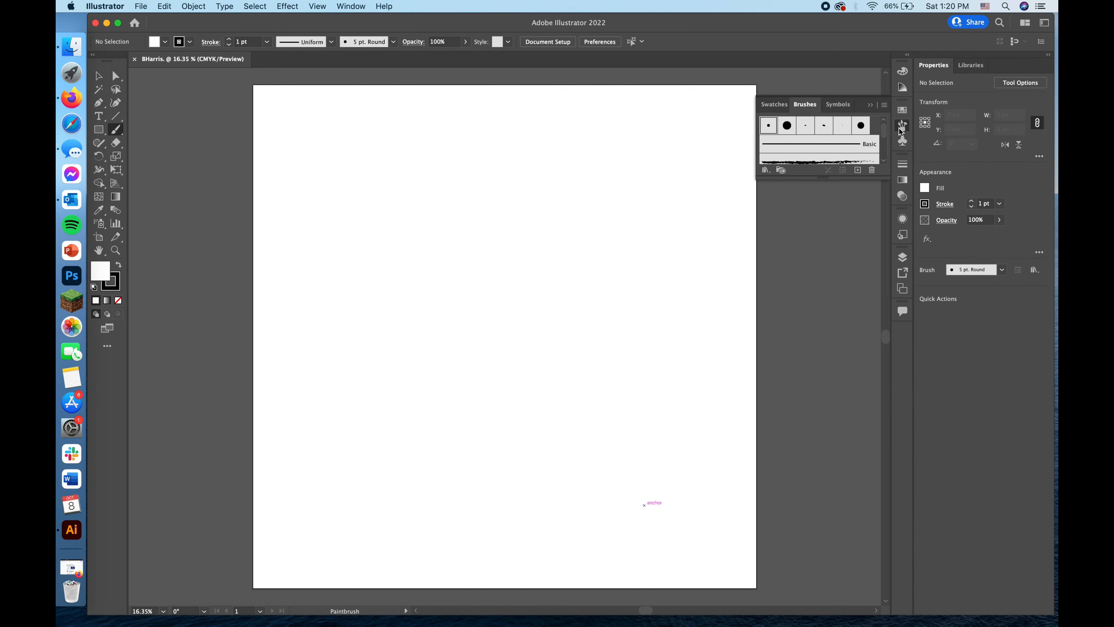
Start a new Calligraphic Brush and name it BIH
click(884, 104)
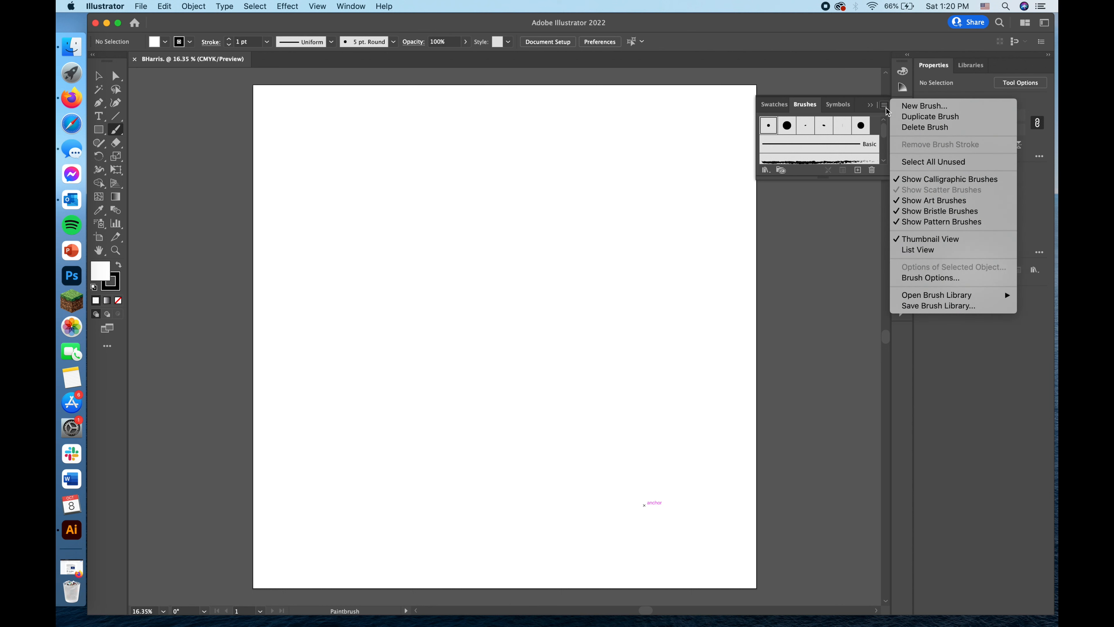
click(923, 105)
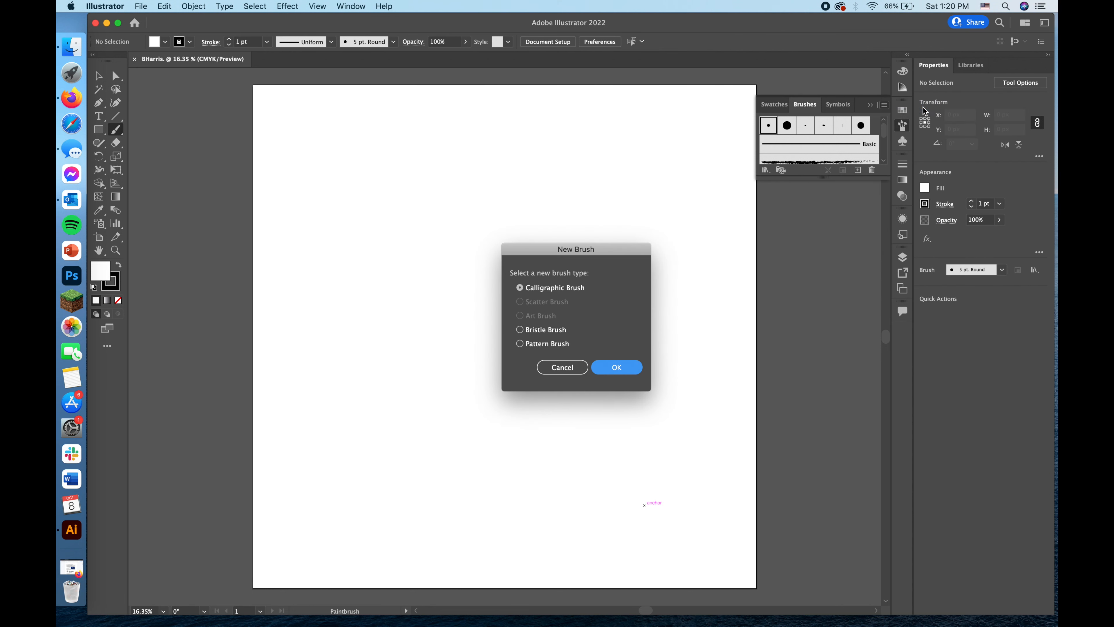
mouse_move(525, 312)
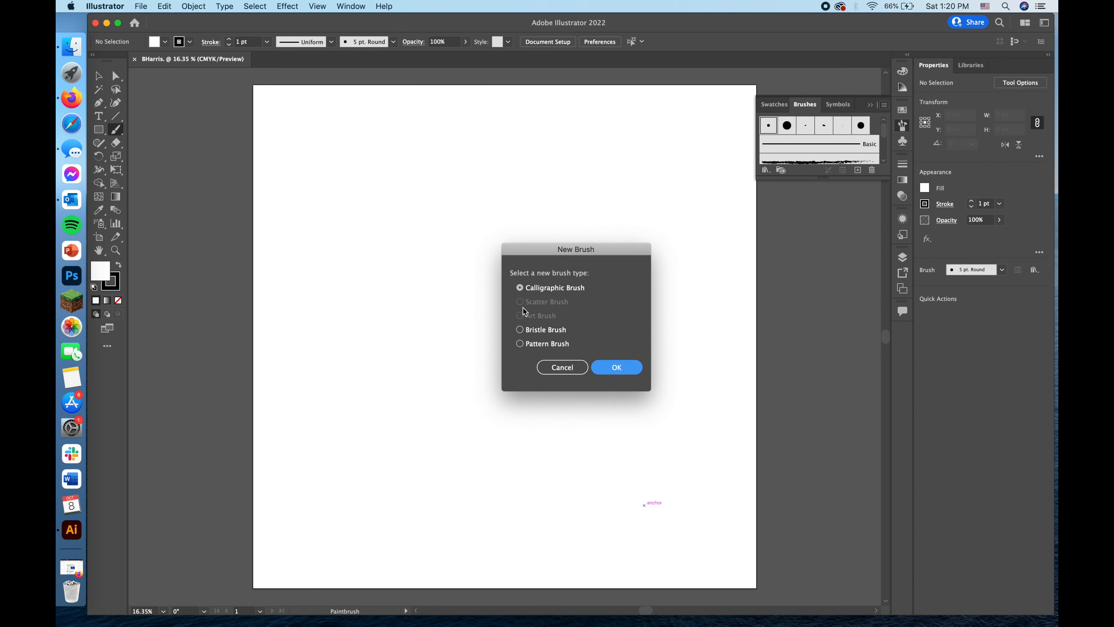
mouse_move(600, 349)
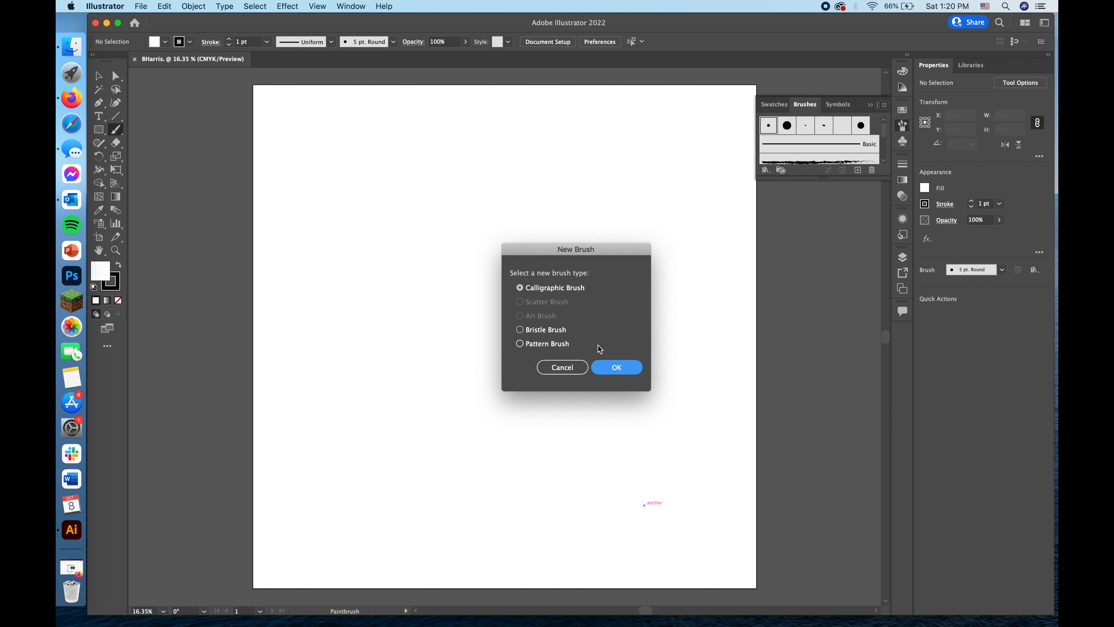
click(616, 366)
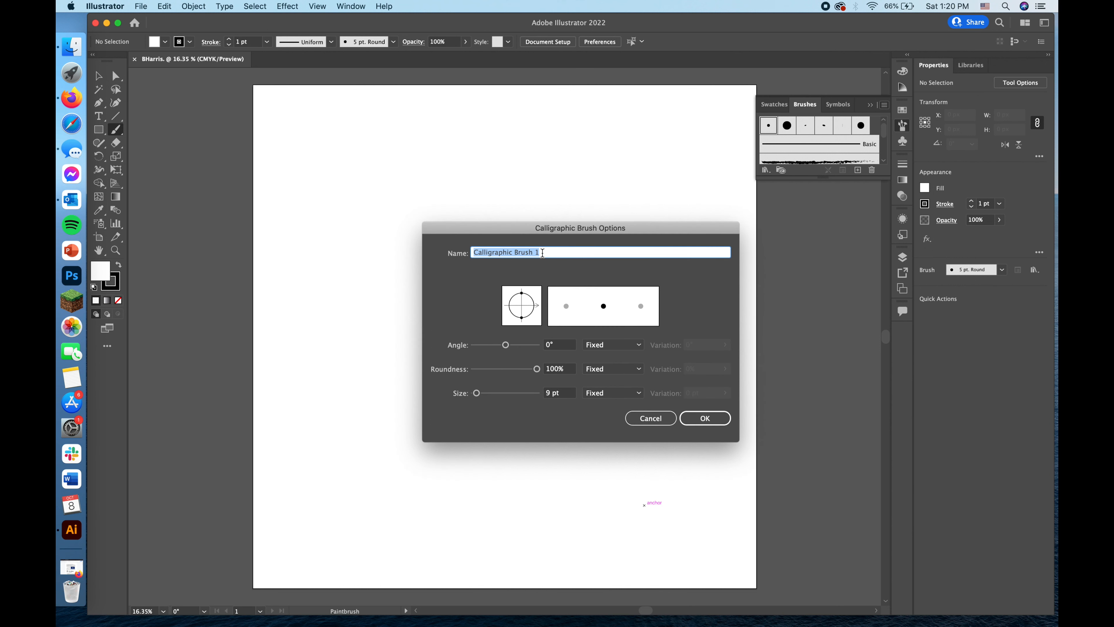
text(B)
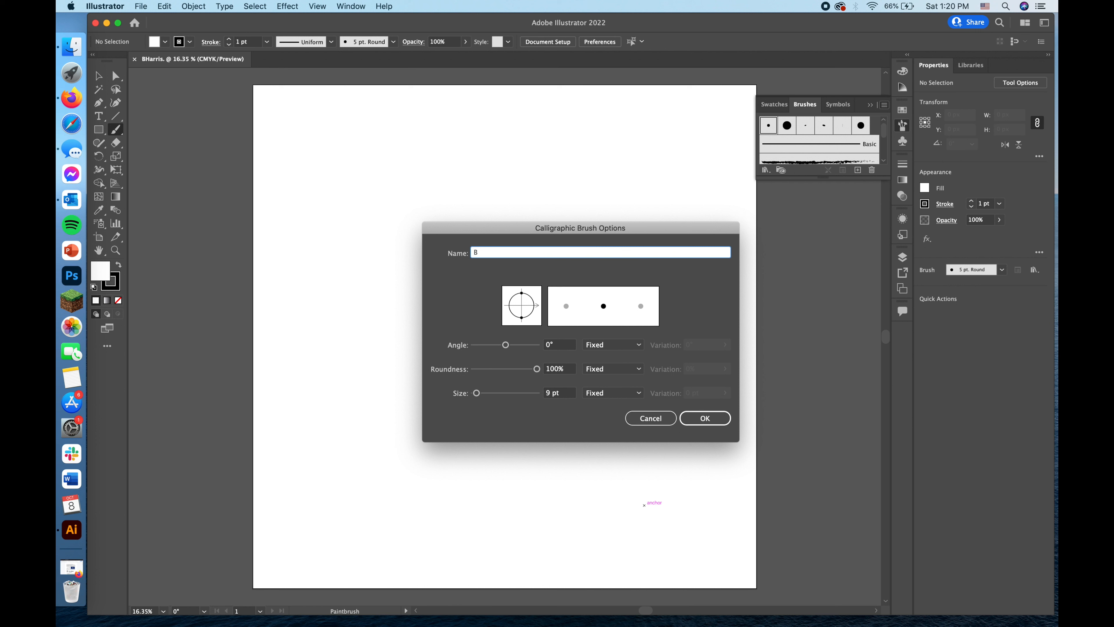
text(IH)
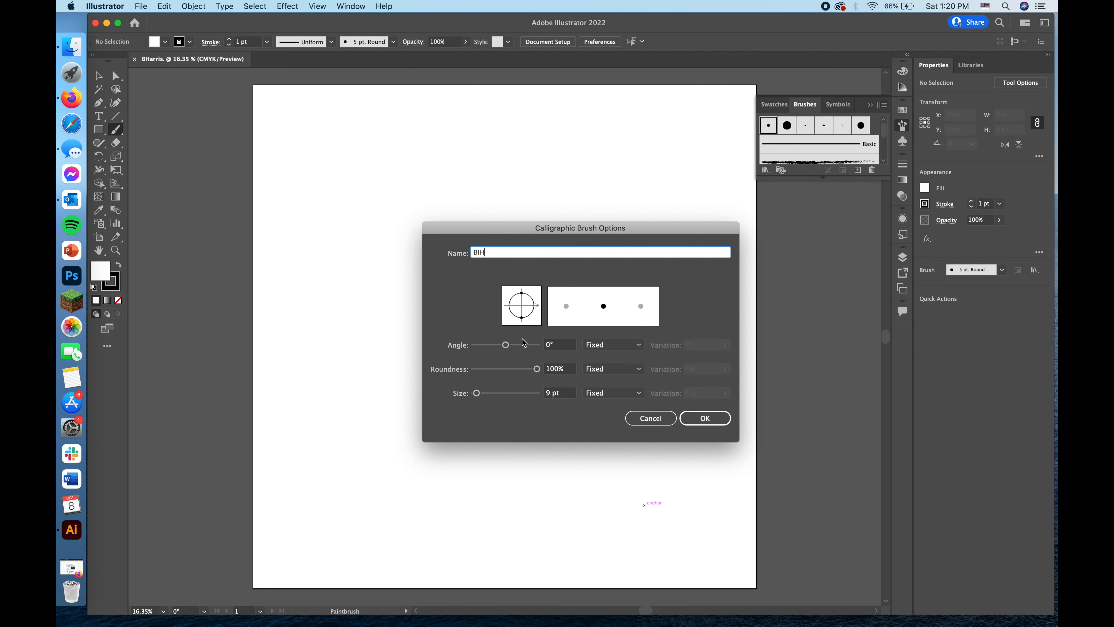
Set the BIH brush to 60° angle, 50% roundness and 32 pt size, then save it
drag(506, 345, 513, 344)
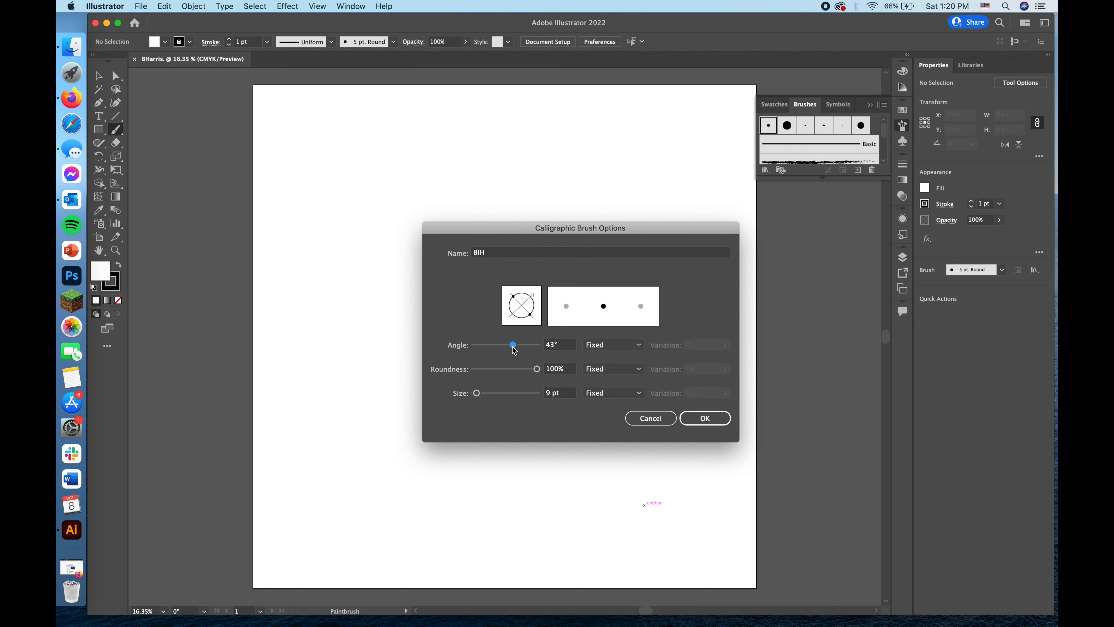
drag(536, 368, 515, 368)
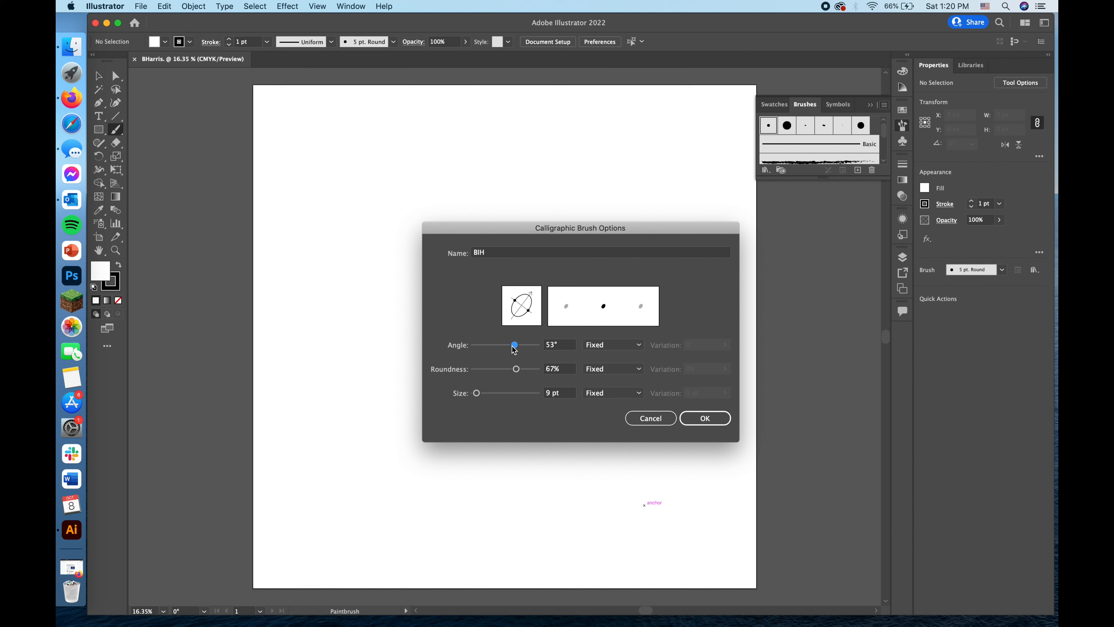
drag(514, 344, 516, 345)
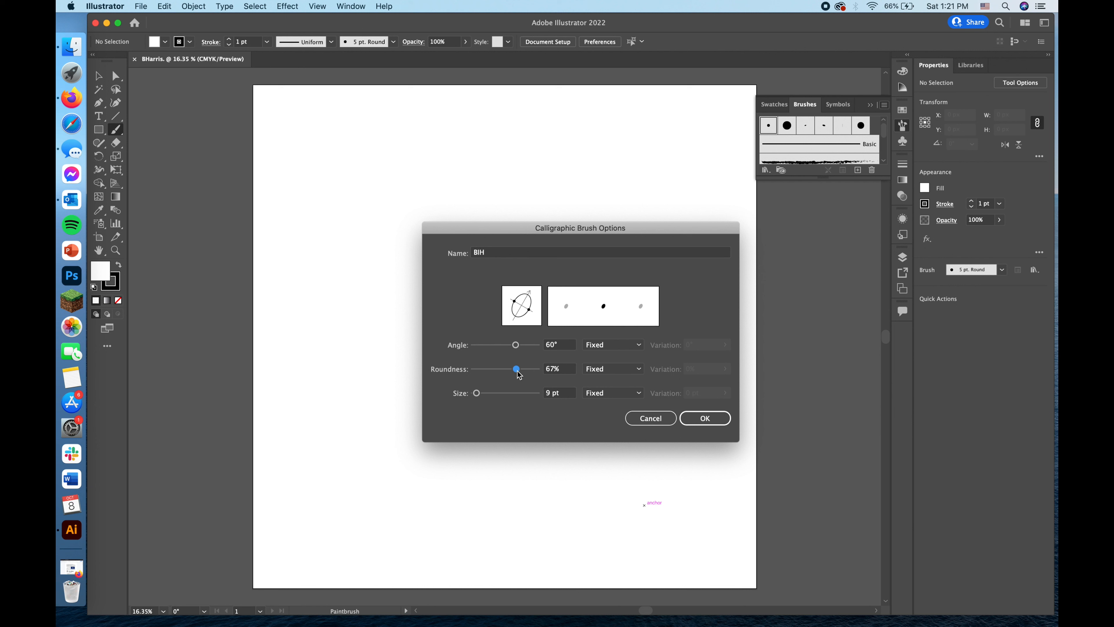
drag(516, 369, 505, 369)
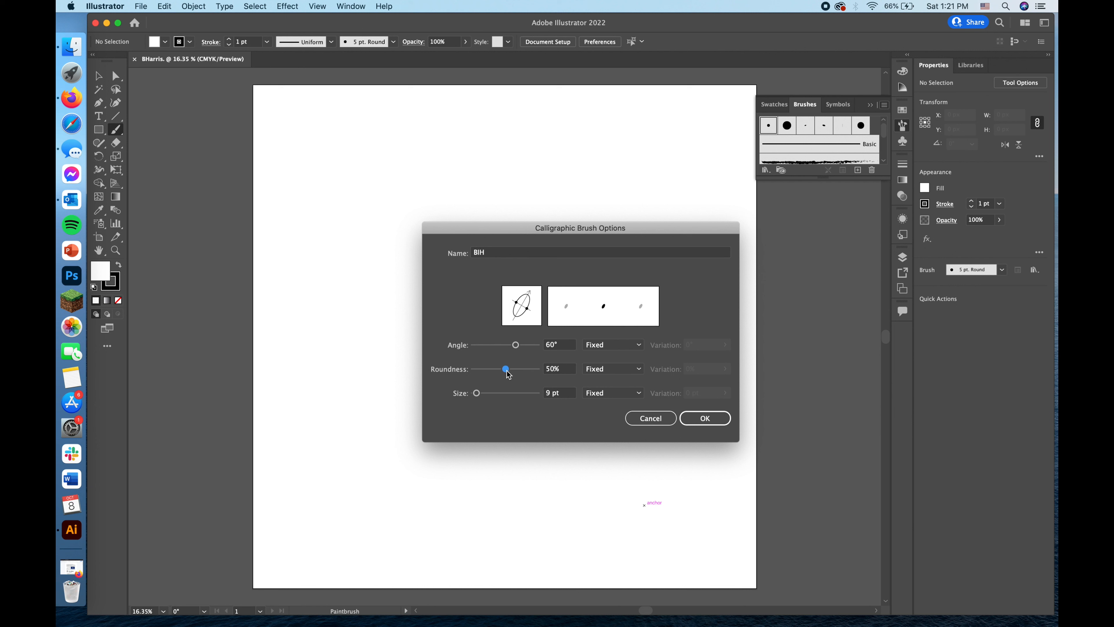
drag(476, 393, 478, 392)
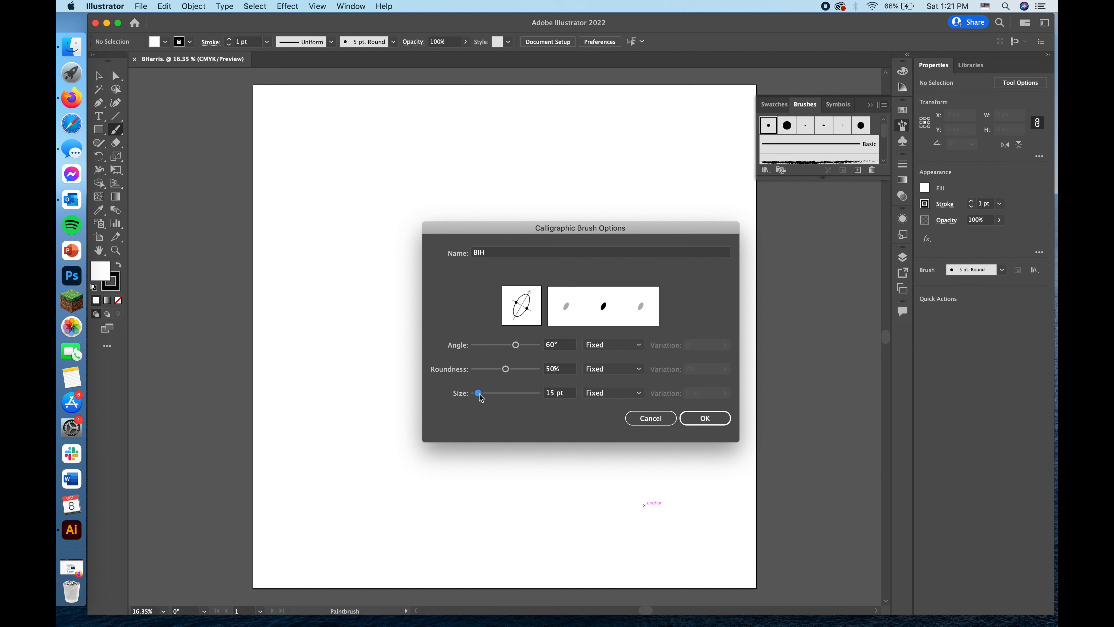
drag(477, 393, 483, 393)
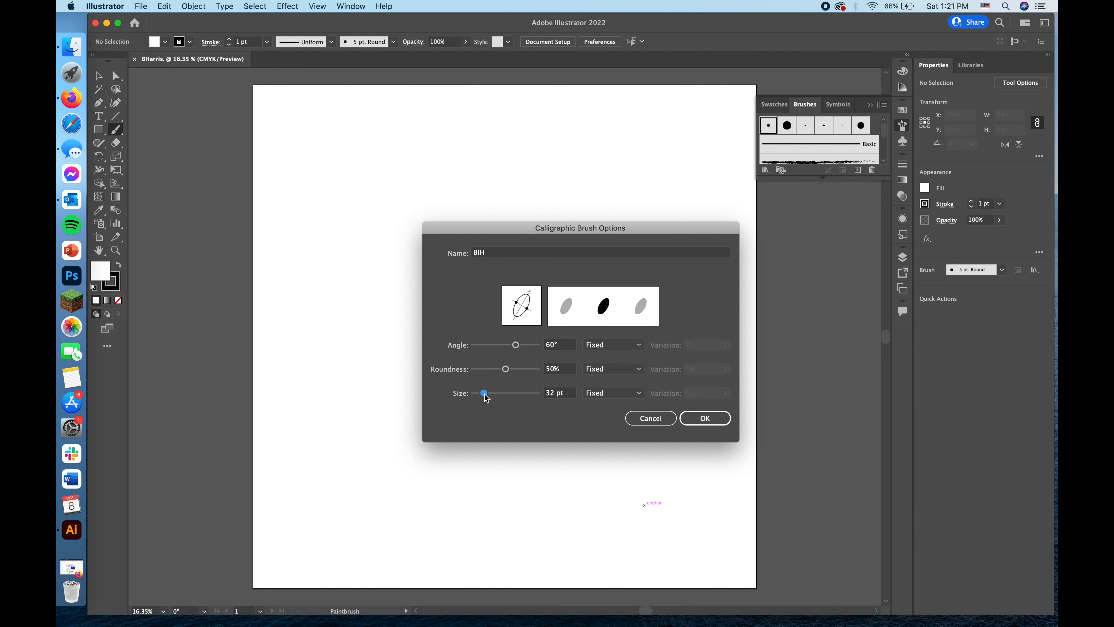
mouse_move(591, 328)
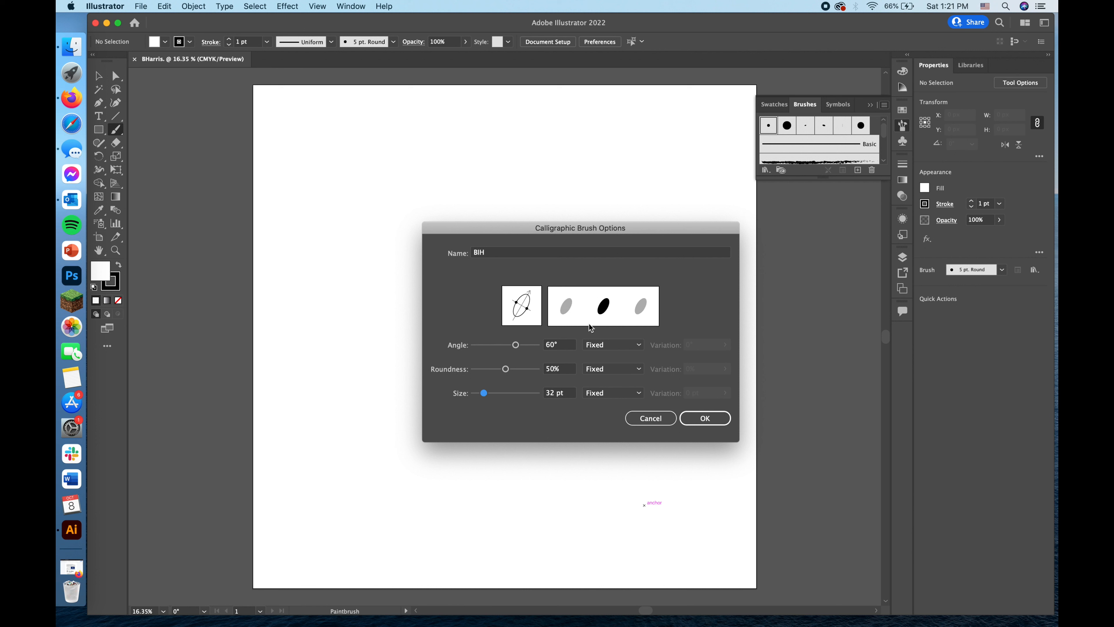
mouse_move(554, 297)
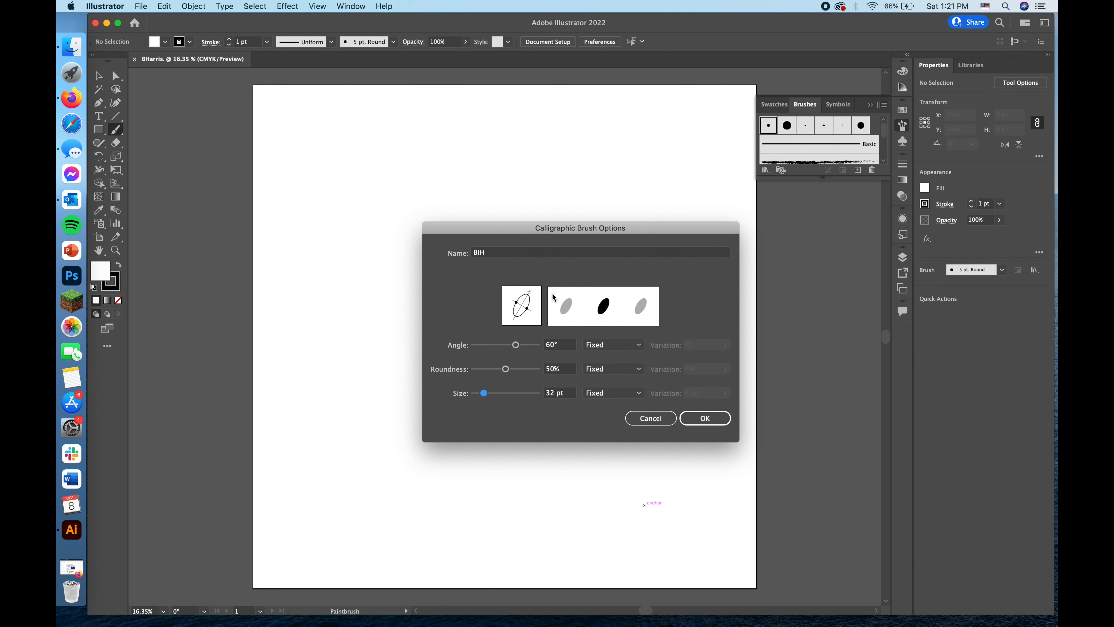
mouse_move(488, 176)
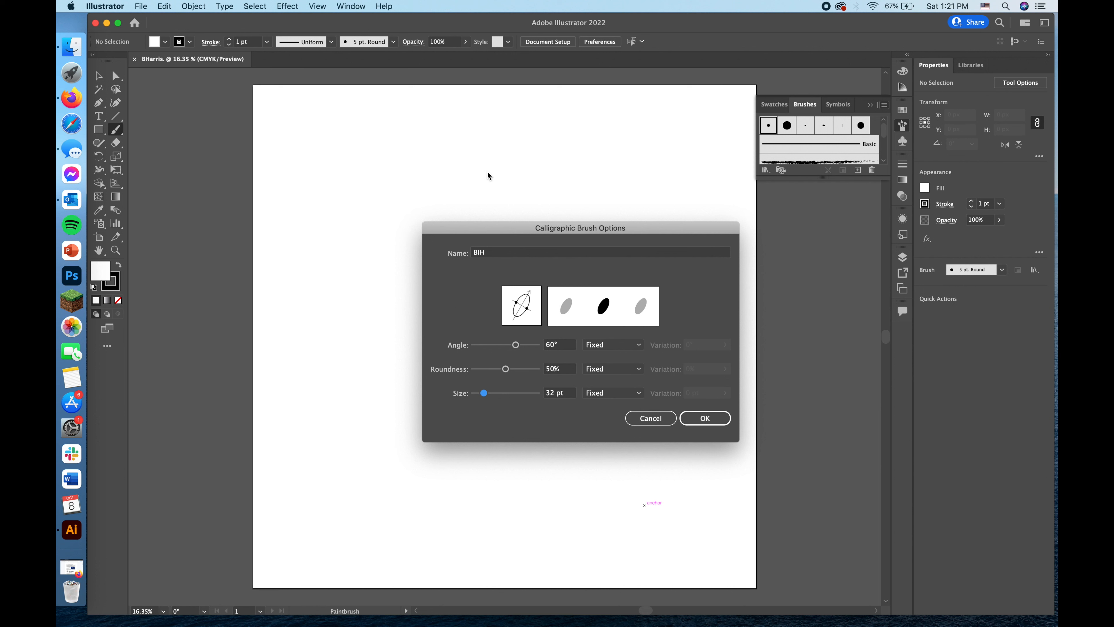
mouse_move(566, 343)
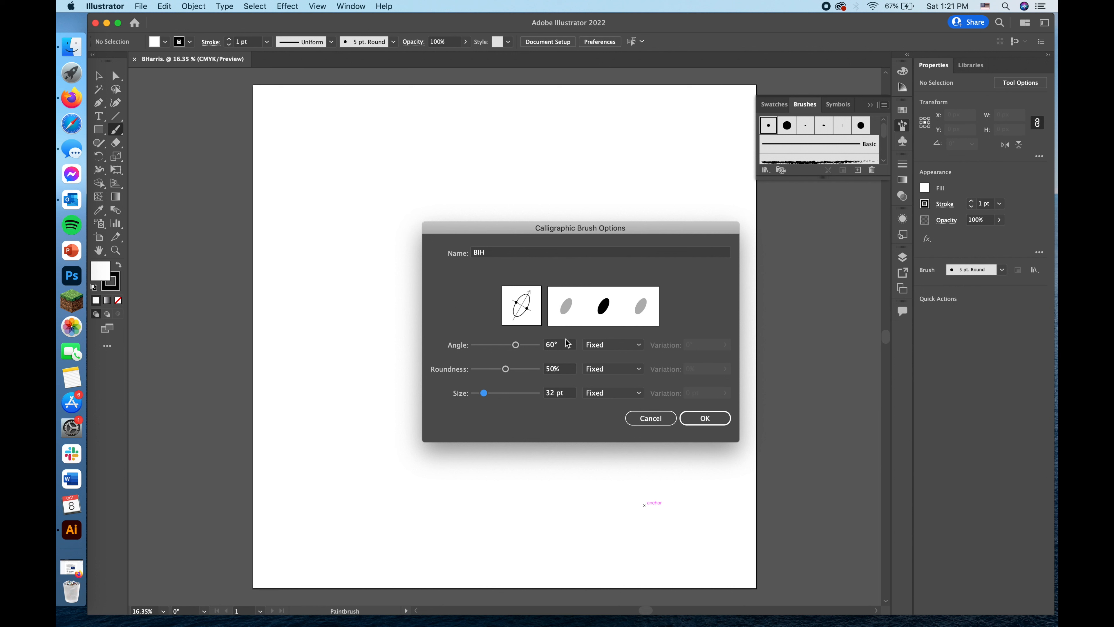
mouse_move(646, 375)
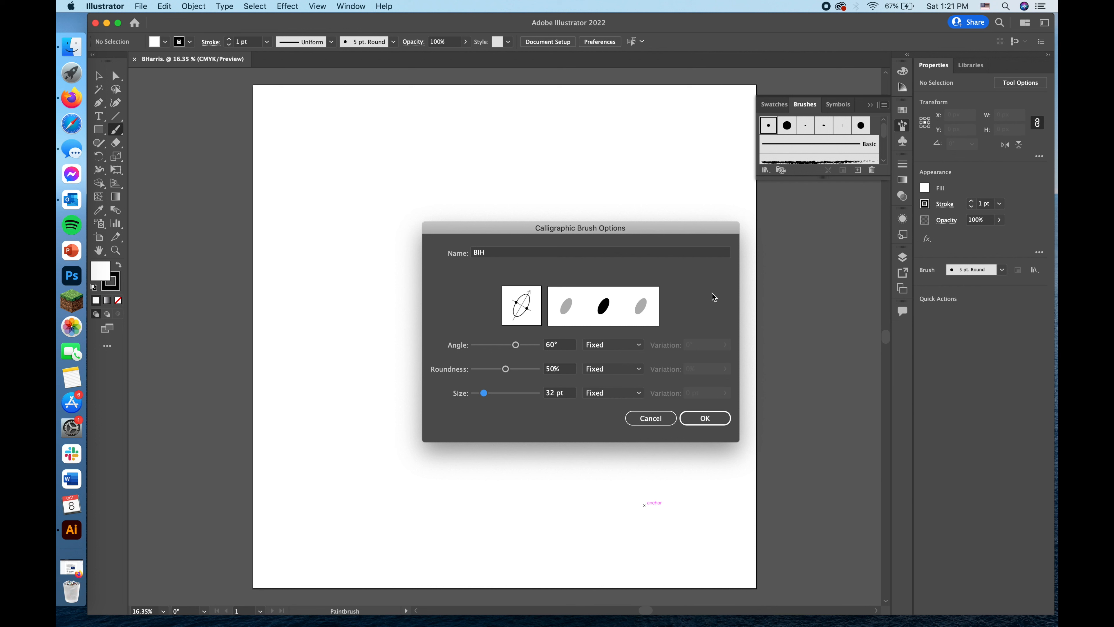
mouse_move(818, 241)
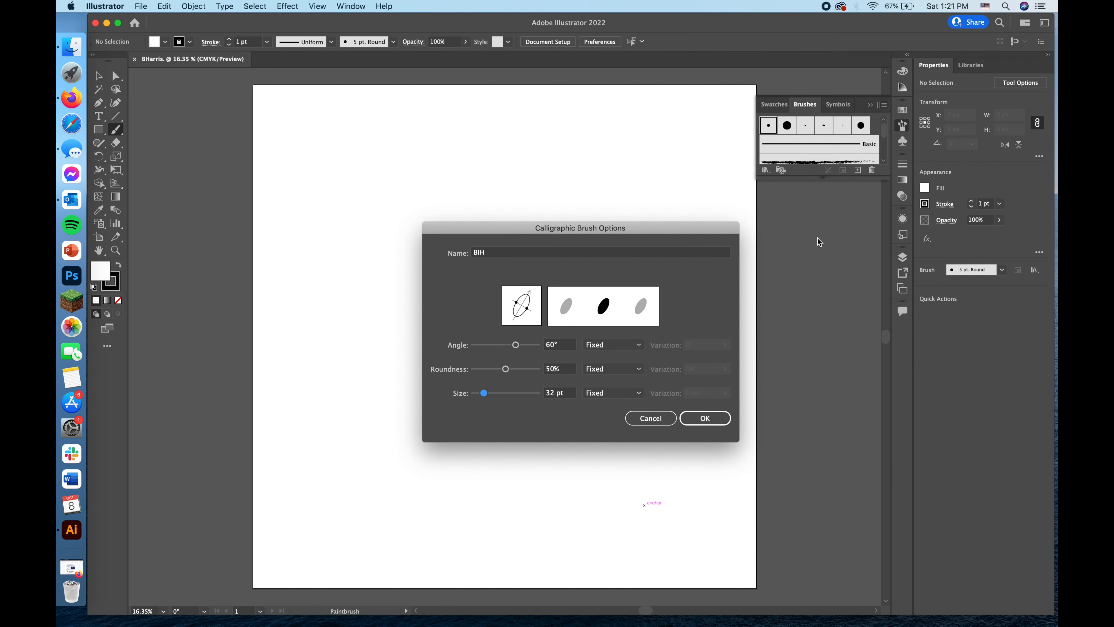
click(704, 418)
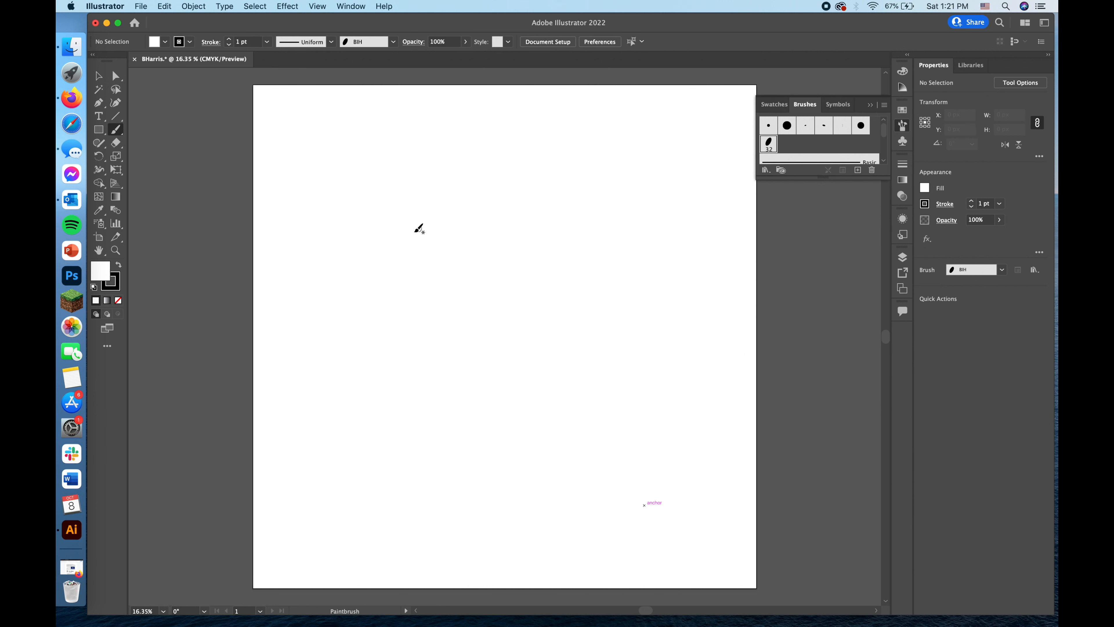
mouse_move(446, 229)
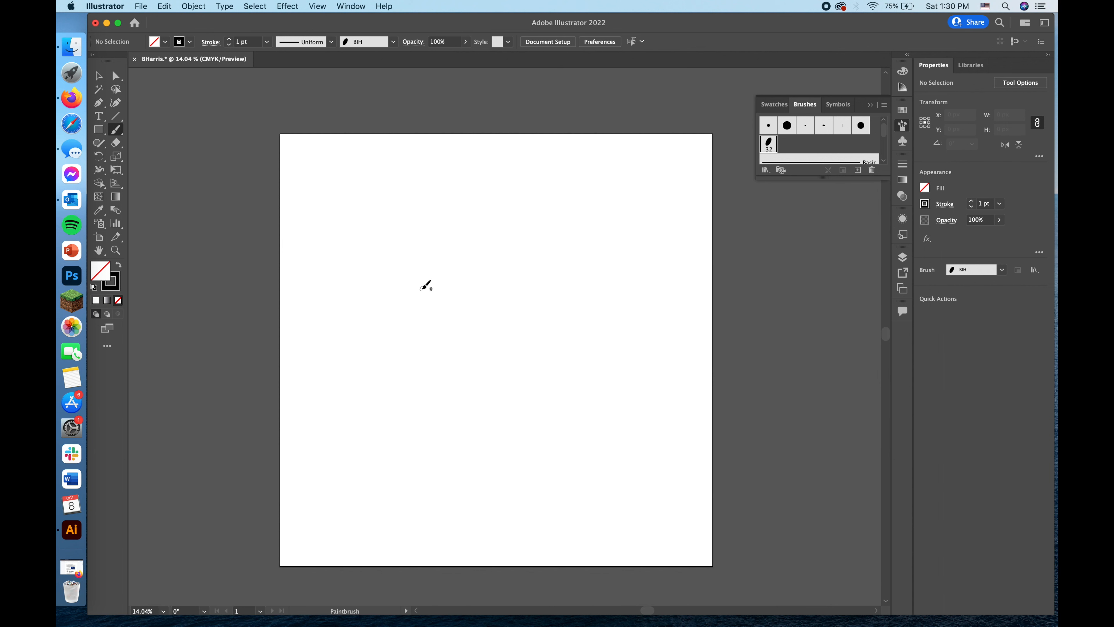
Paint the B's curved bowls and its vertical stem with the BIH brush, retrying the stem
drag(423, 270, 508, 320)
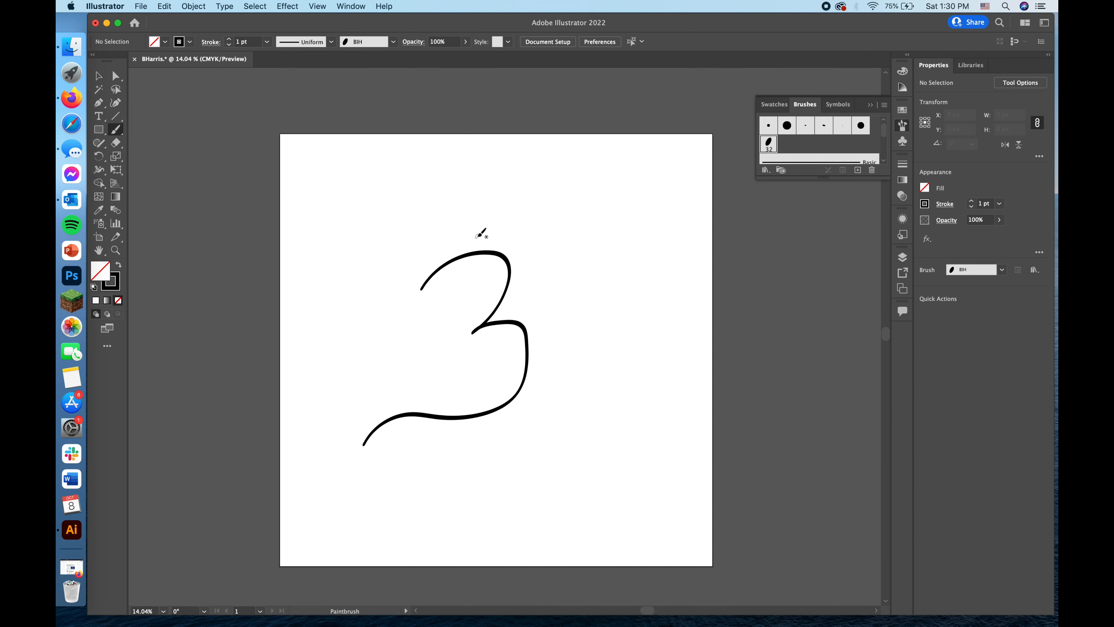
mouse_move(472, 236)
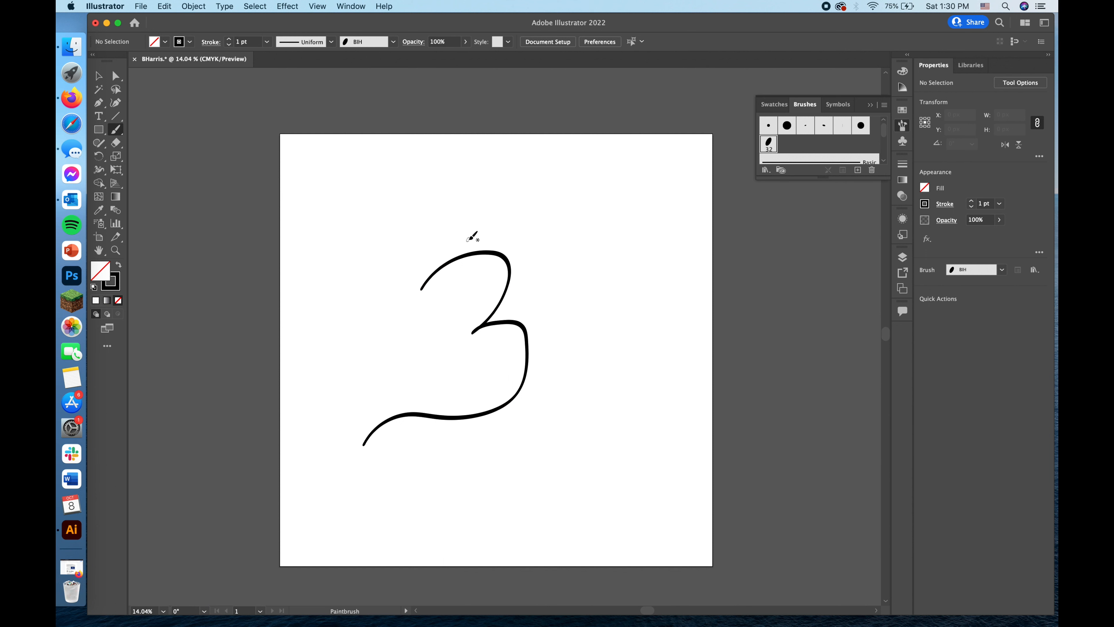
drag(474, 235, 465, 412)
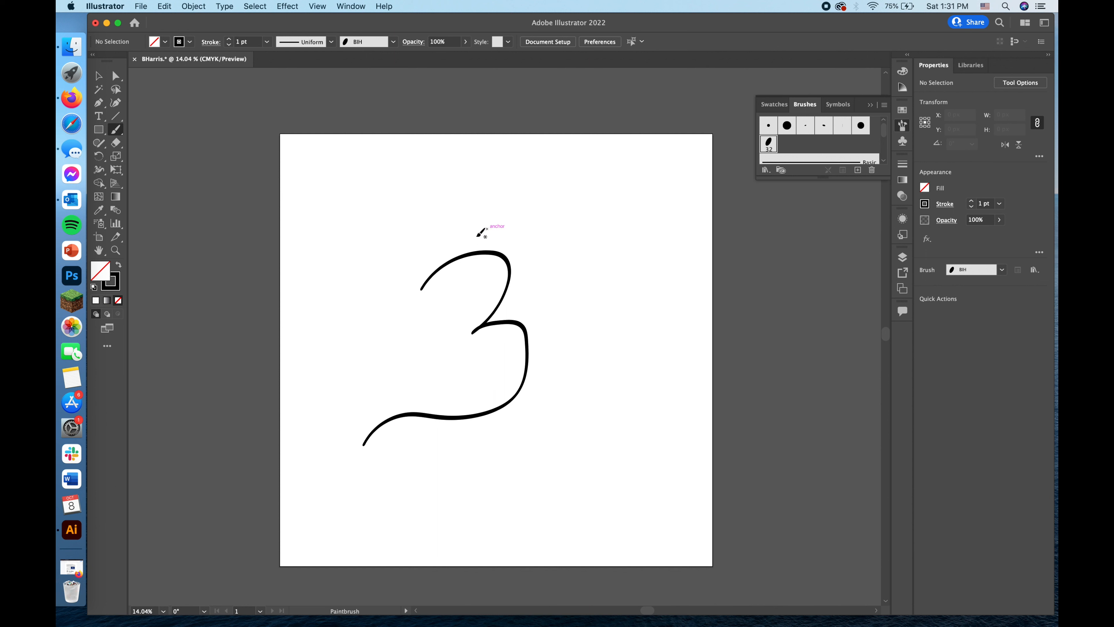
drag(482, 227, 473, 444)
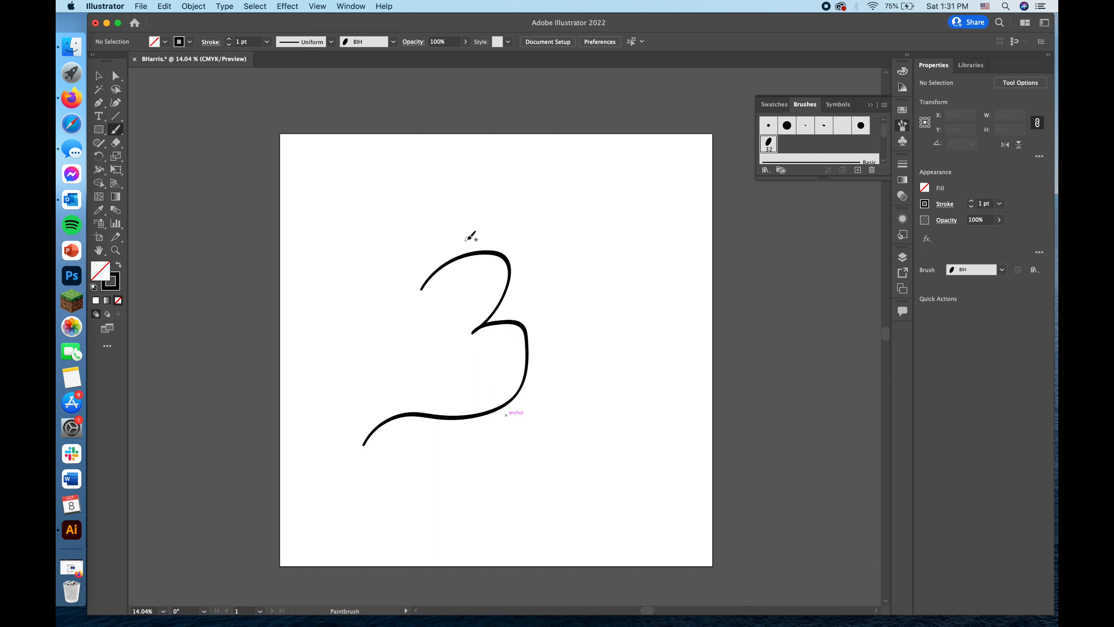
drag(474, 217, 460, 447)
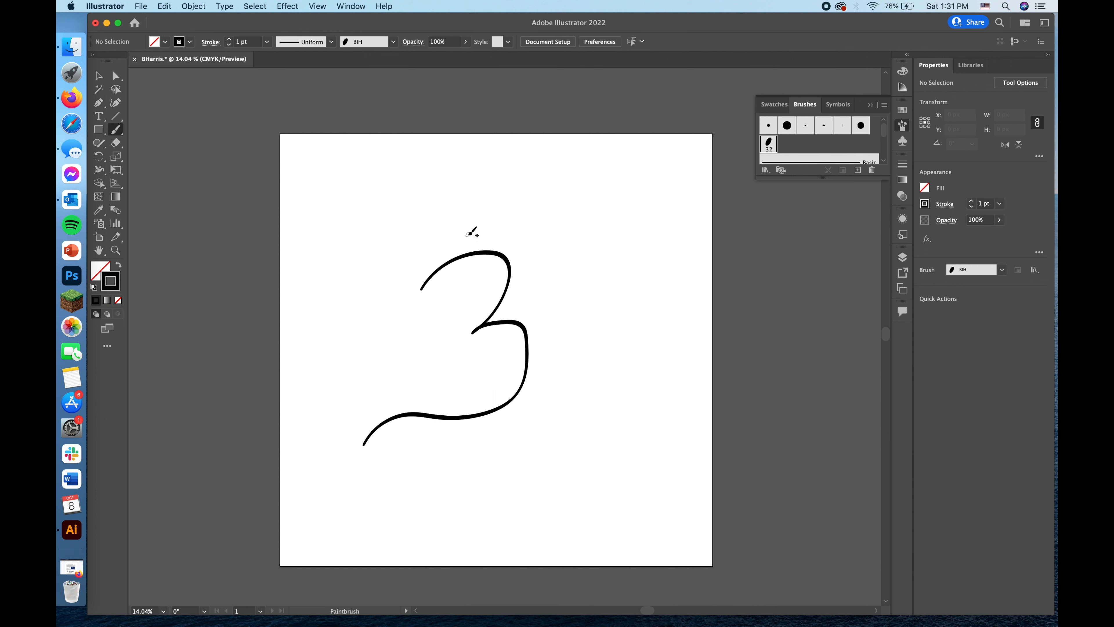
drag(480, 217, 462, 483)
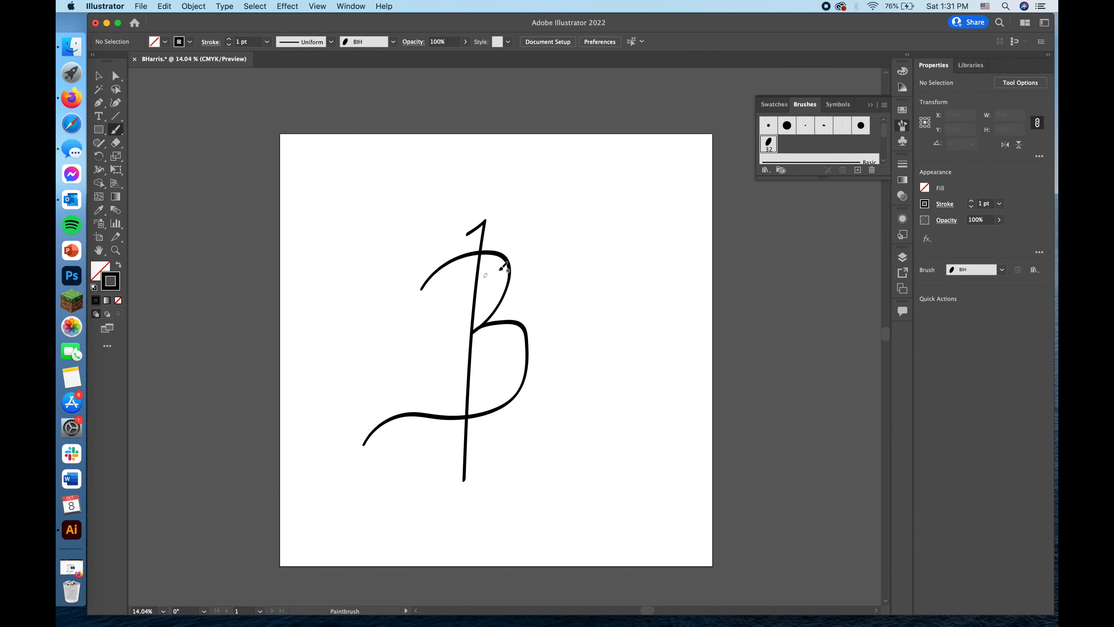
mouse_move(487, 319)
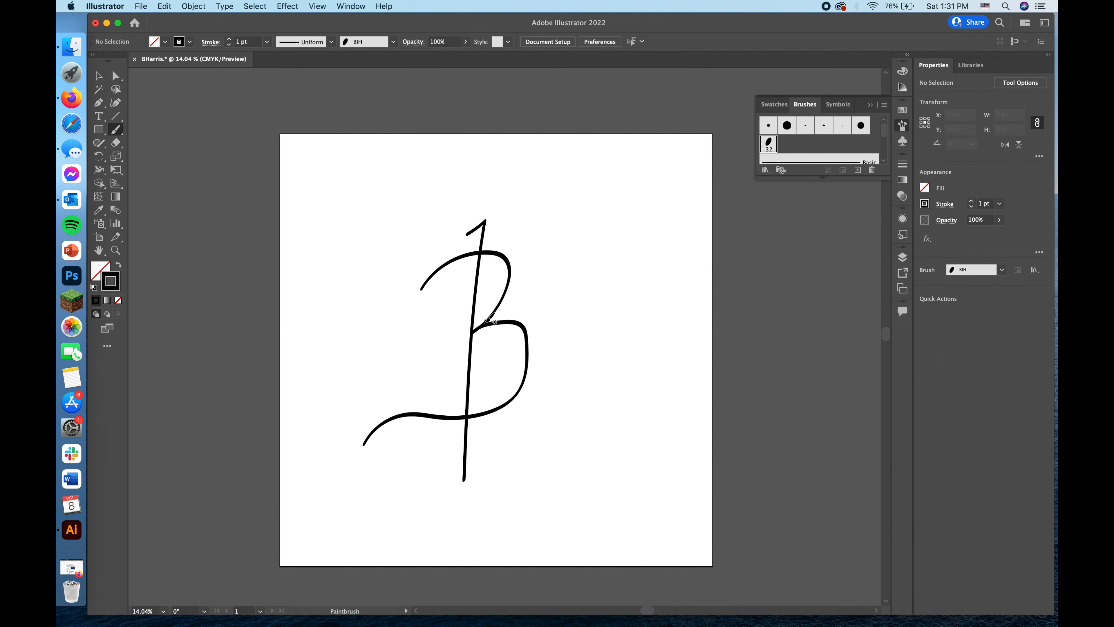
Paint the looped H stroke beside the B, redrawing it from its top loop down
drag(491, 320, 567, 209)
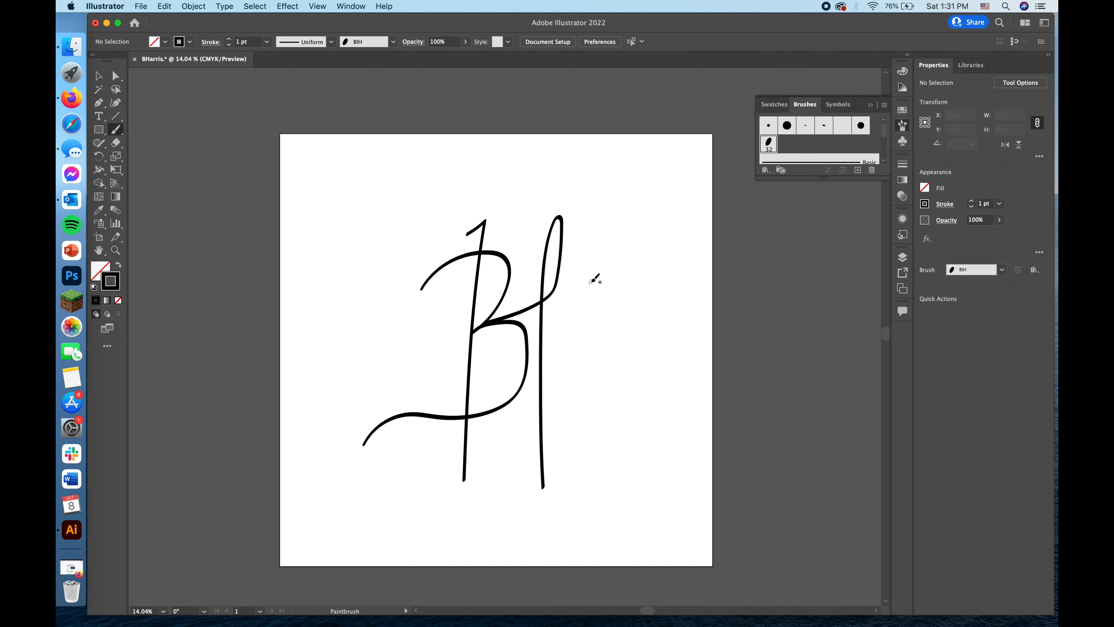
mouse_move(561, 185)
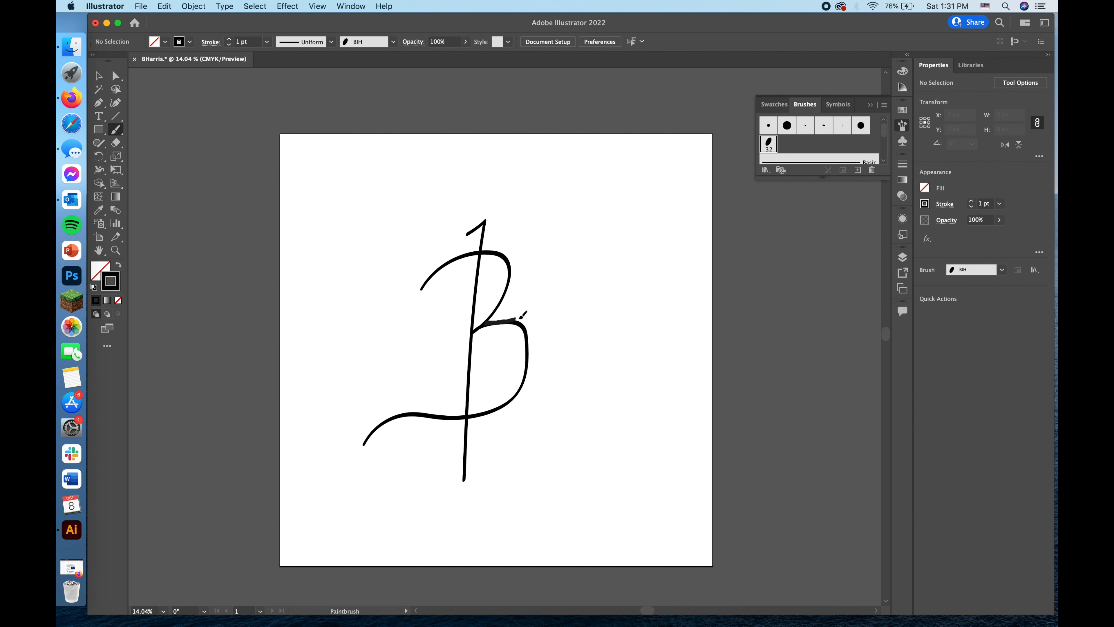
drag(519, 317, 538, 490)
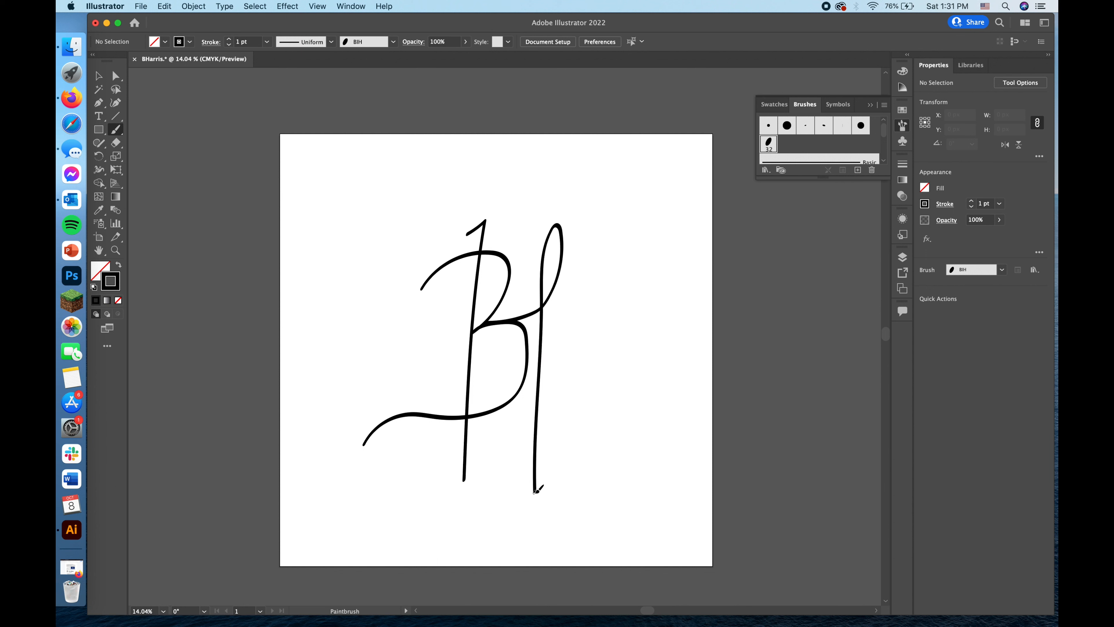
mouse_move(573, 315)
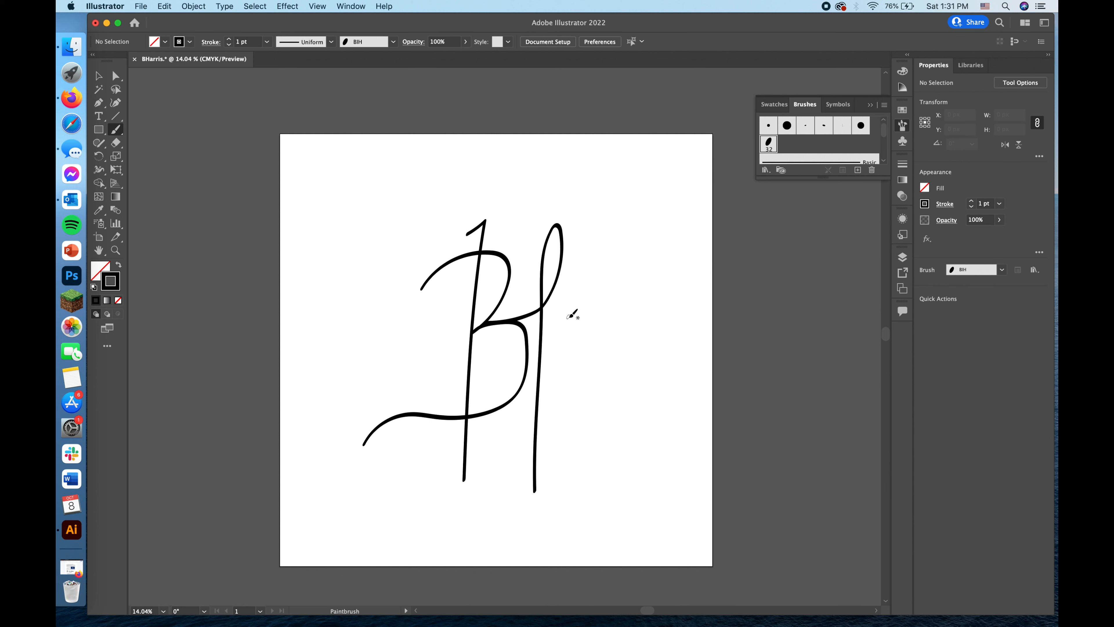
mouse_move(573, 256)
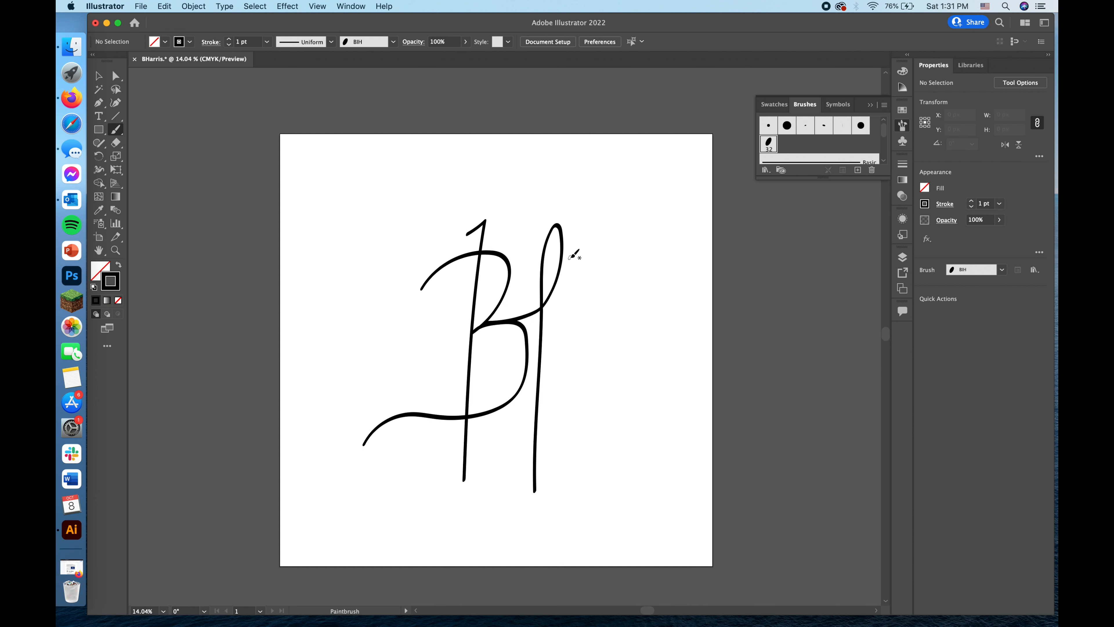
mouse_move(509, 439)
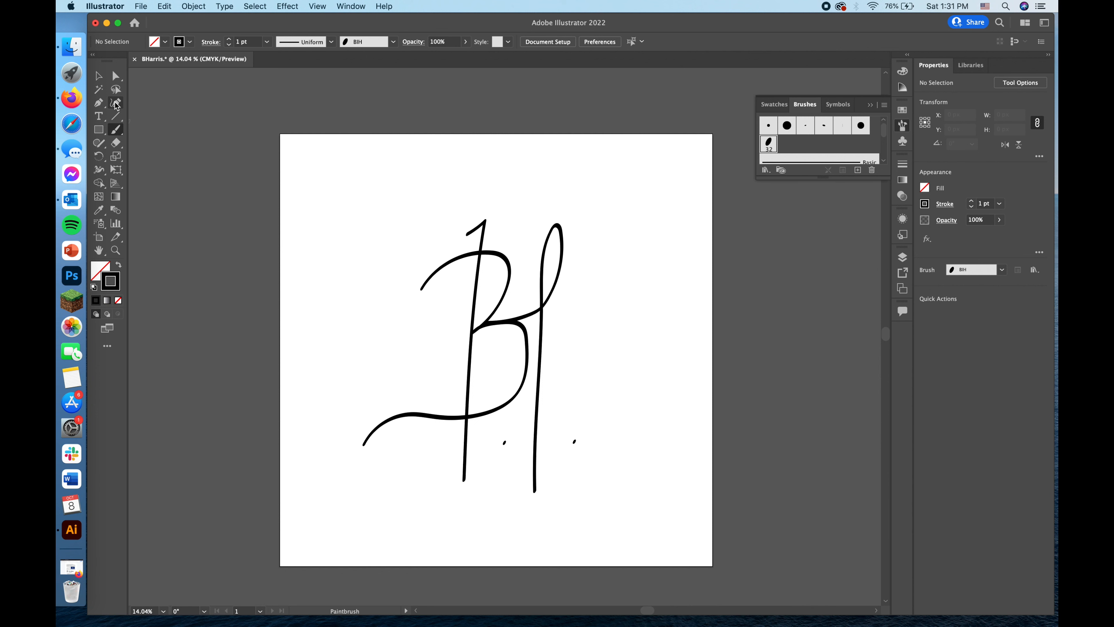
mouse_move(115, 101)
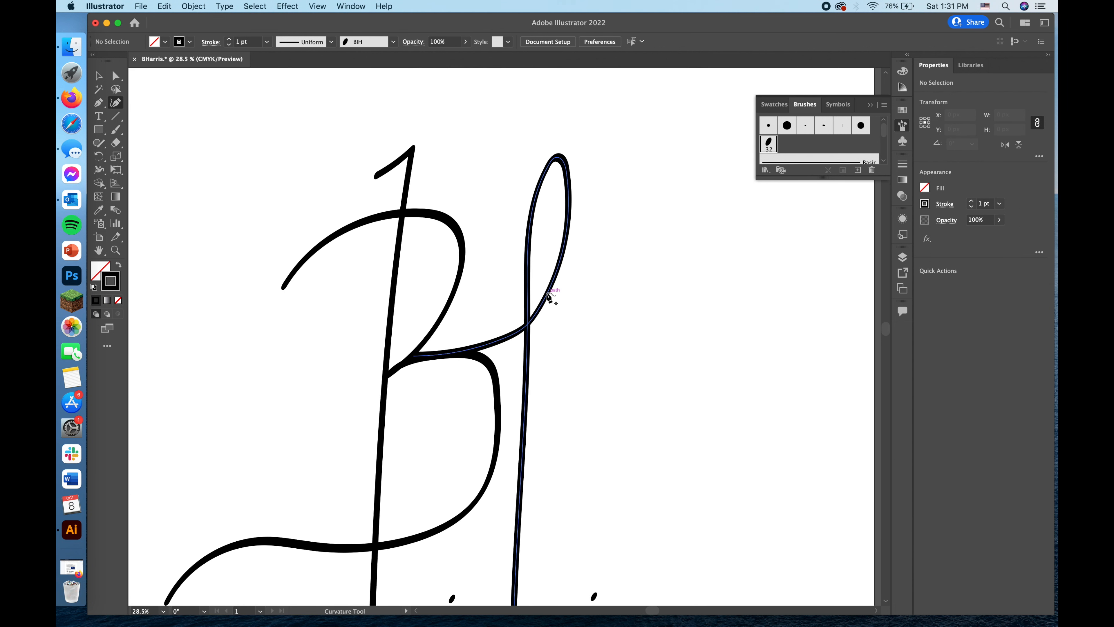
mouse_move(548, 305)
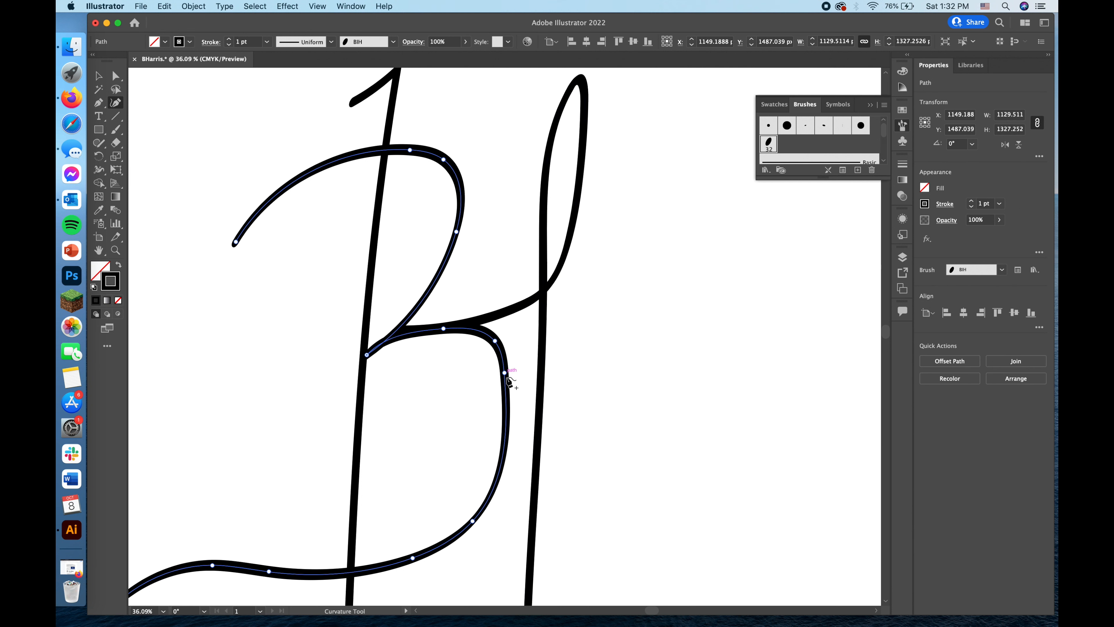
Delete a stray mark and reshape the B's lower bowl into a rounder curve with the Curvature tool
key(Backspace)
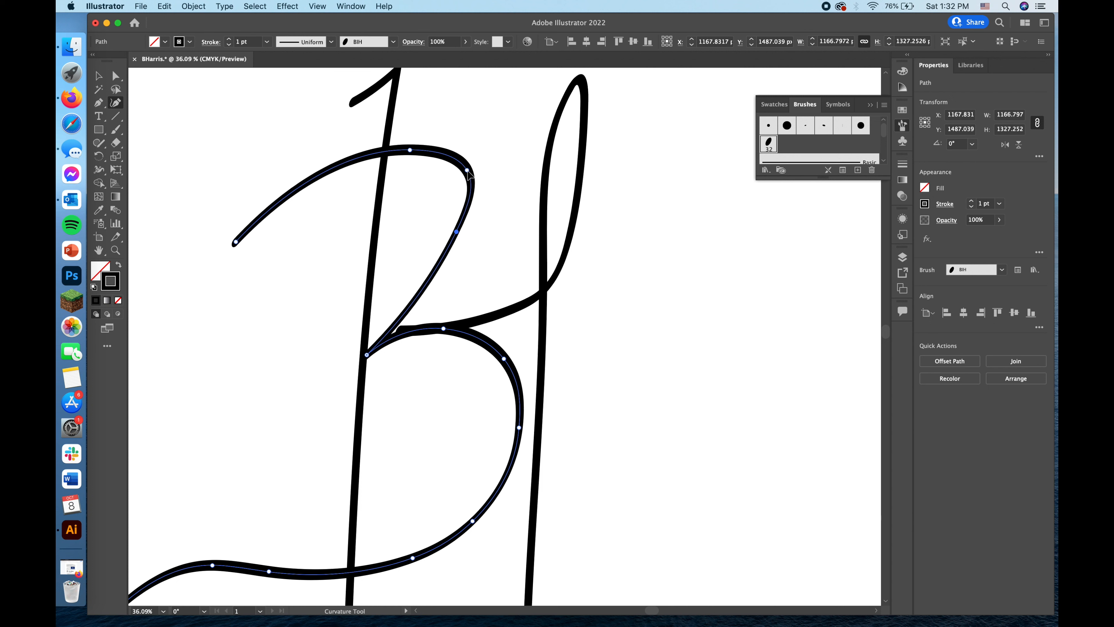
drag(455, 232, 460, 167)
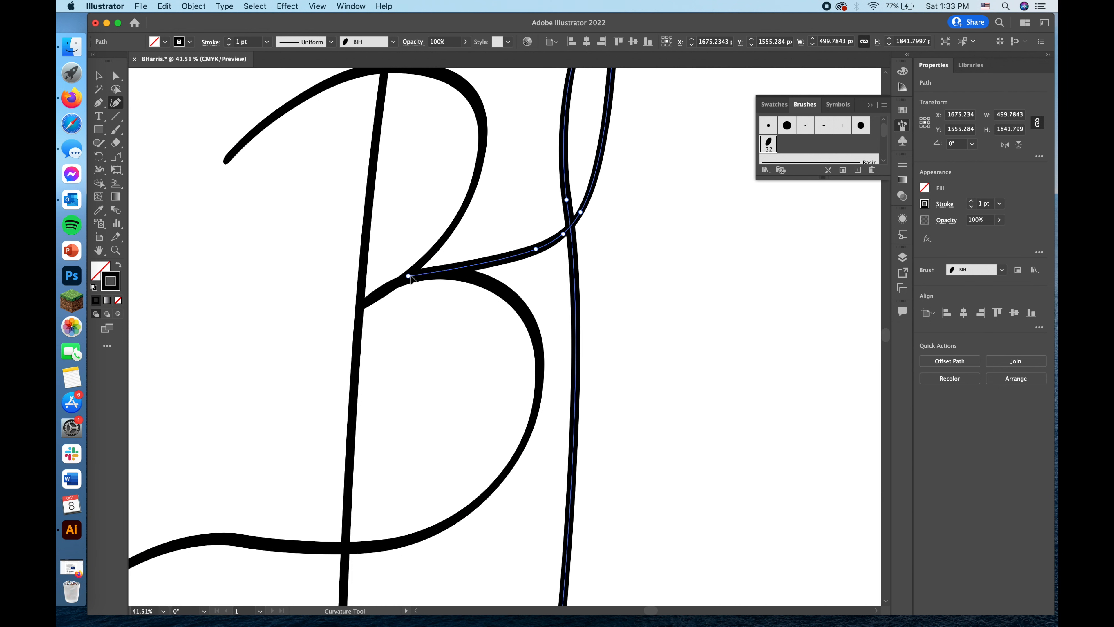
Adjust the H's connecting curve and slide its start anchor along the B's bowl for a smooth join
drag(410, 278, 418, 276)
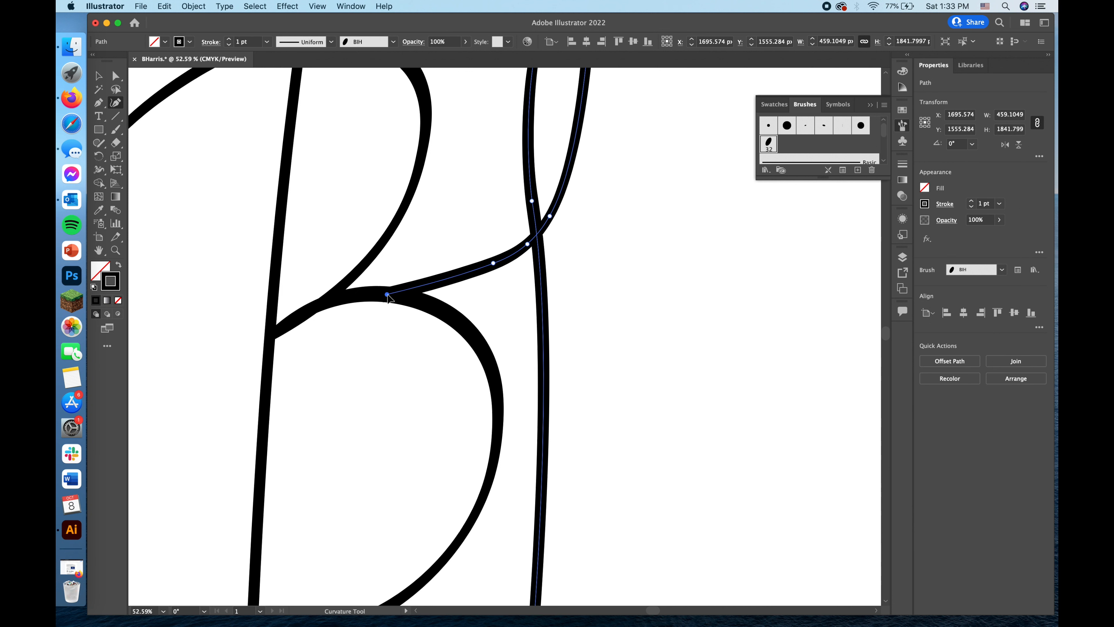
drag(387, 297, 364, 297)
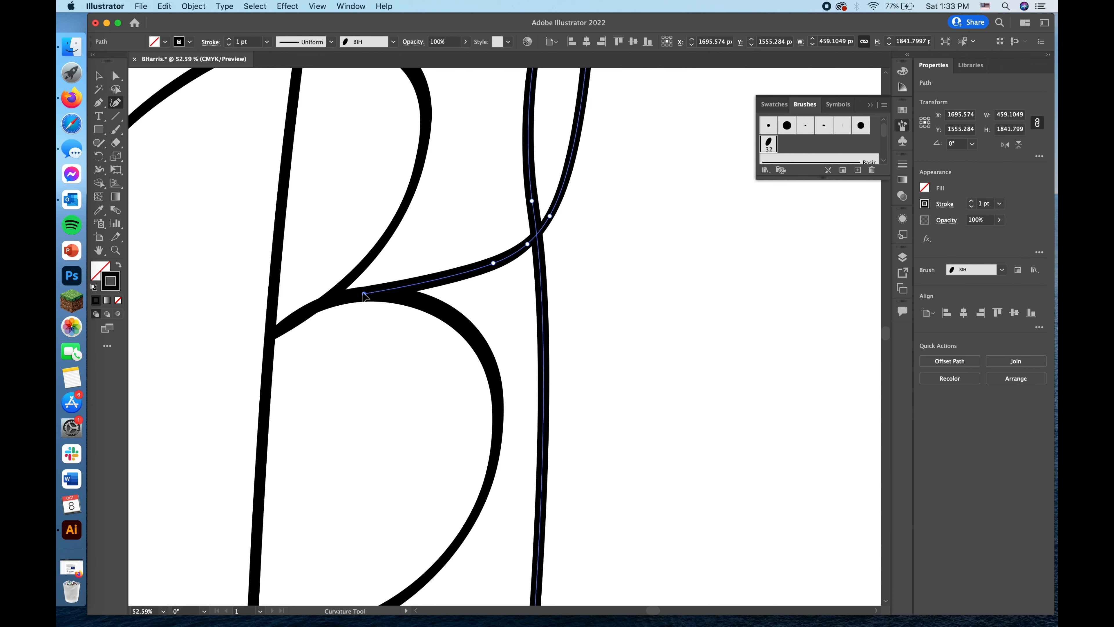
drag(363, 297, 341, 293)
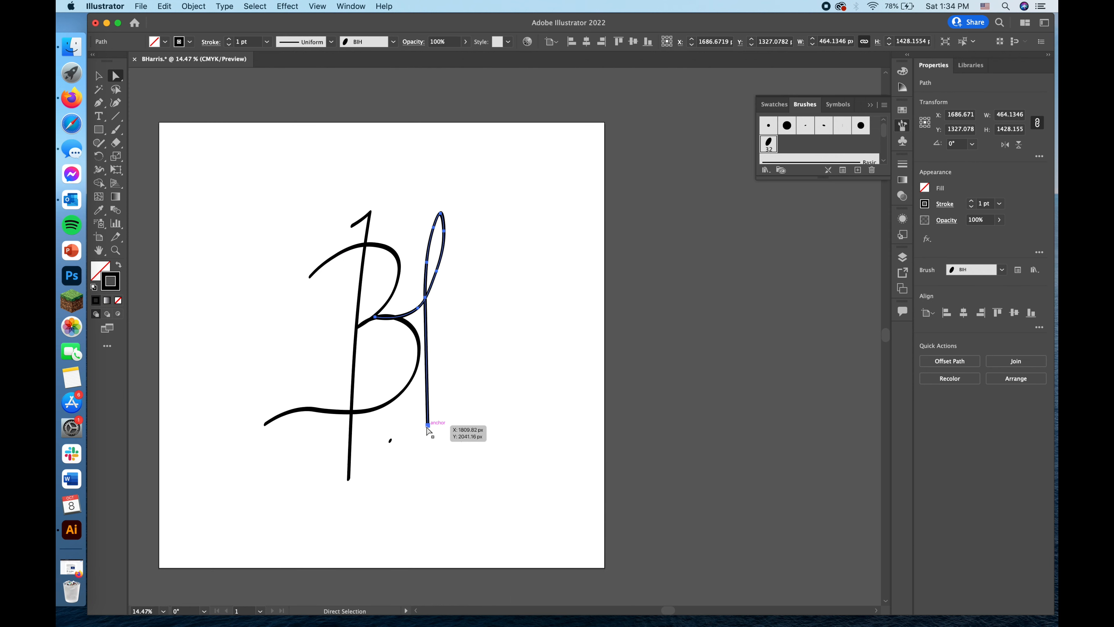
Shorten the H's stem from the bottom and move both dots up closer to the letters
drag(427, 424, 417, 425)
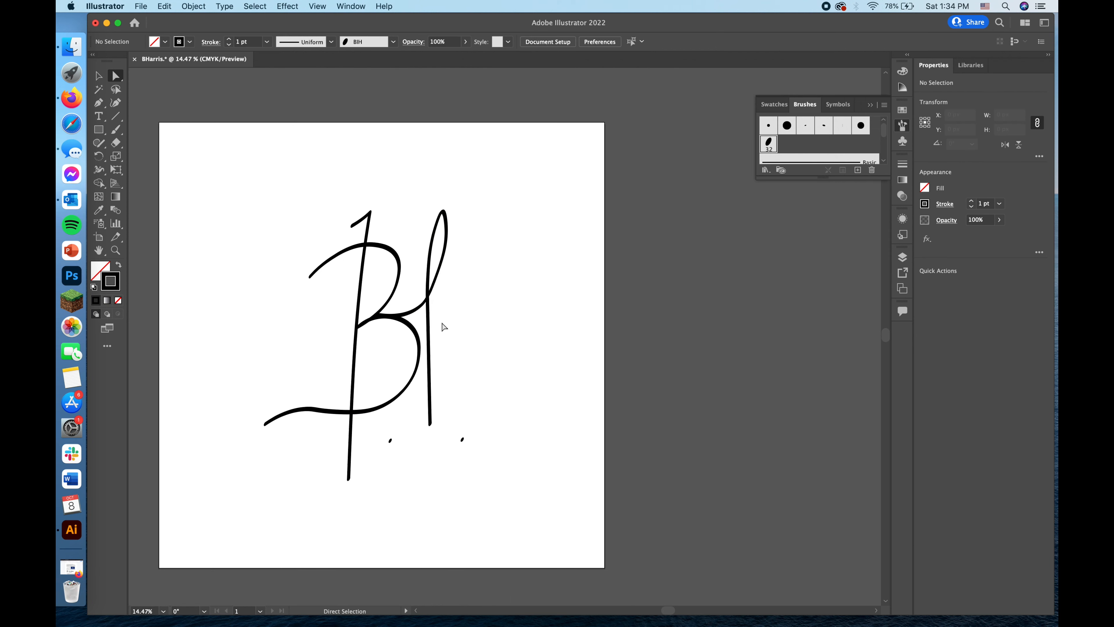
mouse_move(356, 427)
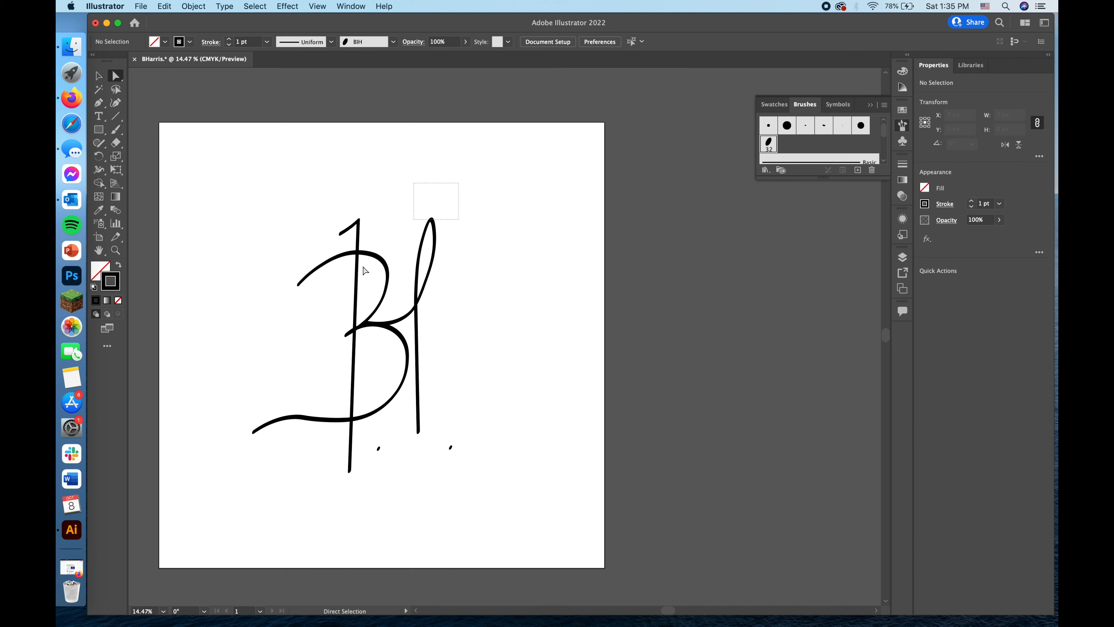
click(418, 273)
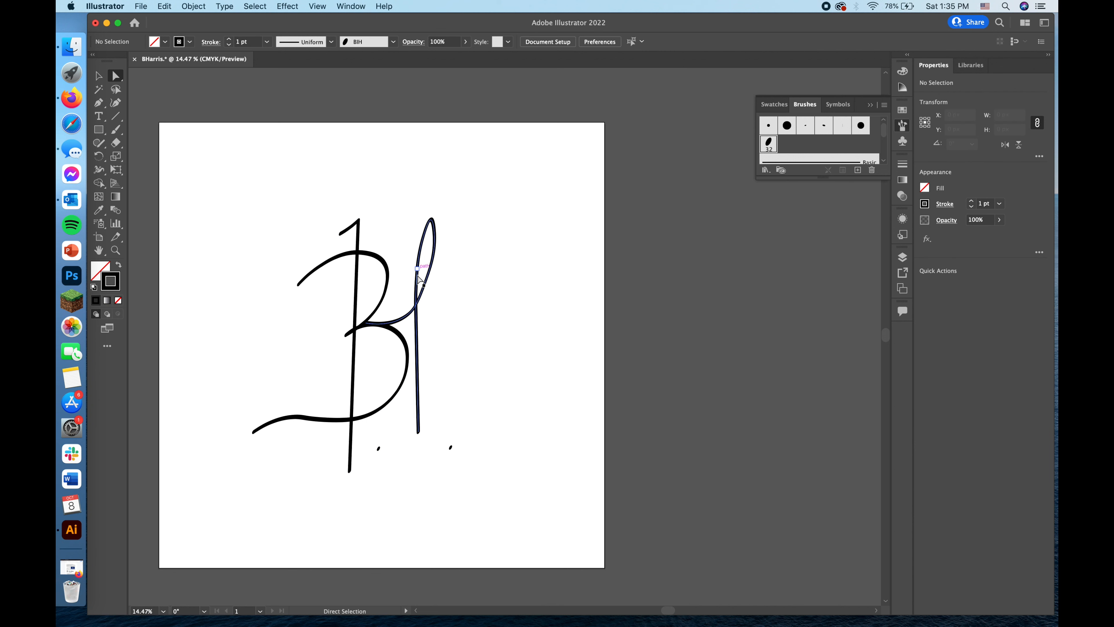
click(453, 446)
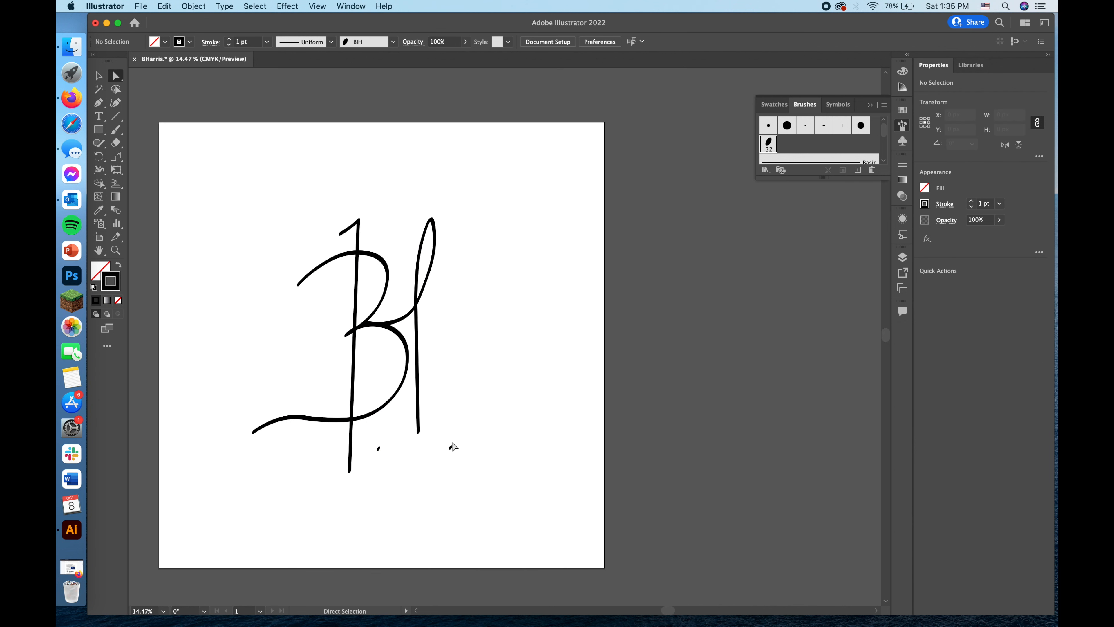
drag(453, 446, 446, 452)
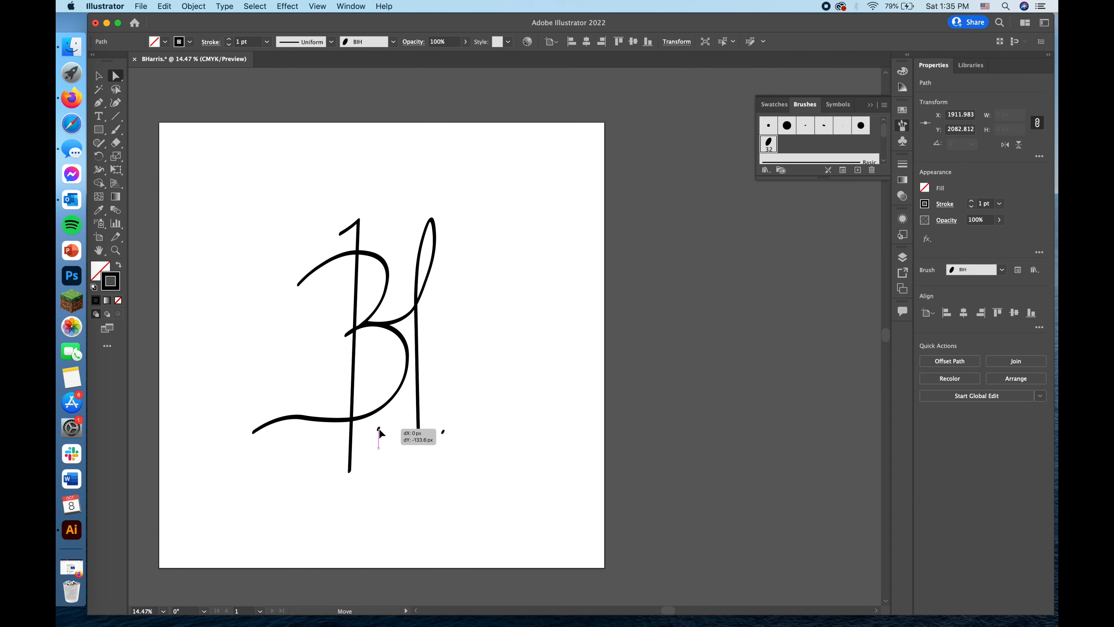
drag(380, 437, 388, 435)
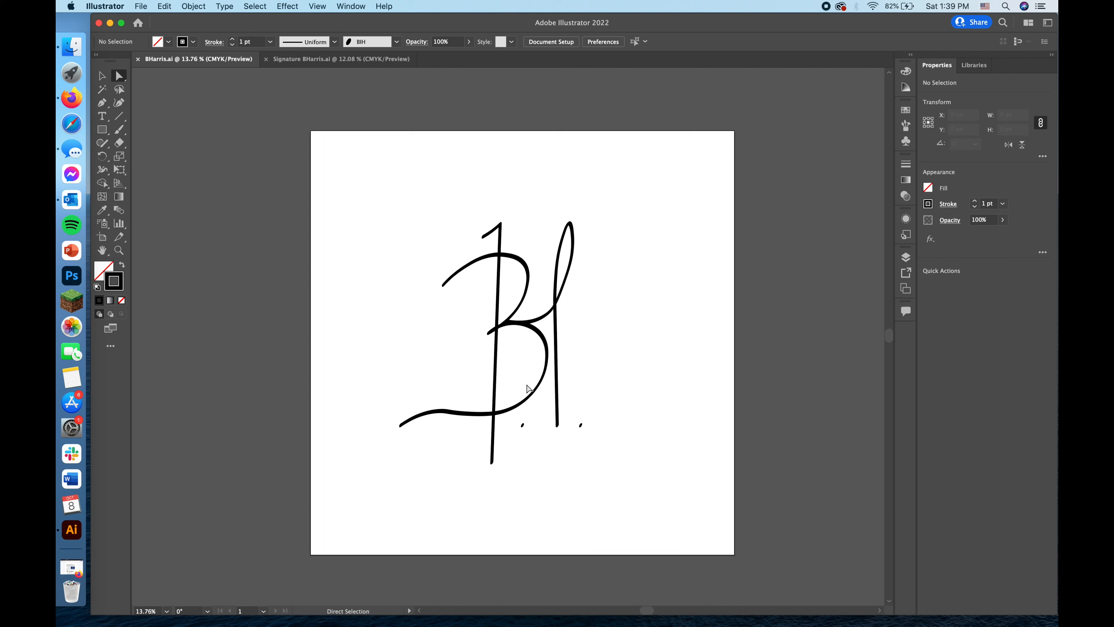
mouse_move(564, 287)
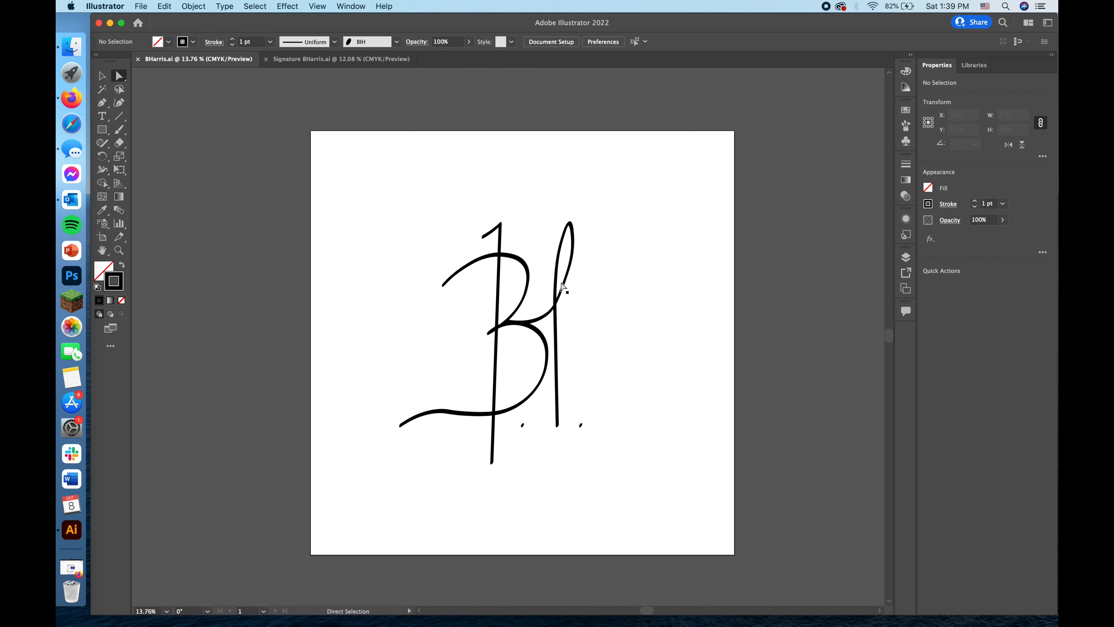
mouse_move(475, 333)
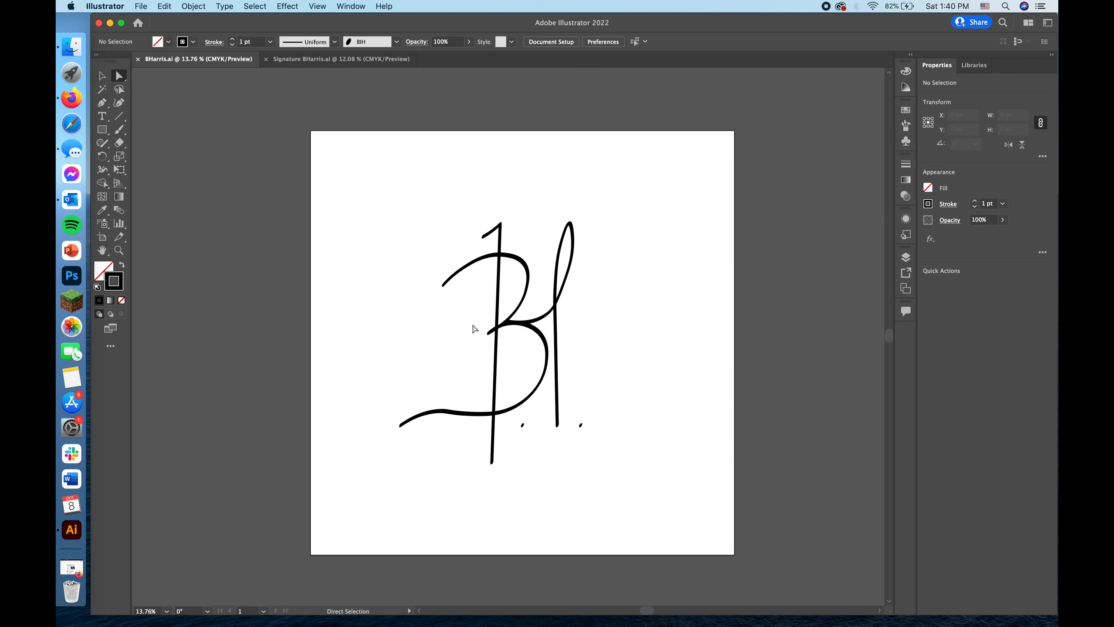
click(334, 59)
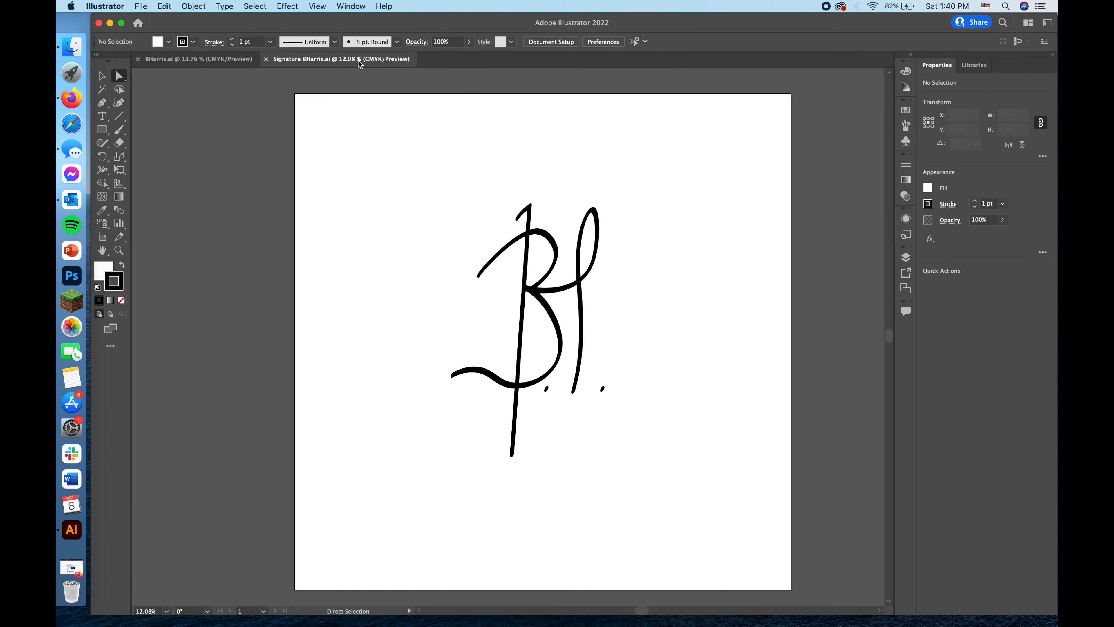
mouse_move(671, 75)
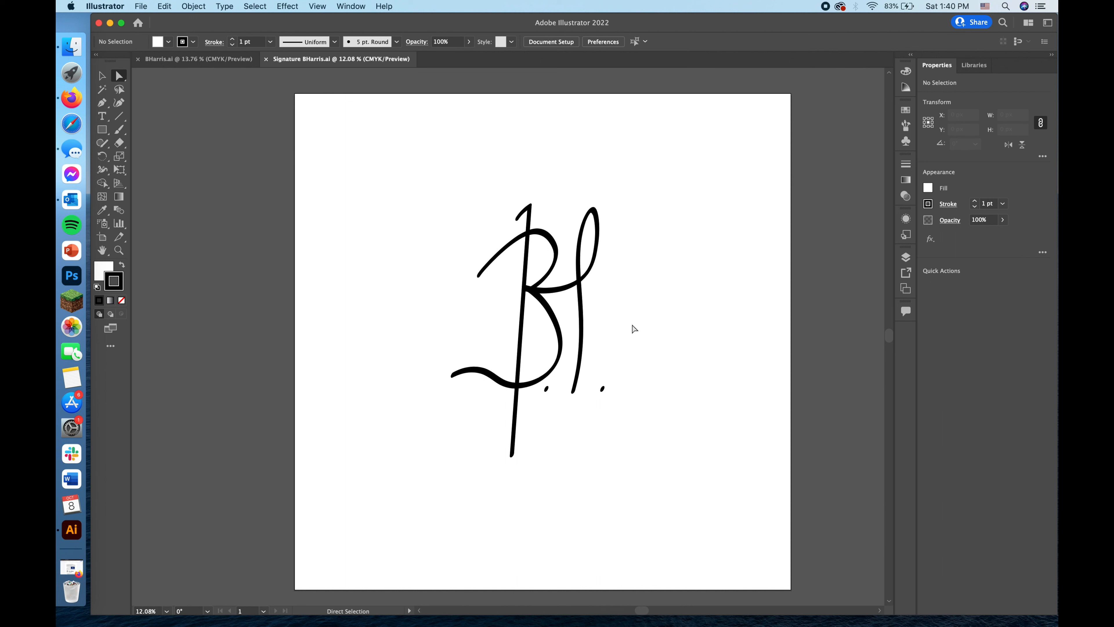
mouse_move(547, 205)
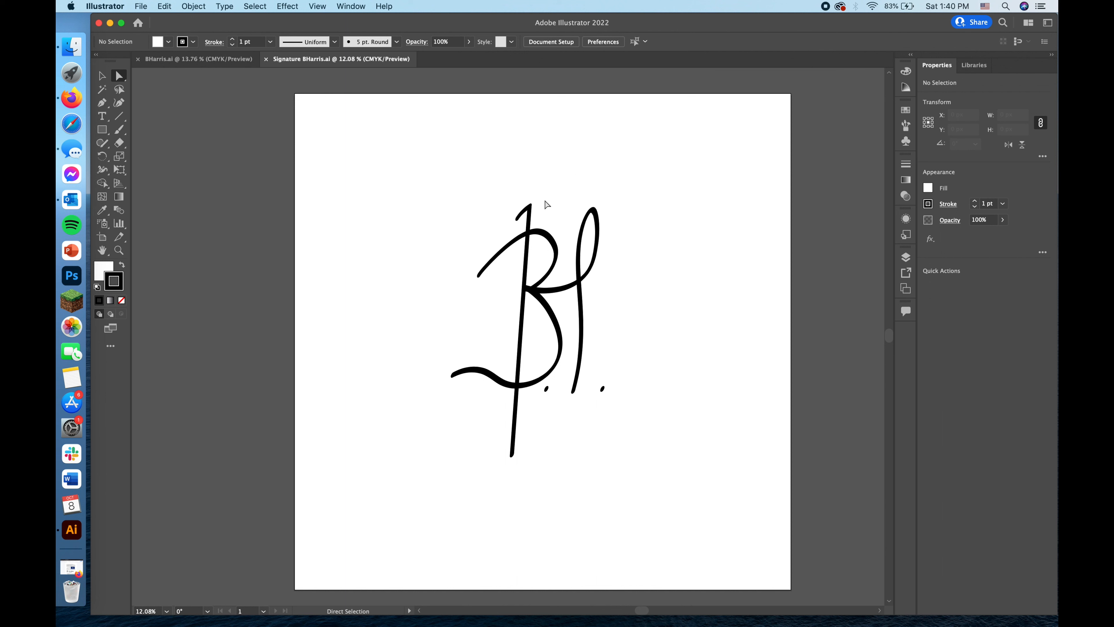
mouse_move(661, 219)
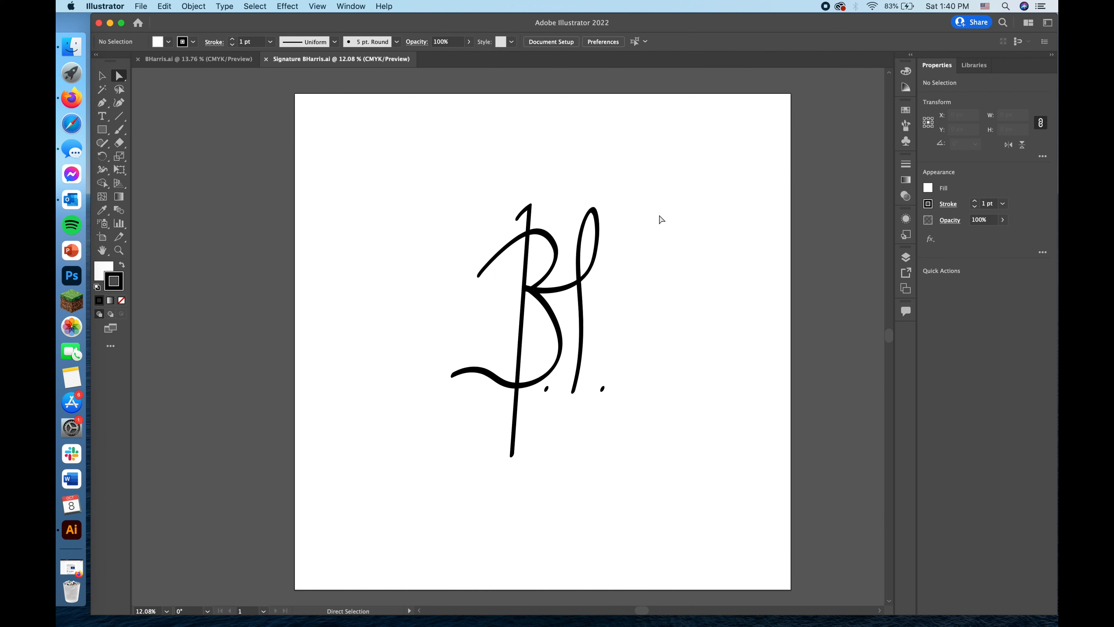
mouse_move(569, 335)
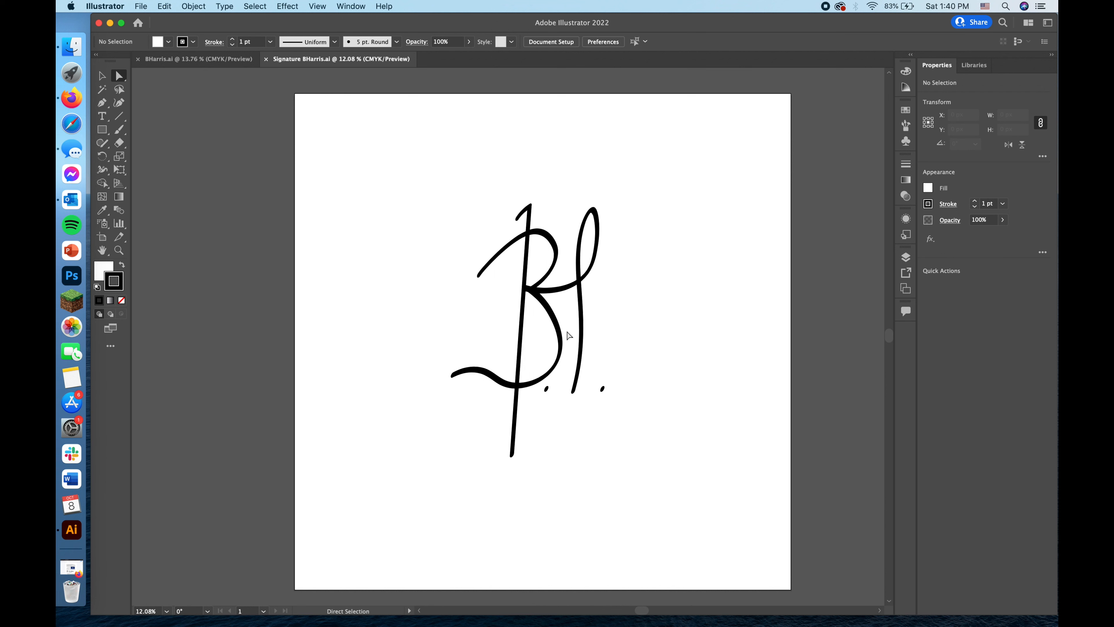
mouse_move(453, 168)
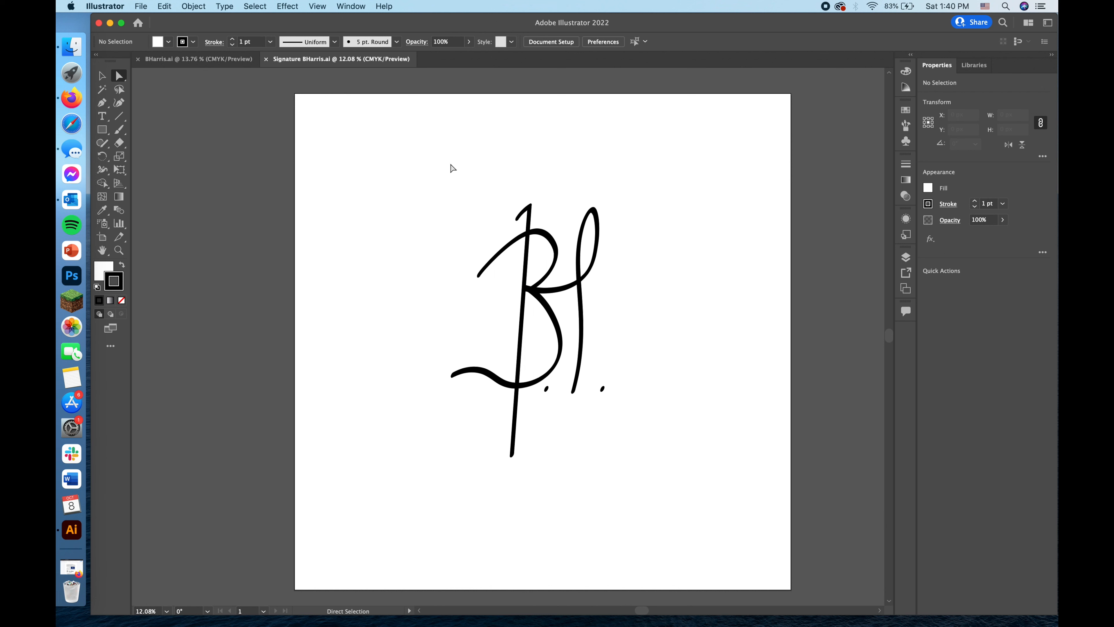
mouse_move(368, 223)
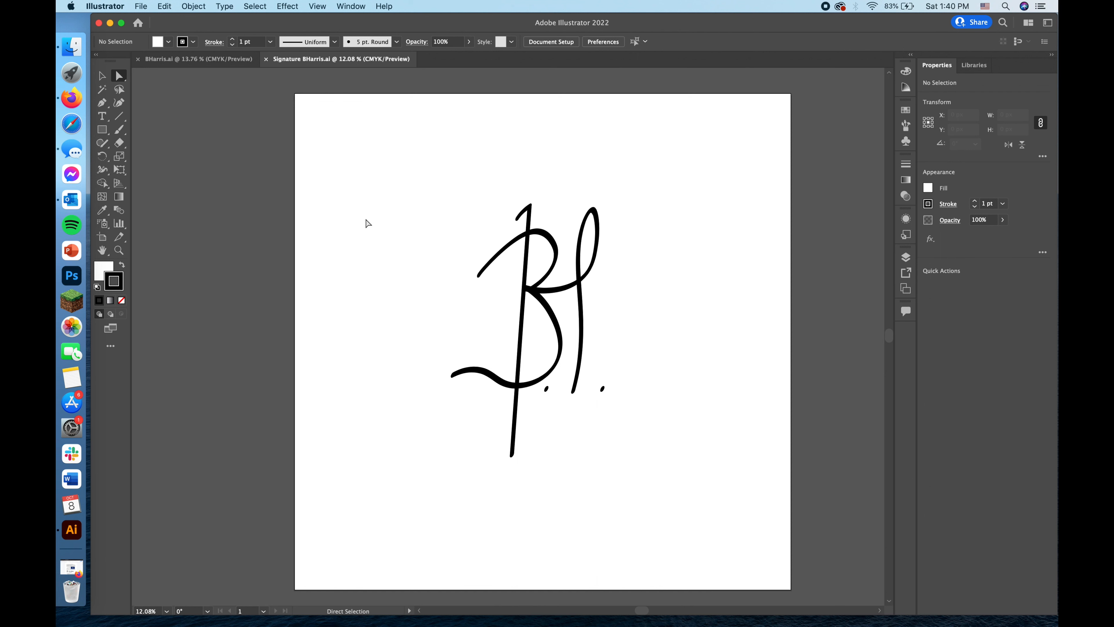
mouse_move(140, 5)
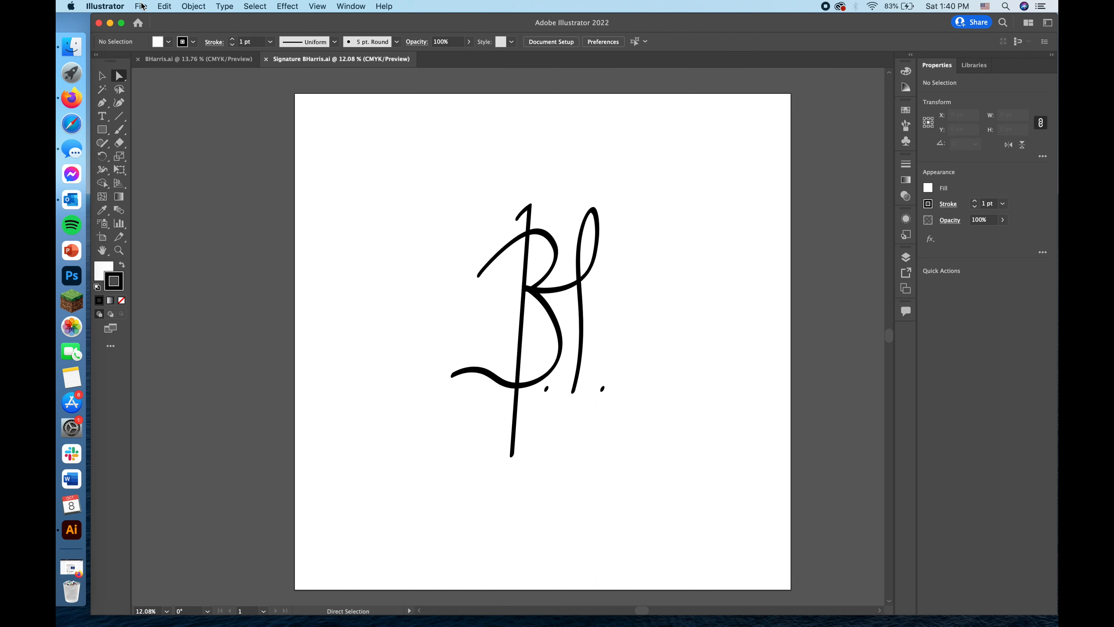
click(140, 6)
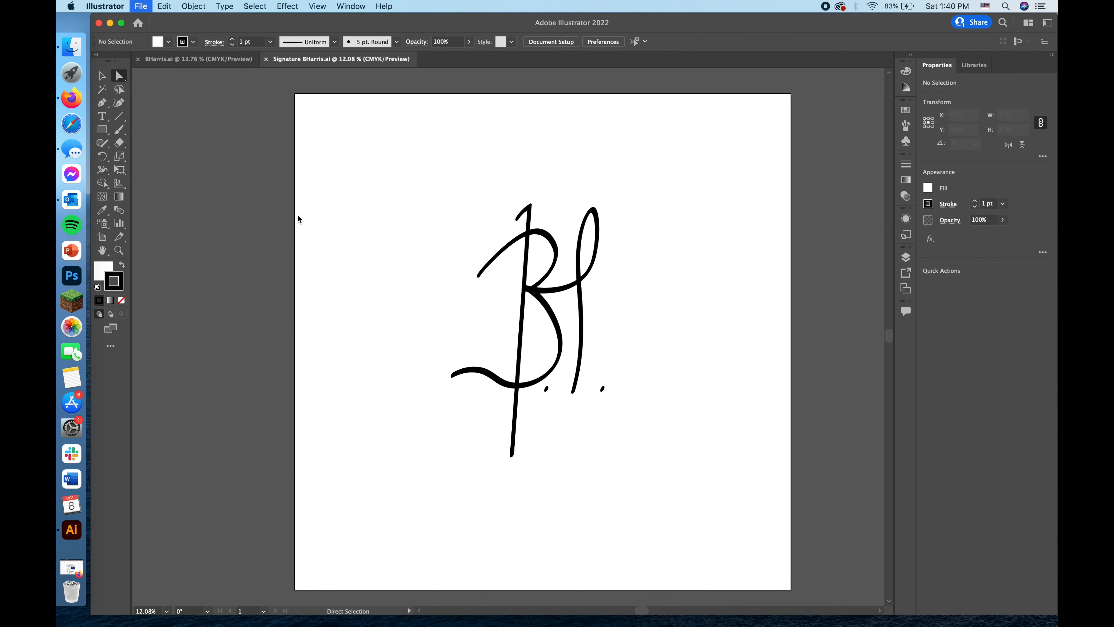
click(140, 6)
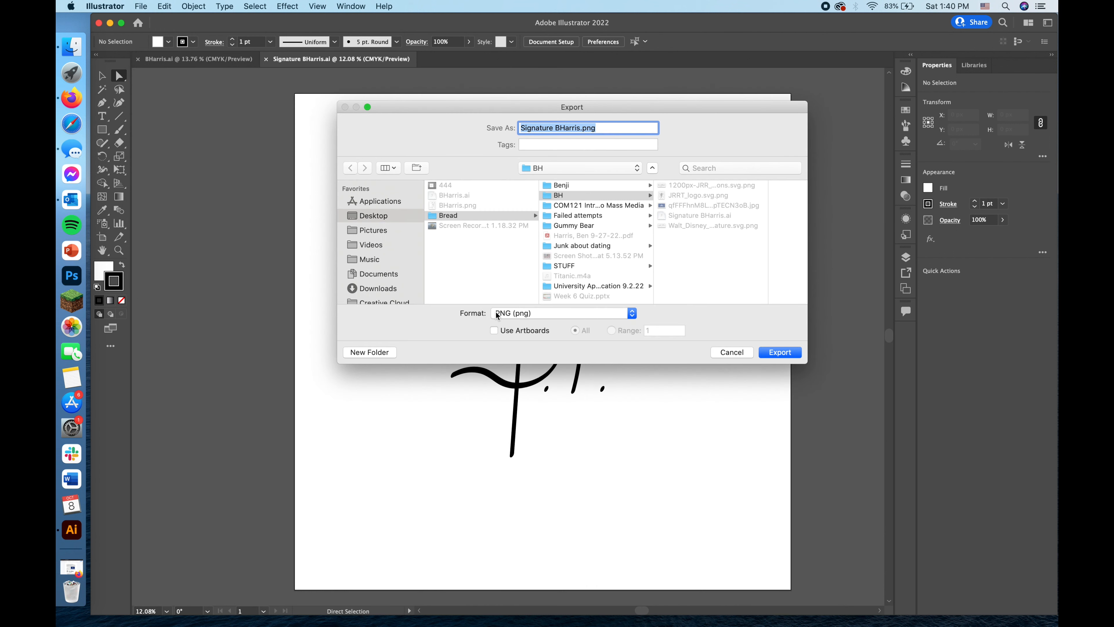
mouse_move(498, 306)
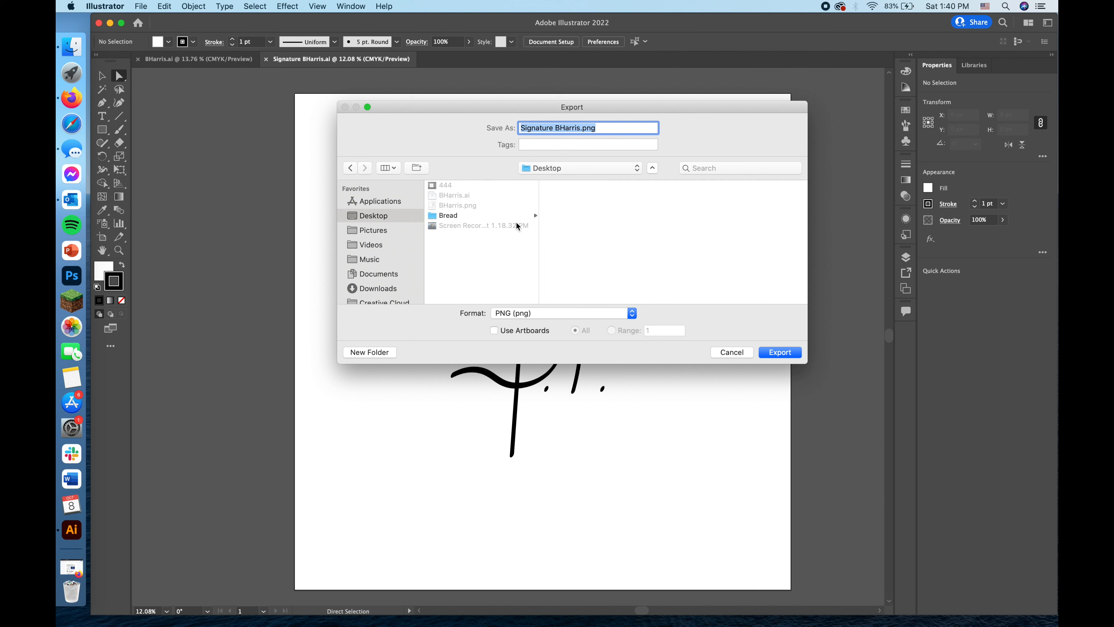
mouse_move(620, 243)
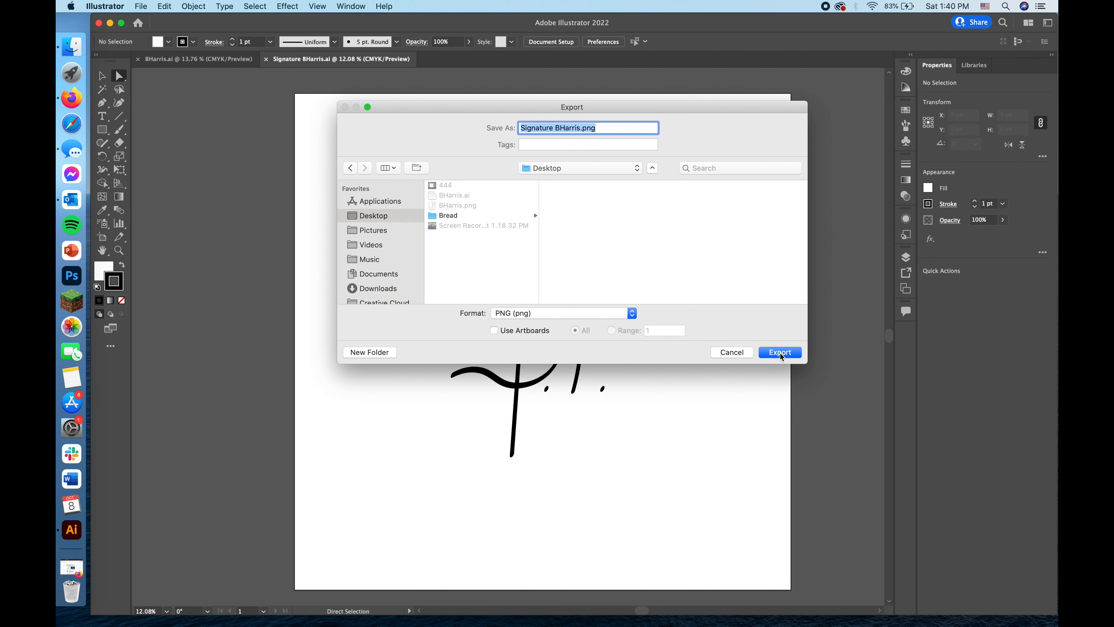
click(778, 351)
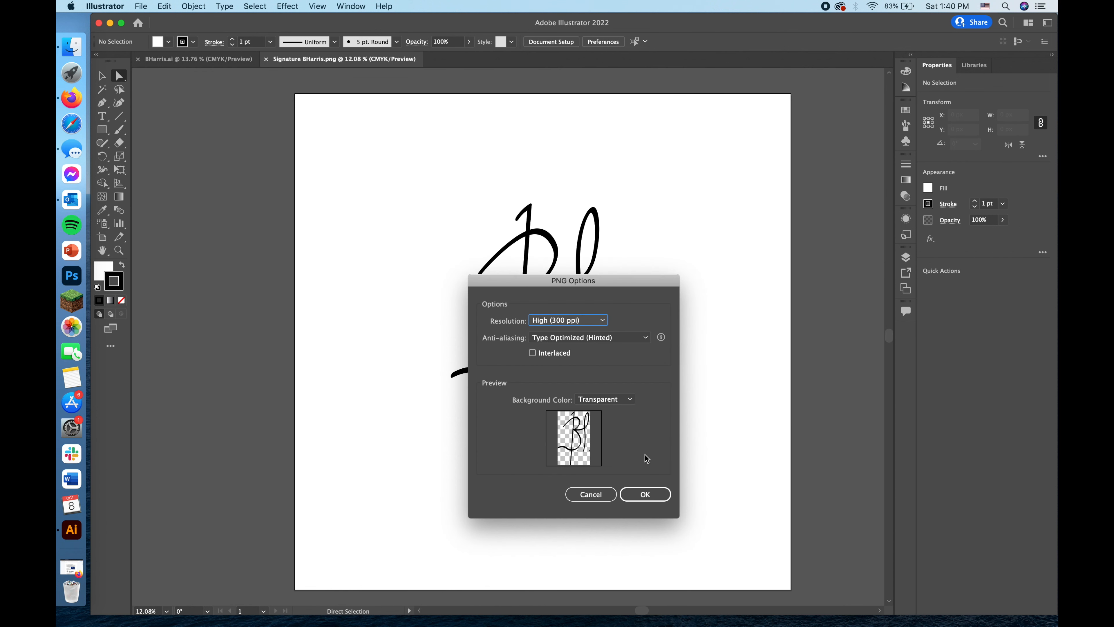
mouse_move(564, 380)
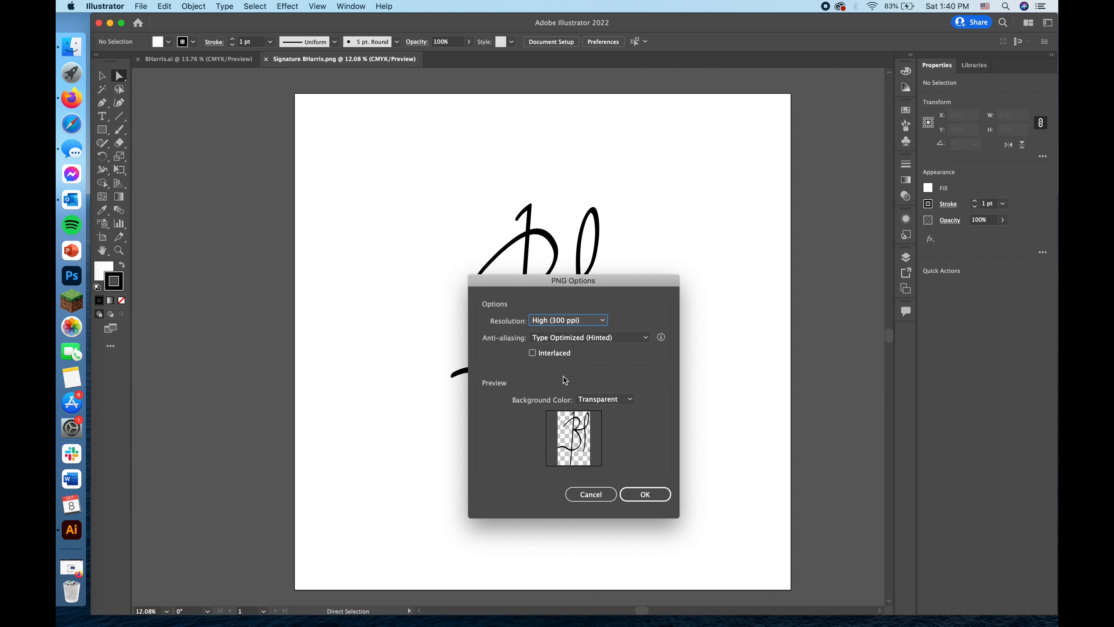
click(644, 494)
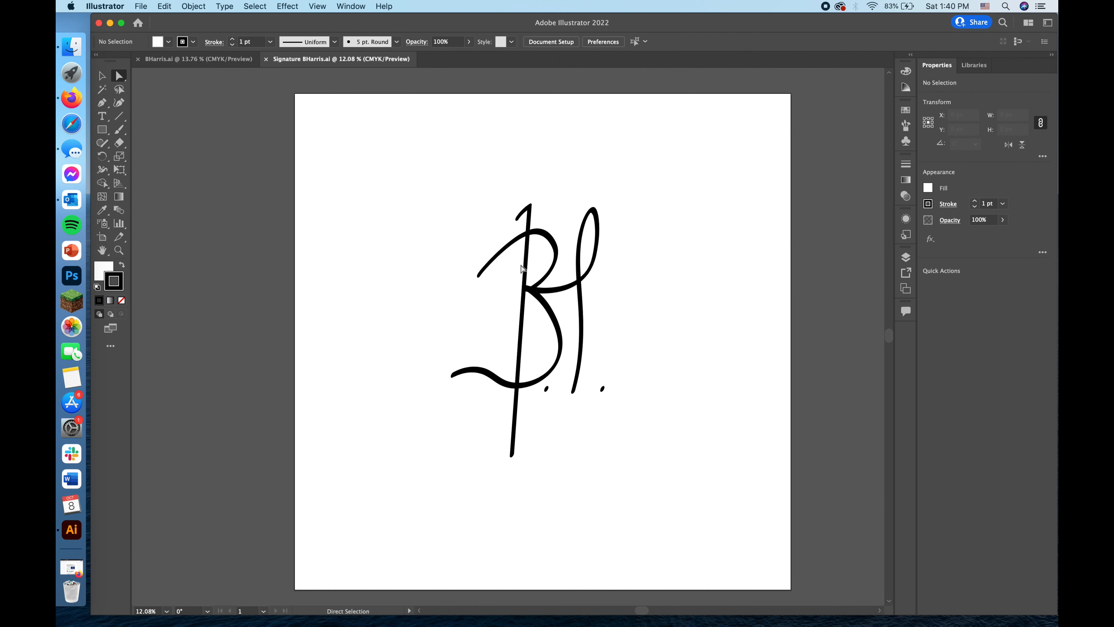
mouse_move(301, 139)
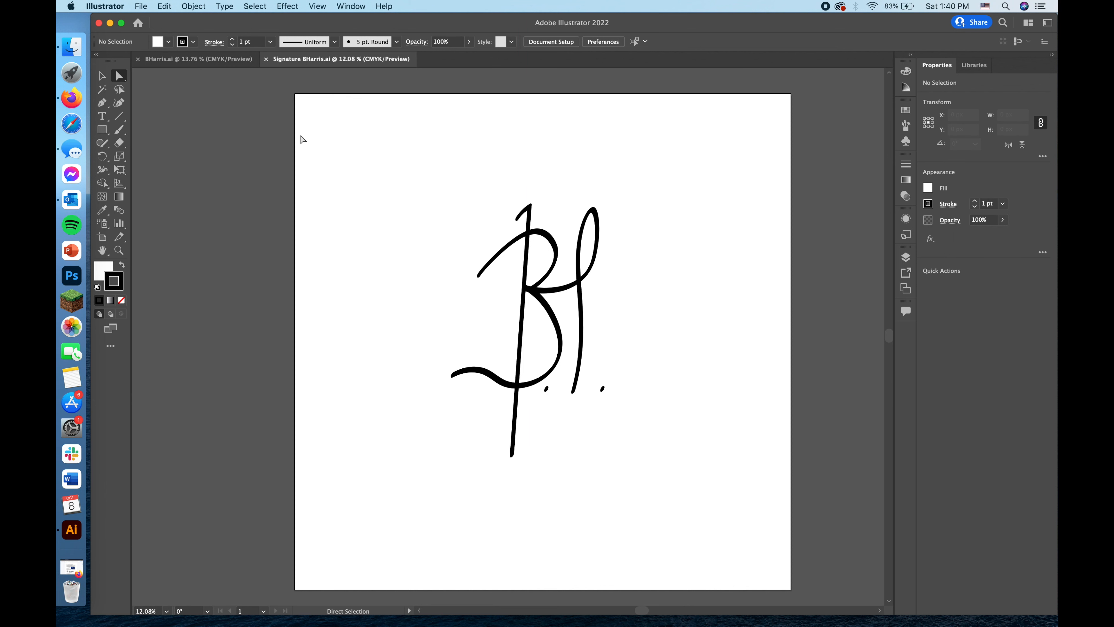
mouse_move(345, 30)
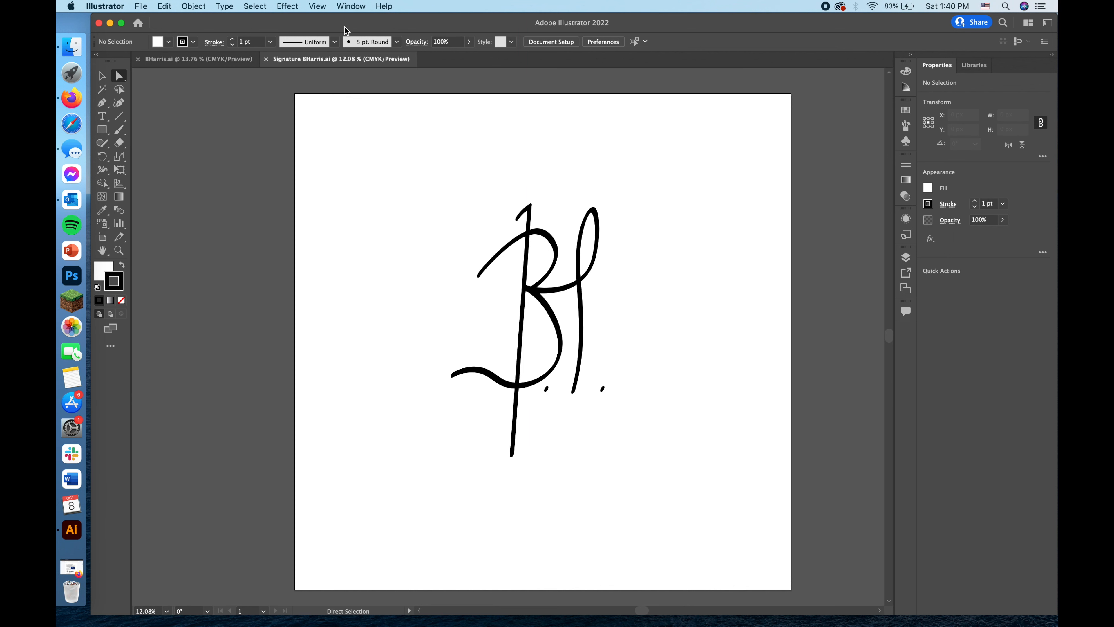
Save the document as BHarris.ai to the Desktop via Save As
click(140, 6)
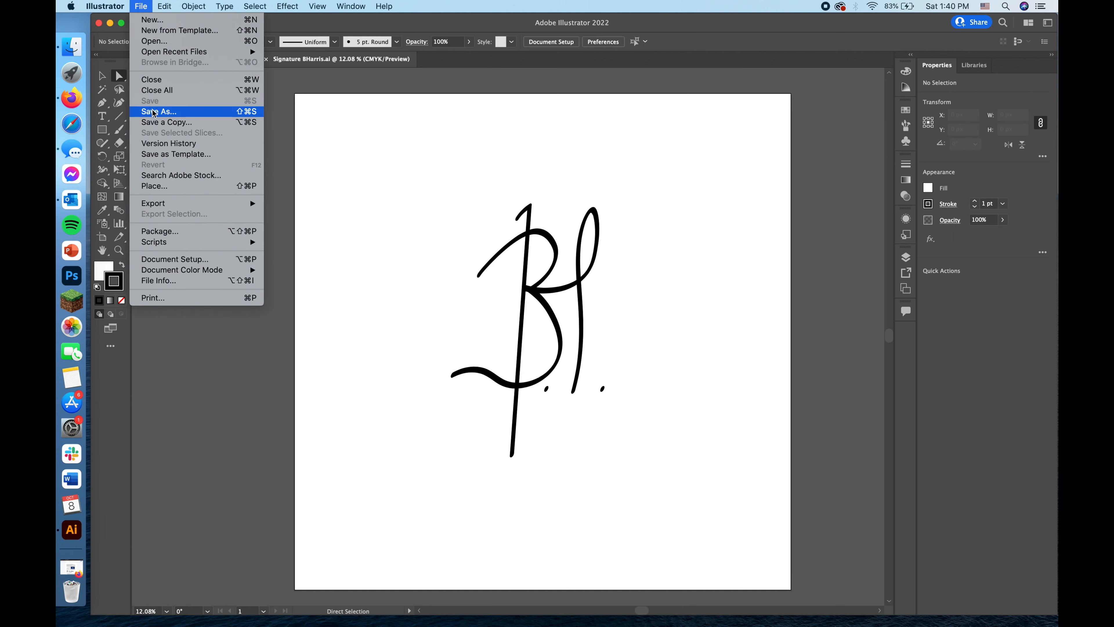
mouse_move(159, 101)
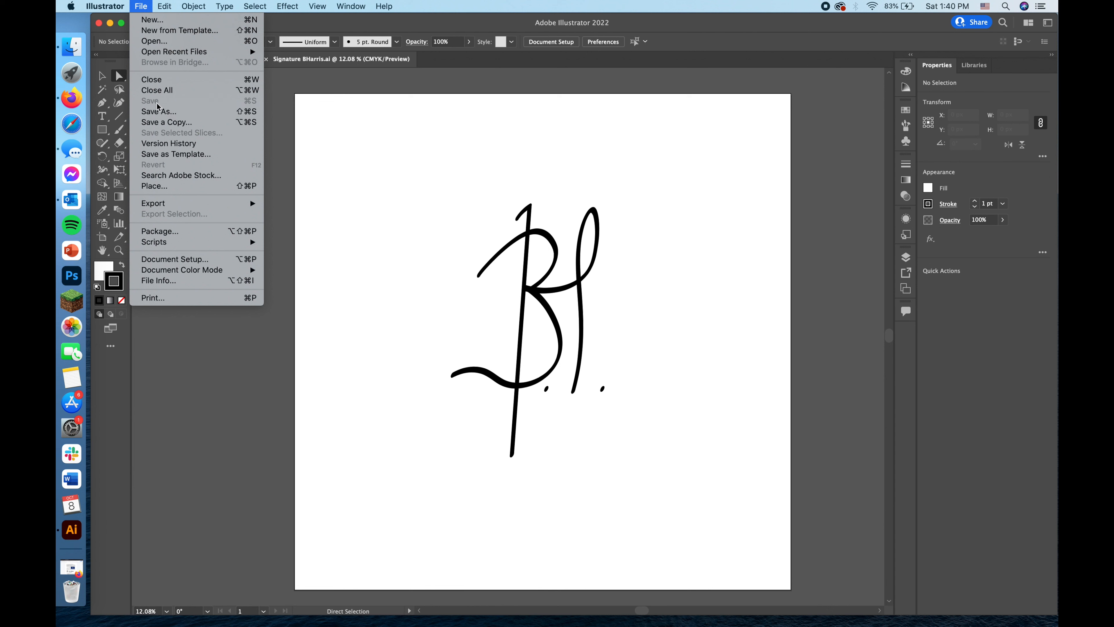
click(158, 111)
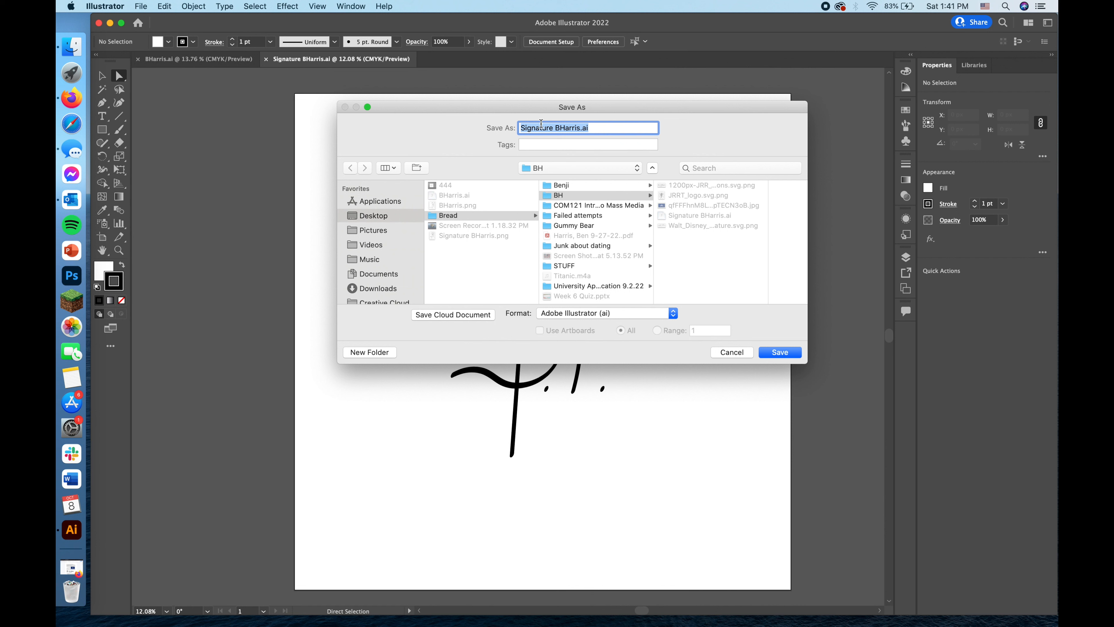
text(BHarris.ai)
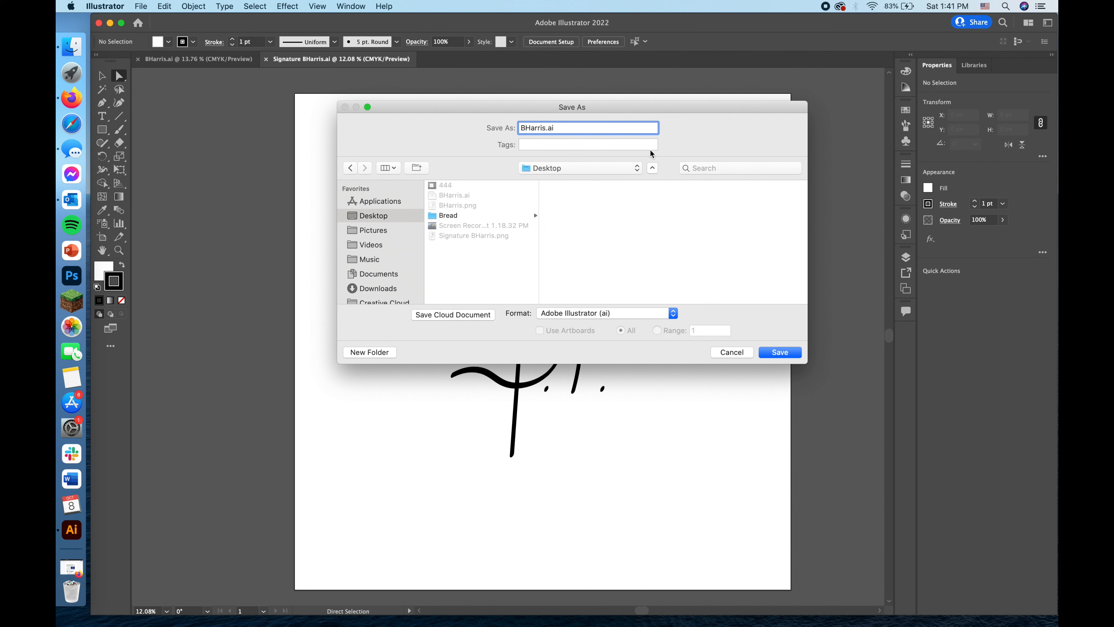
mouse_move(790, 364)
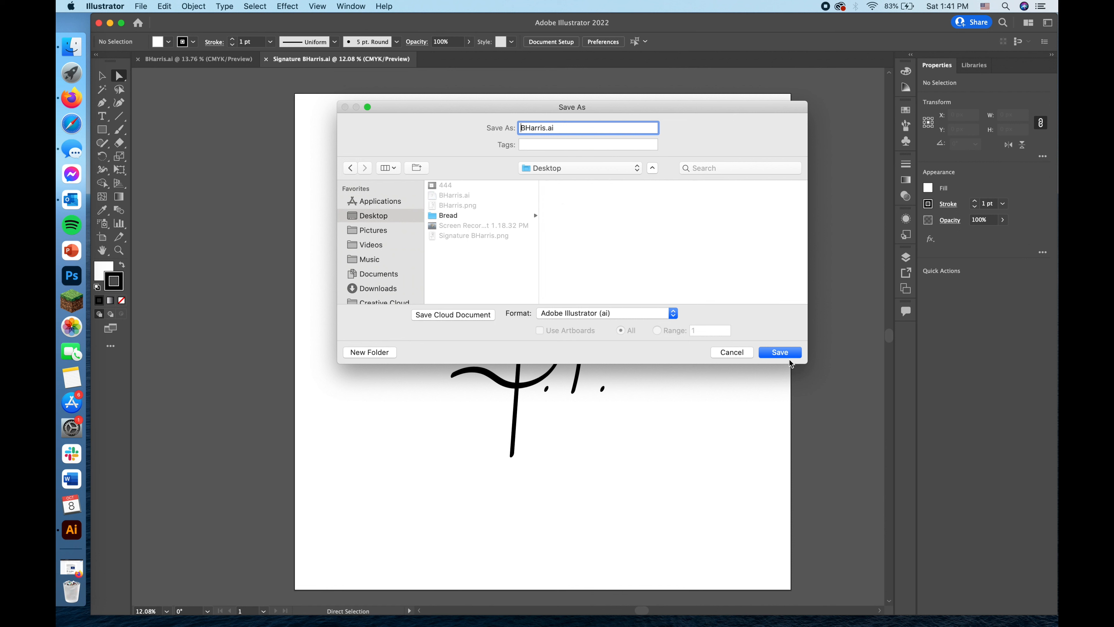
click(778, 352)
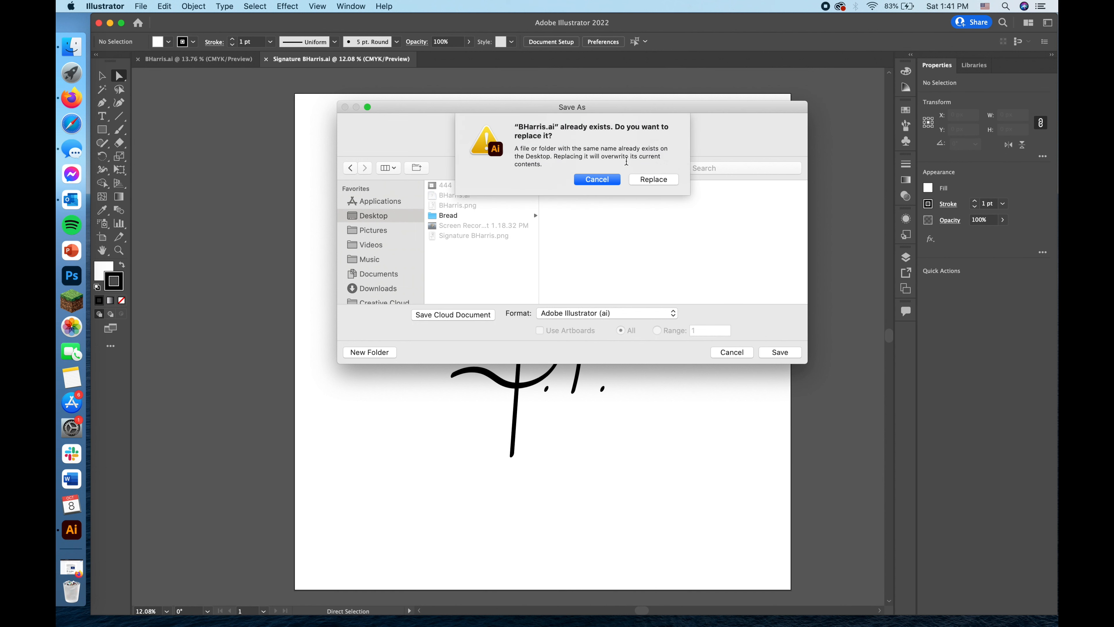
Decline overwriting the existing BHarris.ai and save under the adjusted name BHarris..ai with default options
click(597, 179)
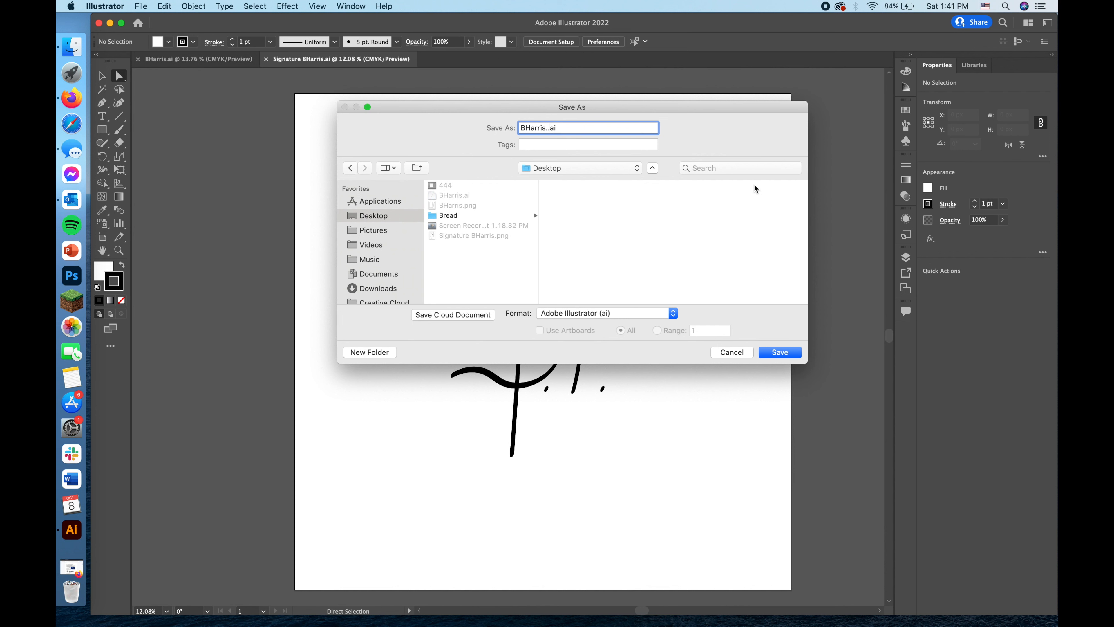
click(779, 352)
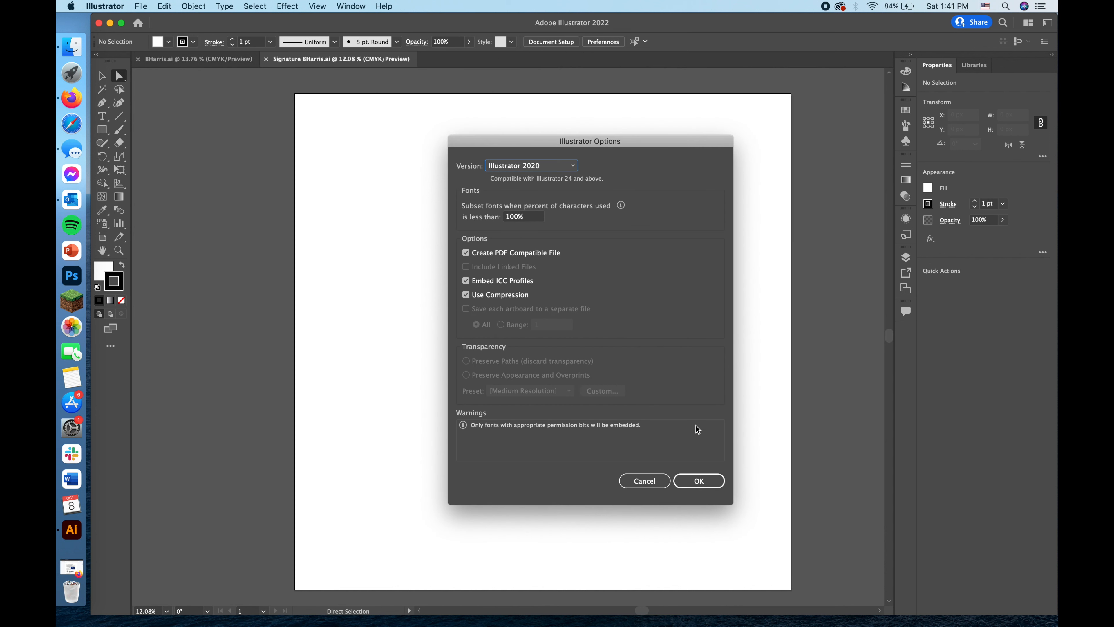
mouse_move(696, 425)
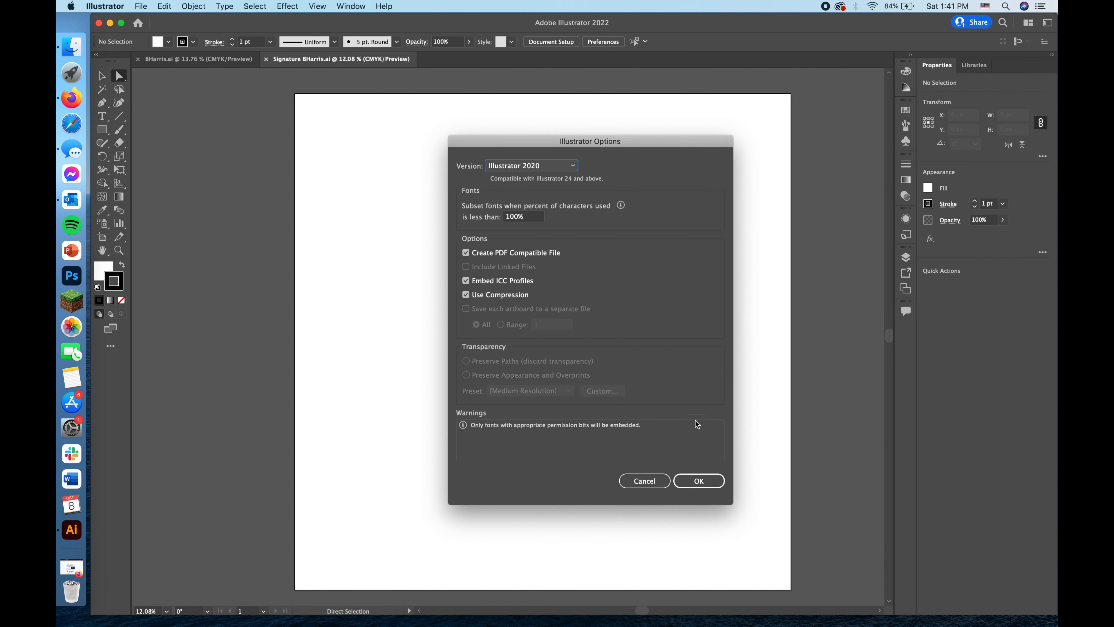
click(698, 480)
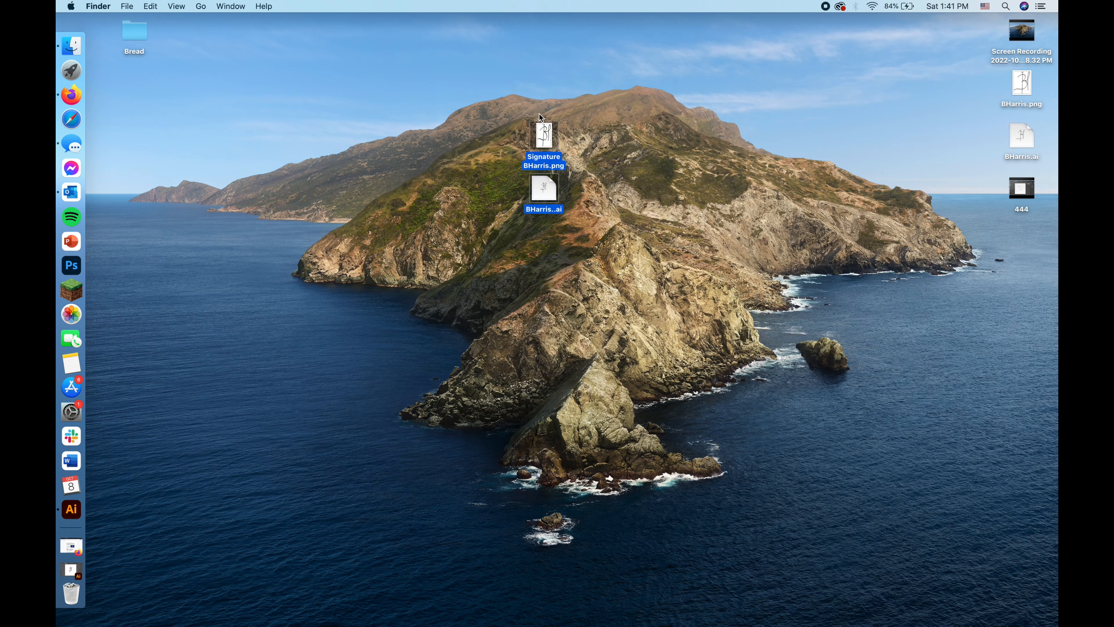
Select the newly saved BHarris..ai on the Finder desktop beside Signature BHarris.png
click(543, 189)
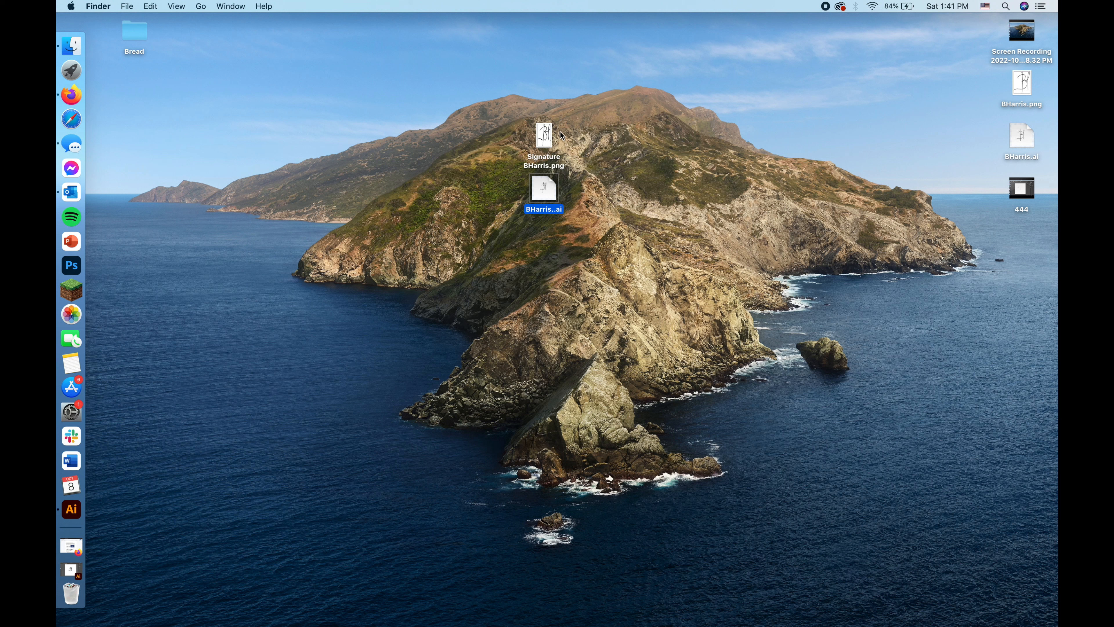
mouse_move(582, 90)
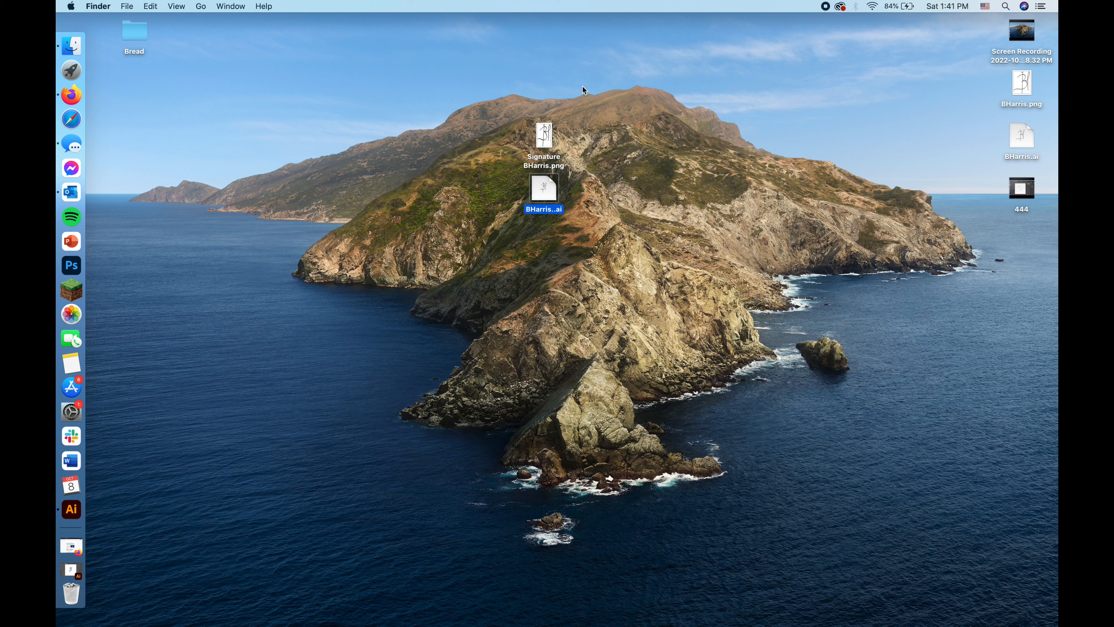
mouse_move(648, 181)
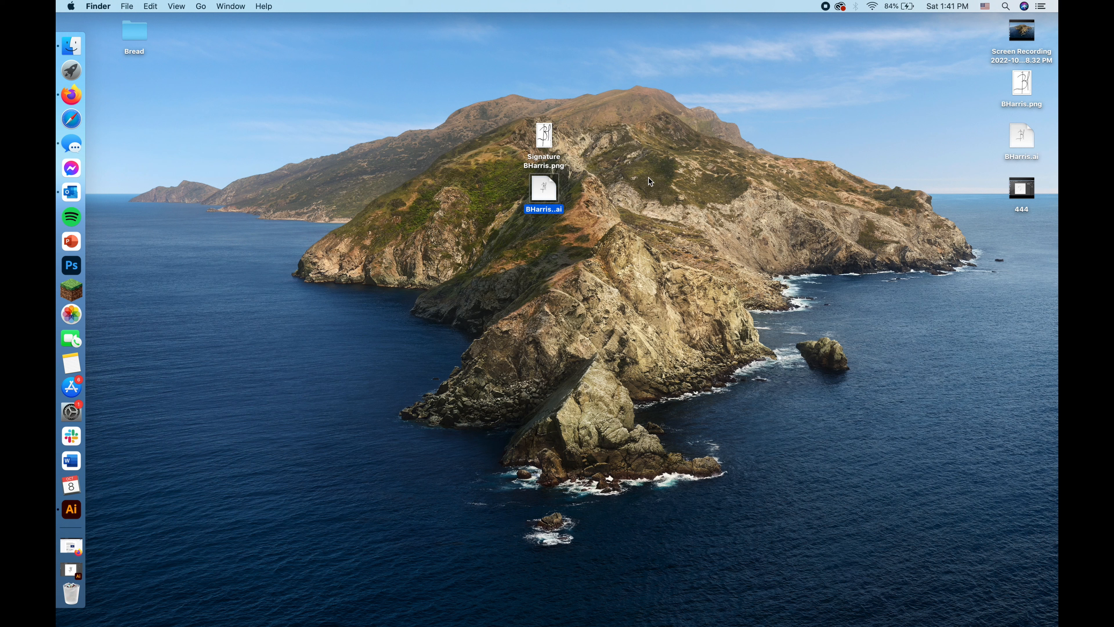
mouse_move(711, 89)
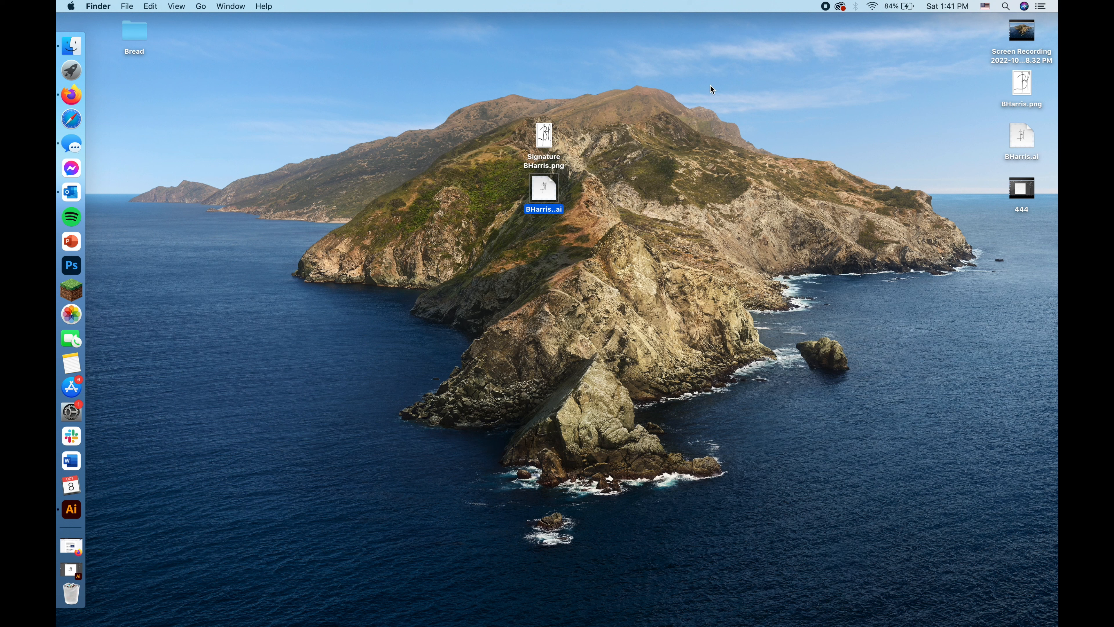
mouse_move(602, 129)
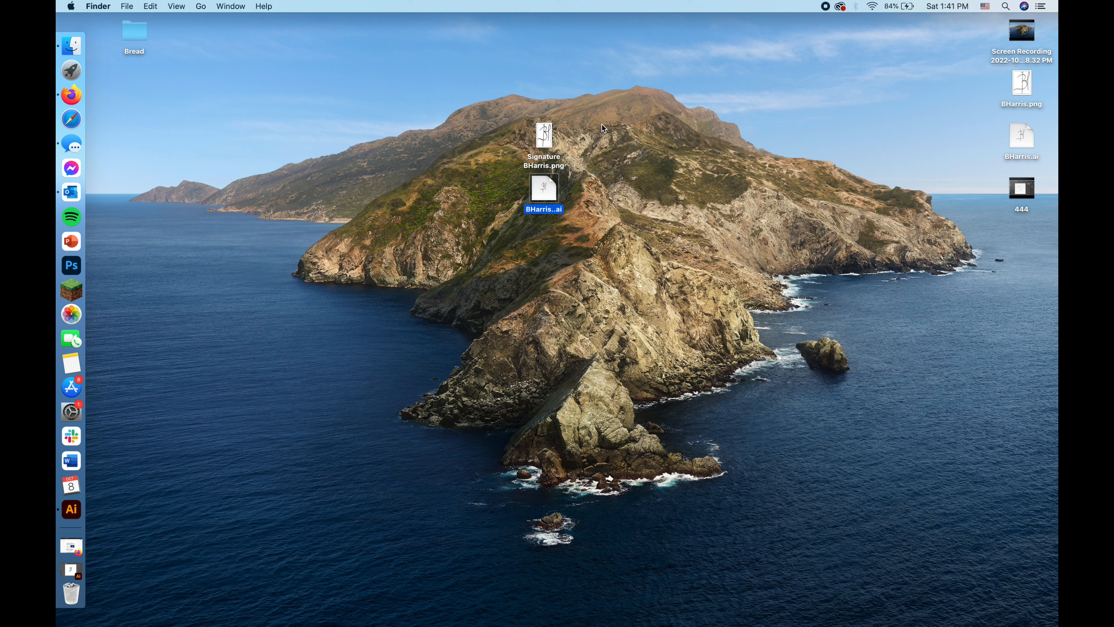